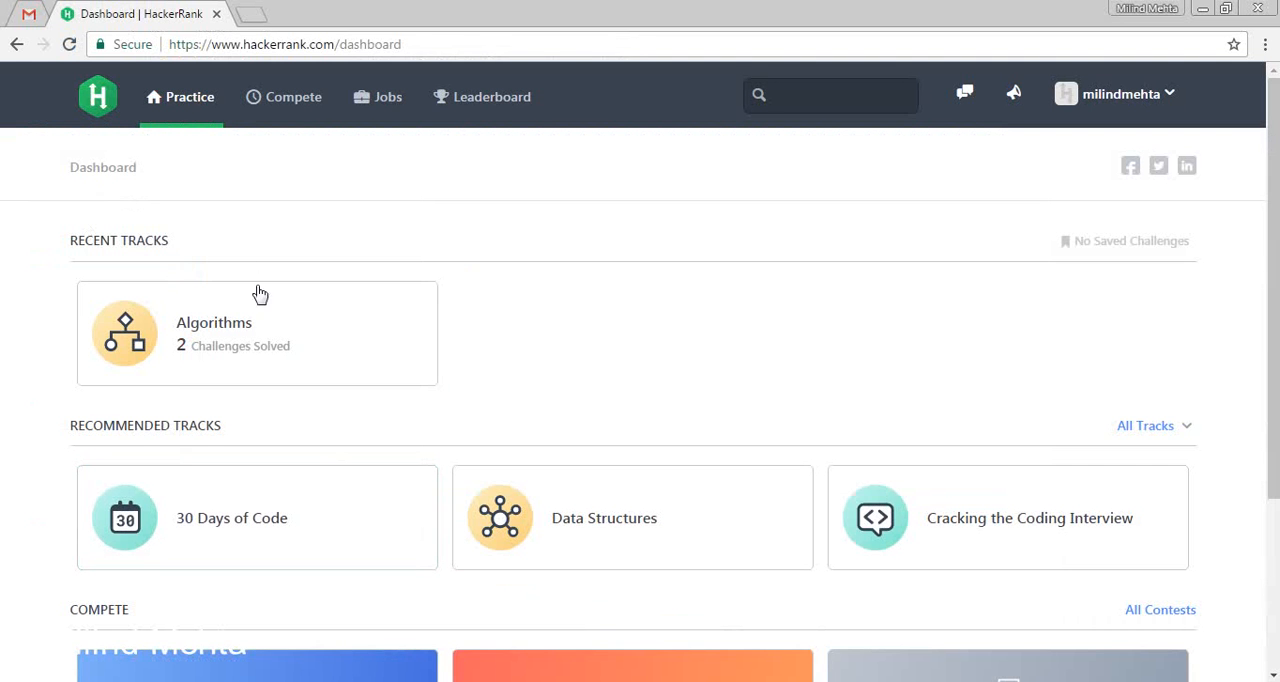
{"action": "mouse_move", "coordinate": [257, 253]}
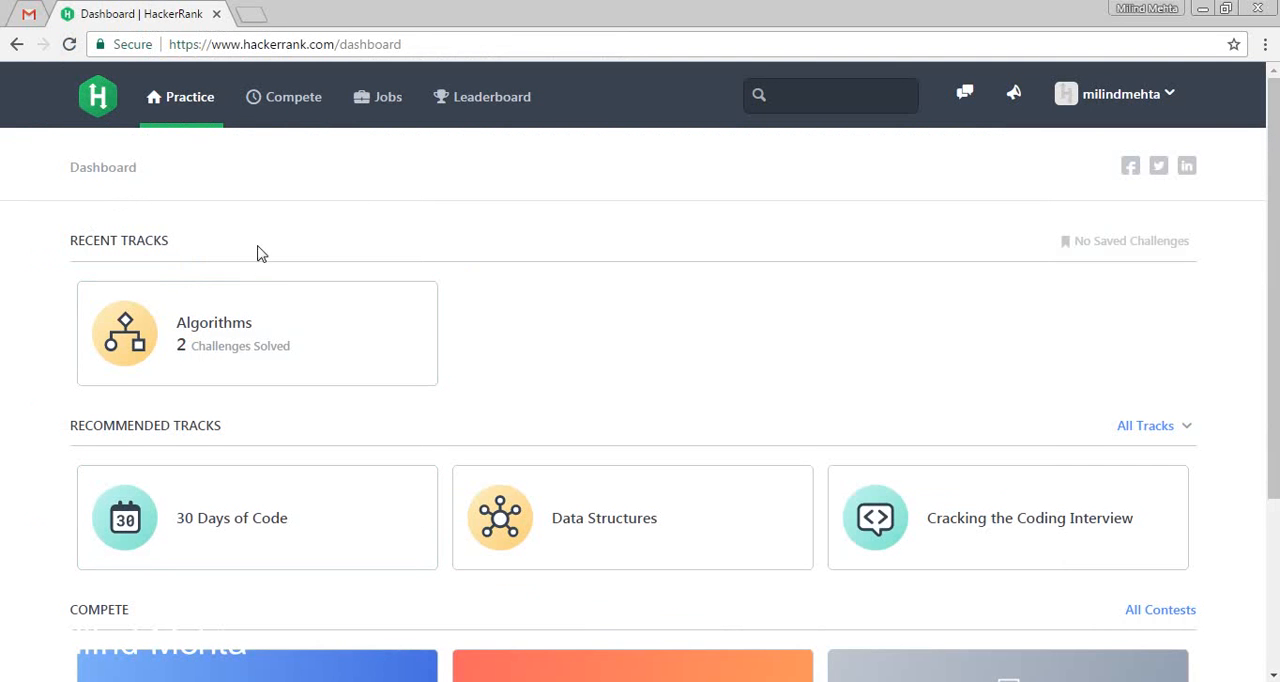
{"action": "mouse_move", "coordinate": [335, 360]}
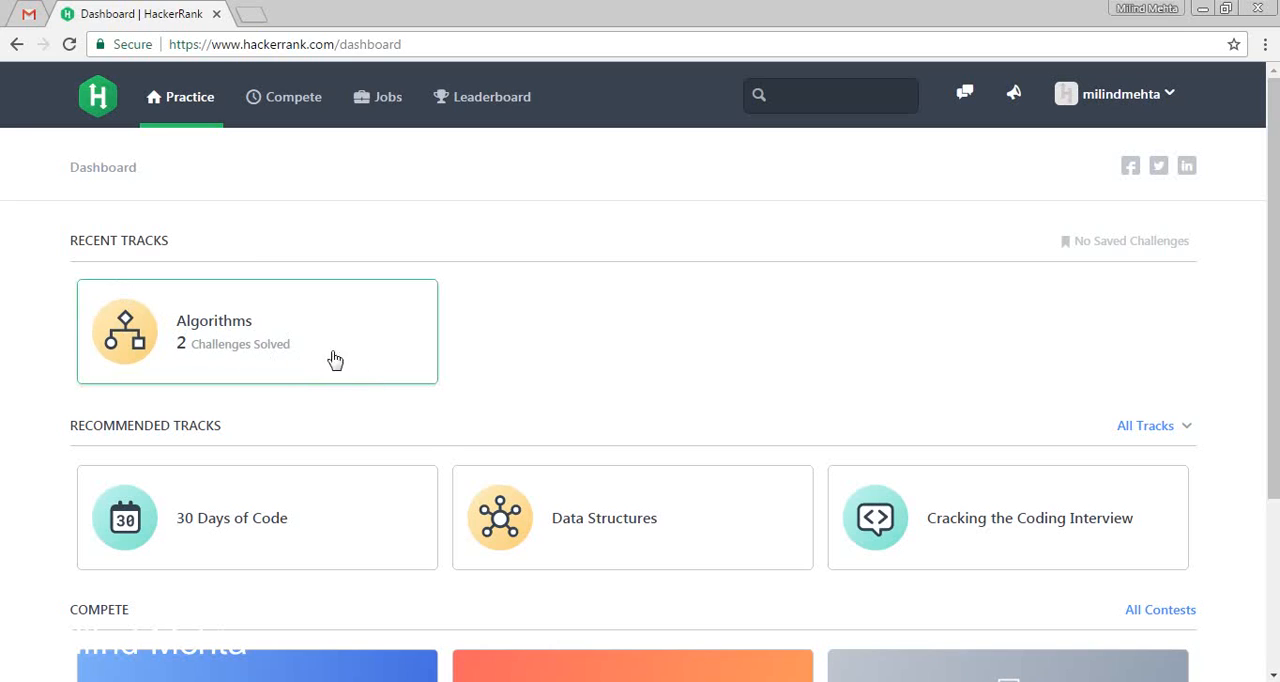
{"action": "mouse_move", "coordinate": [357, 367]}
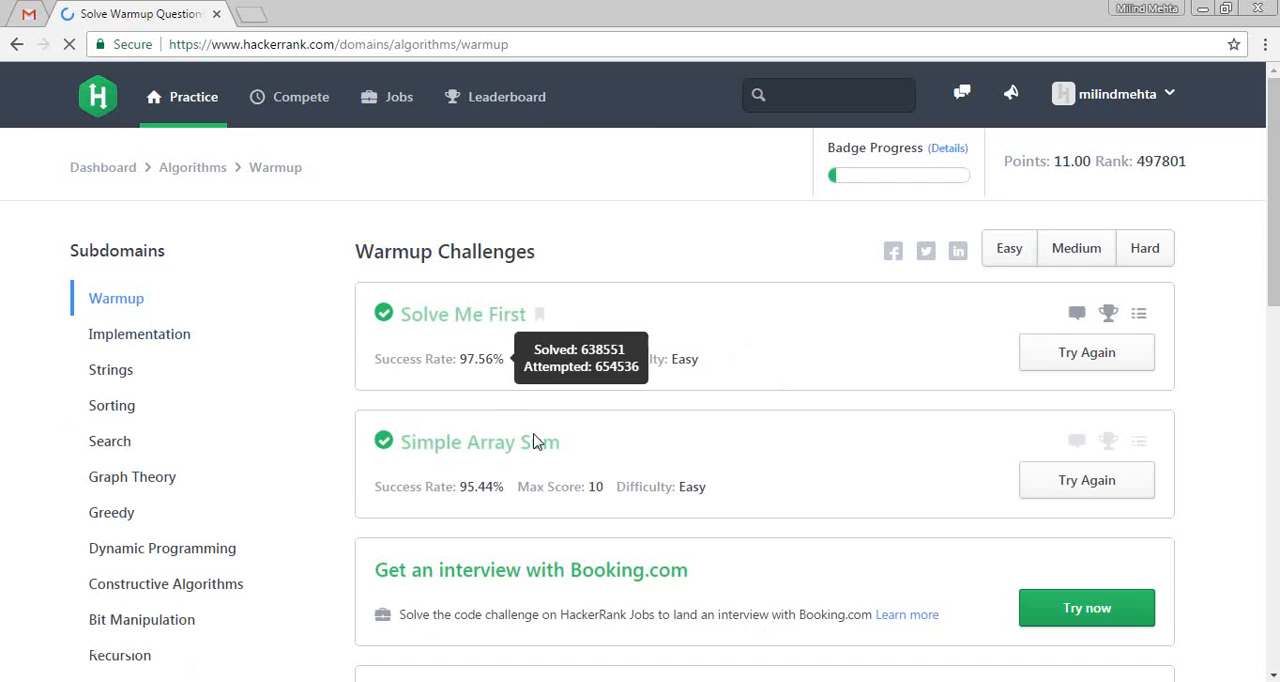
- Scroll the Algorithms Warmup challenge list down to Compare the Triplets
{"action": "scroll", "scroll_direction": "down", "scroll_amount": 3}
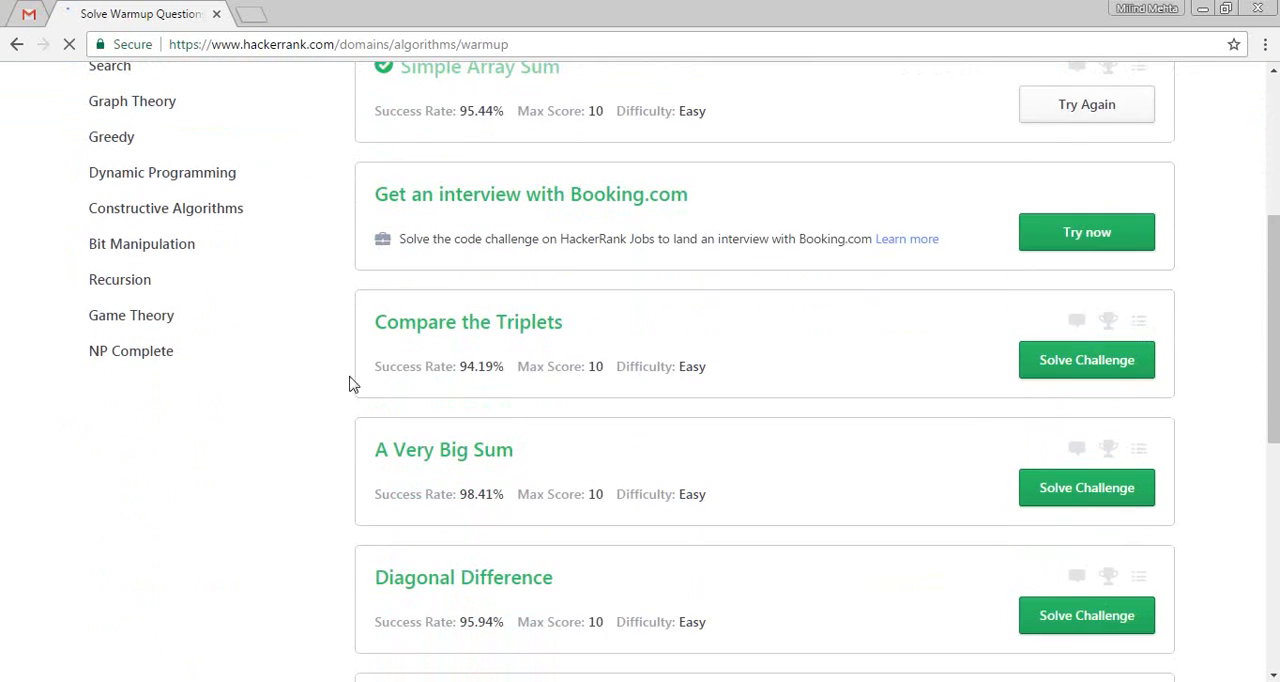
{"action": "left_click", "coordinate": [1086, 360]}
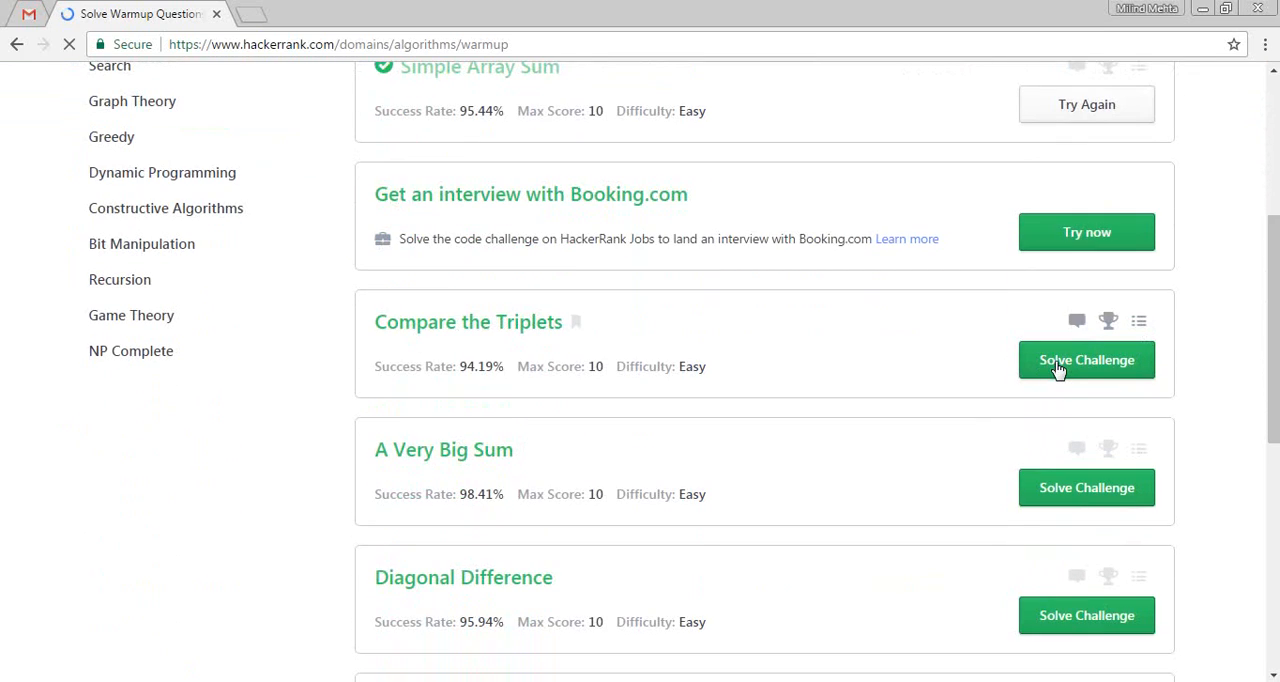
- Open Compare the Triplets and read through its problem statement and input format
{"action": "left_click", "coordinate": [1086, 360]}
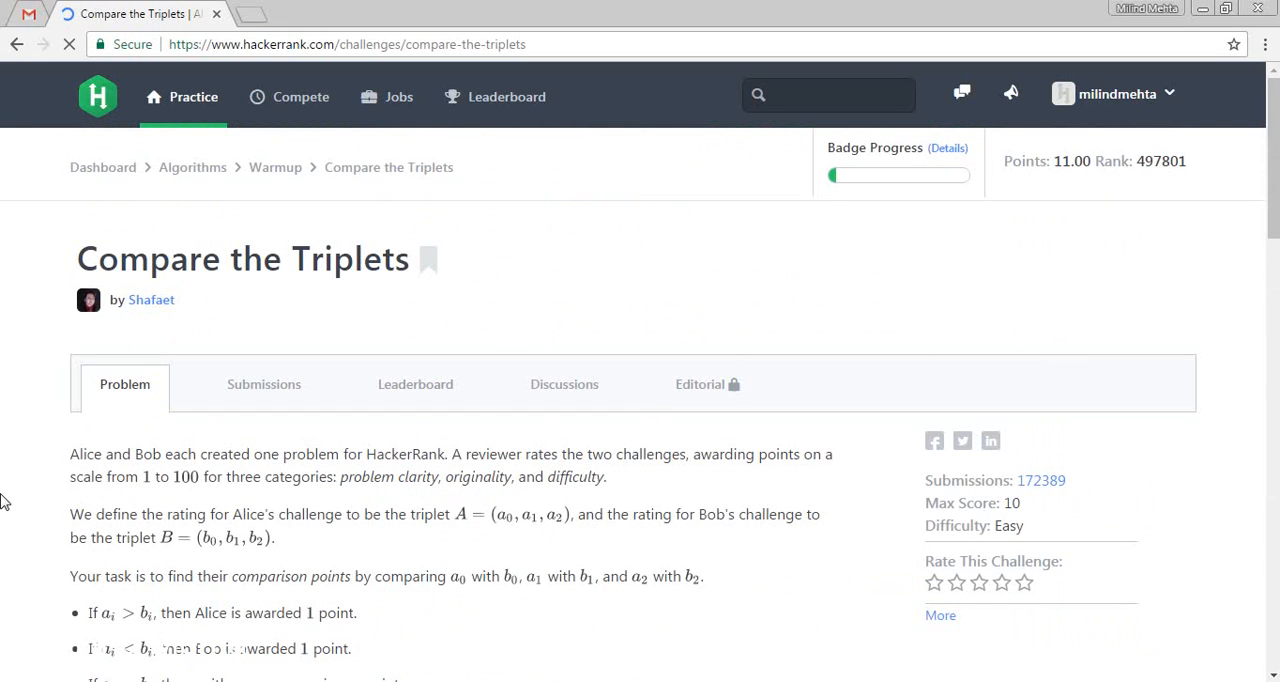
{"action": "scroll", "scroll_direction": "down", "scroll_amount": 3}
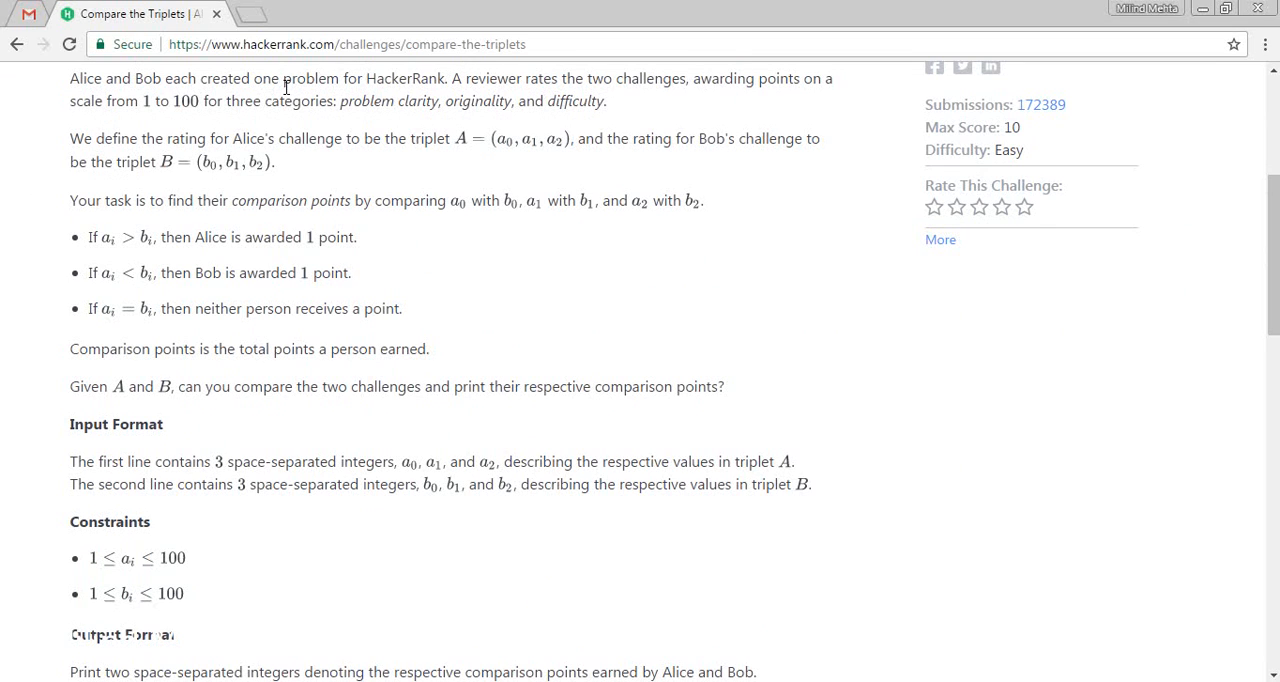
{"action": "mouse_move", "coordinate": [170, 103]}
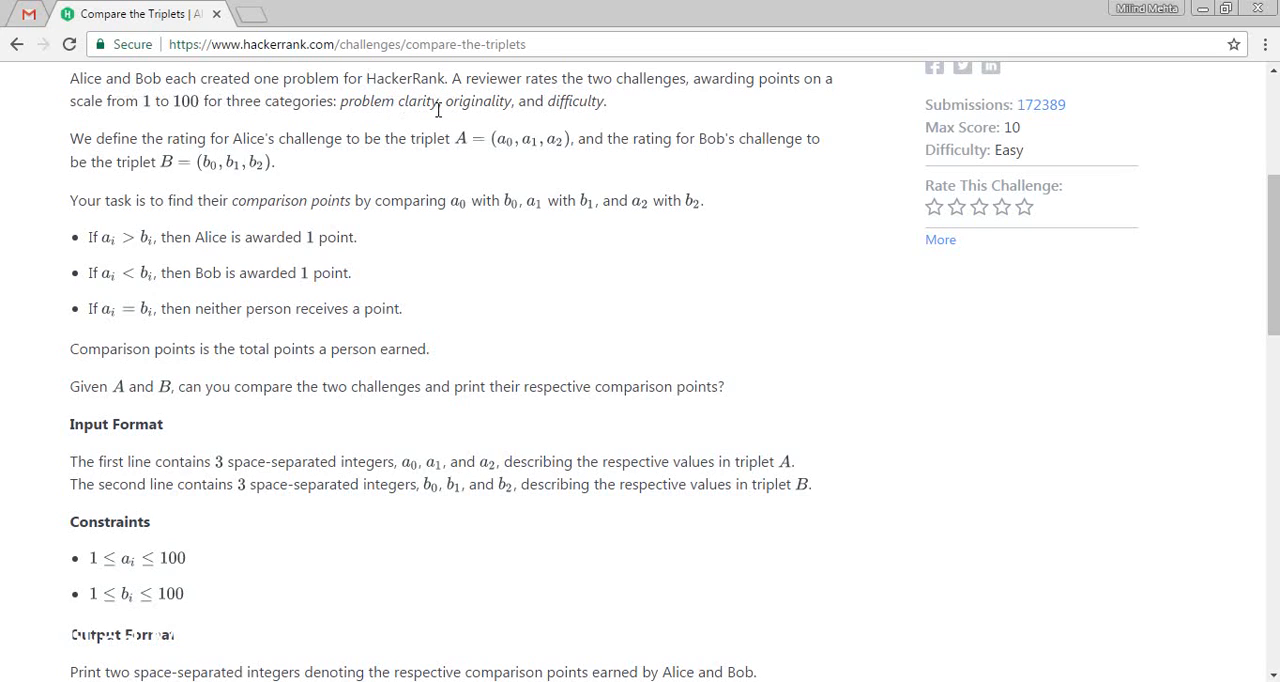
{"action": "mouse_move", "coordinate": [560, 107]}
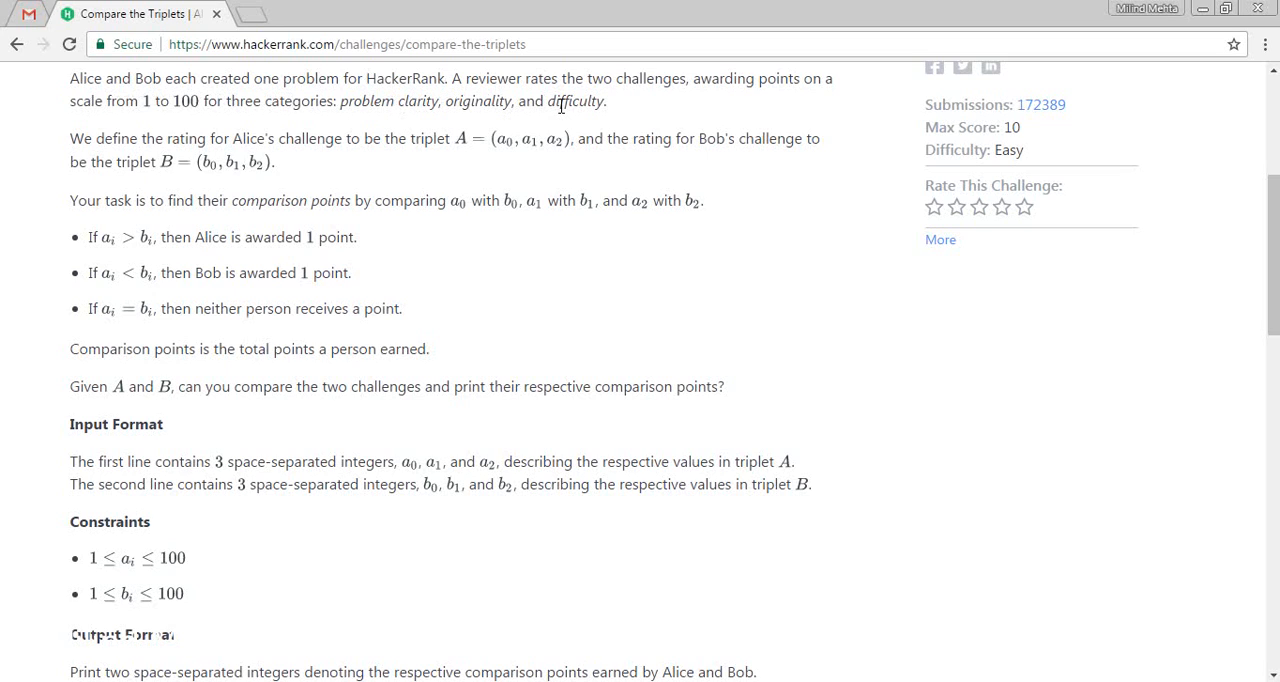
{"action": "scroll", "scroll_direction": "down", "scroll_amount": 3}
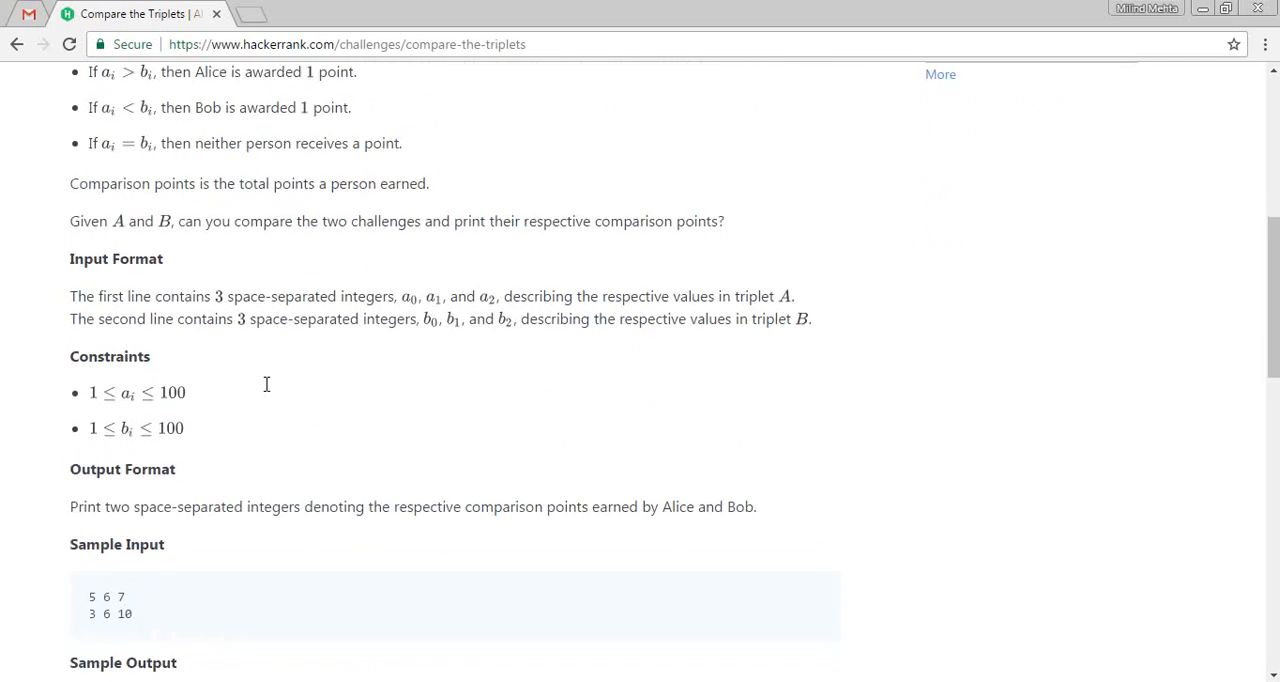
{"action": "scroll", "scroll_direction": "up", "scroll_amount": 3}
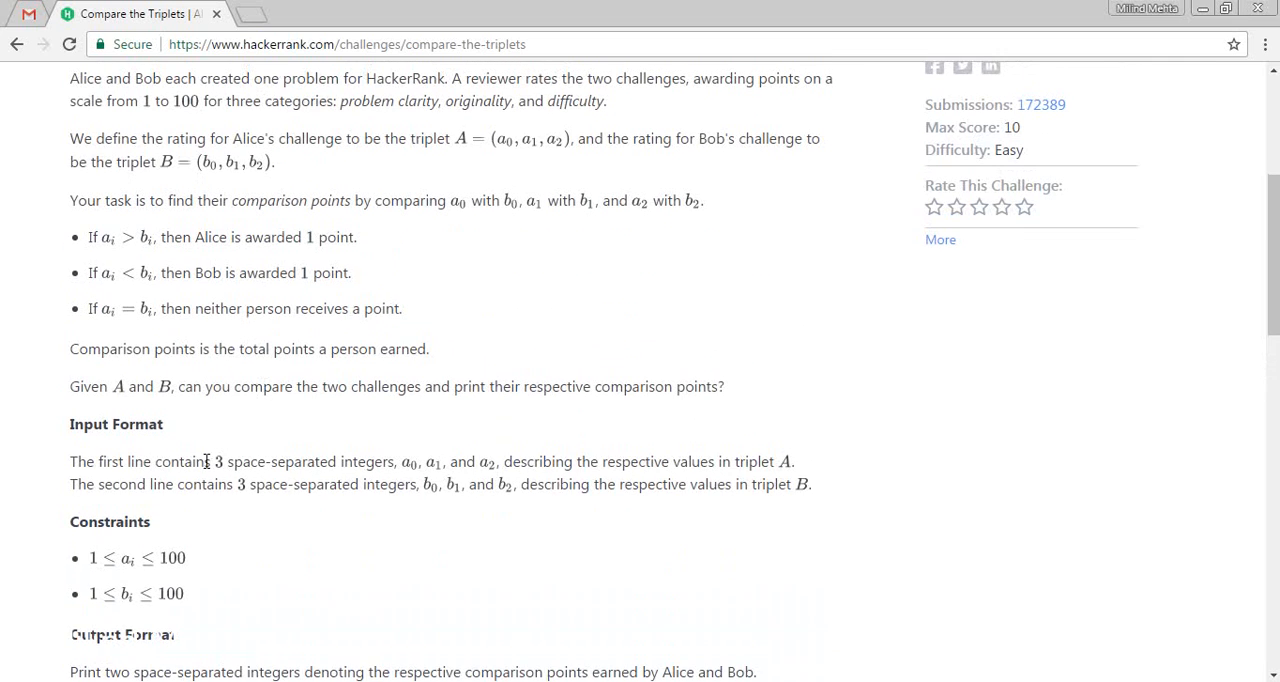
{"action": "scroll", "scroll_direction": "down", "scroll_amount": 3}
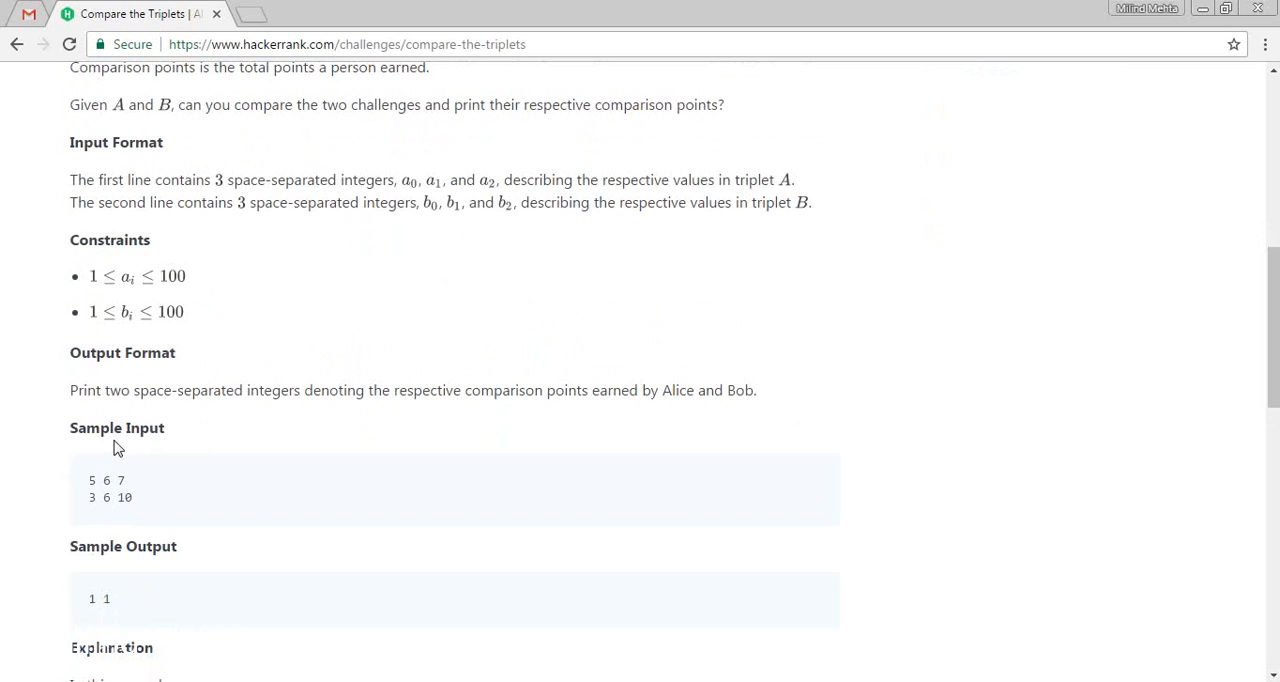
{"action": "double_click", "coordinate": [92, 480]}
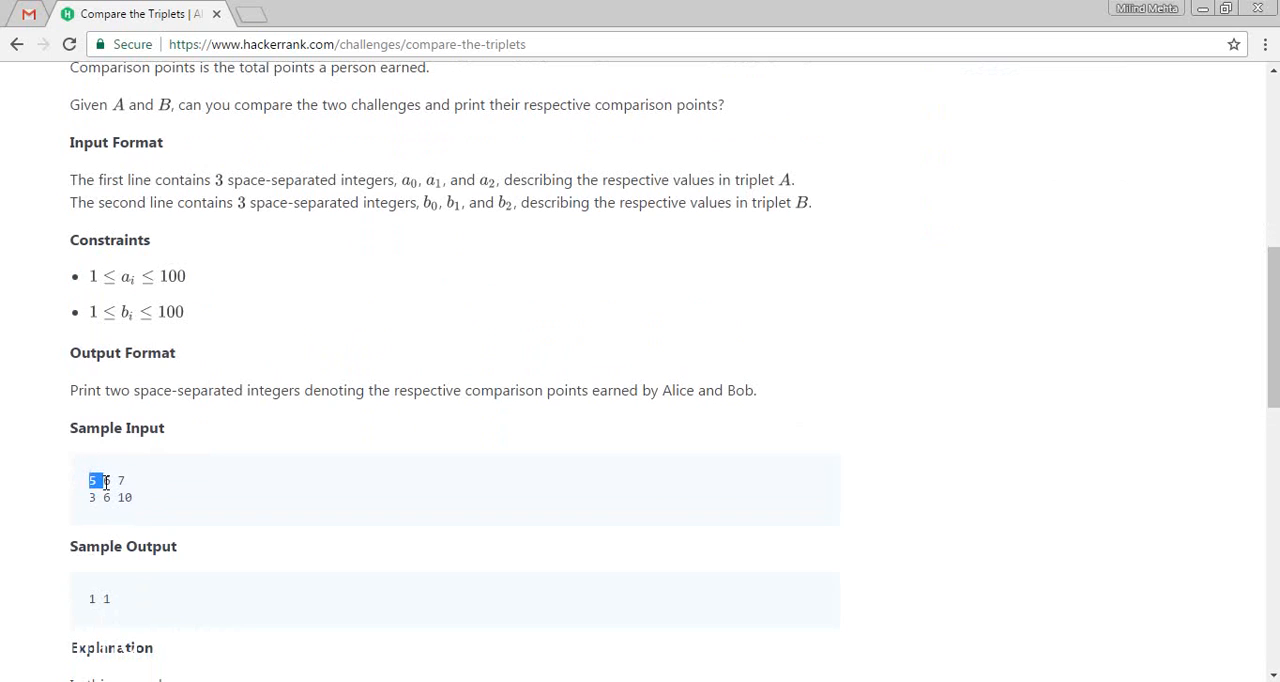
{"action": "mouse_move", "coordinate": [122, 480]}
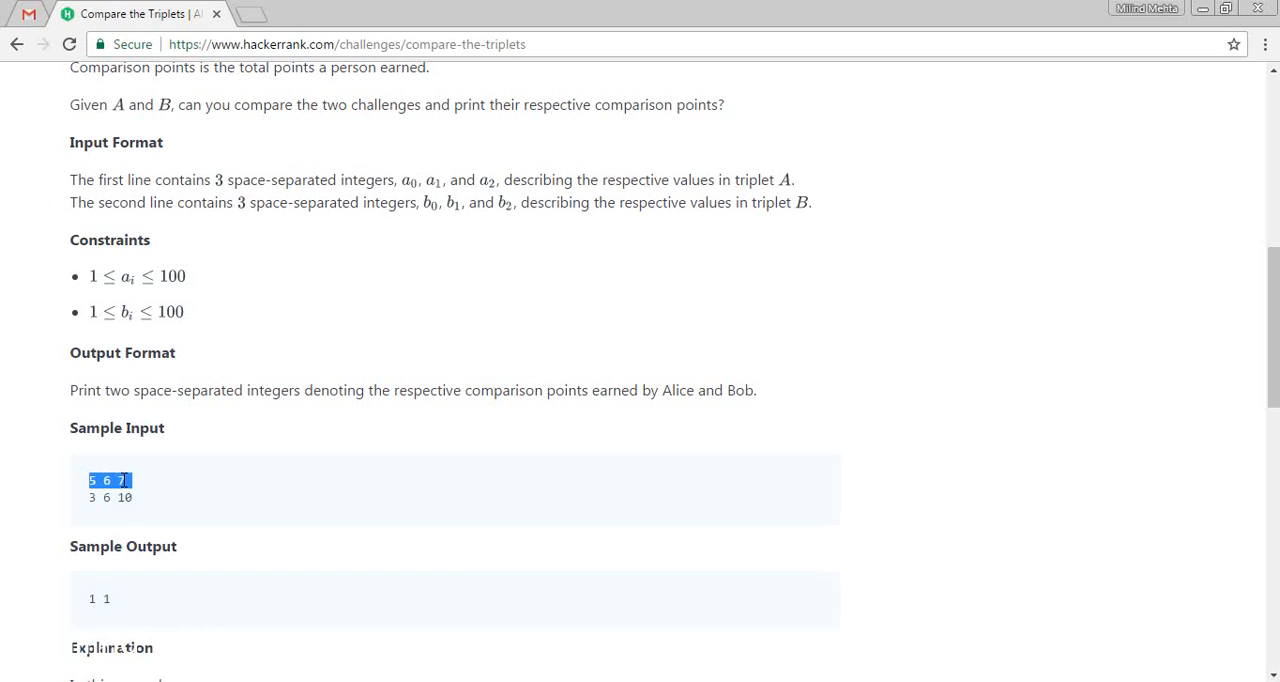
{"action": "left_click", "coordinate": [98, 498]}
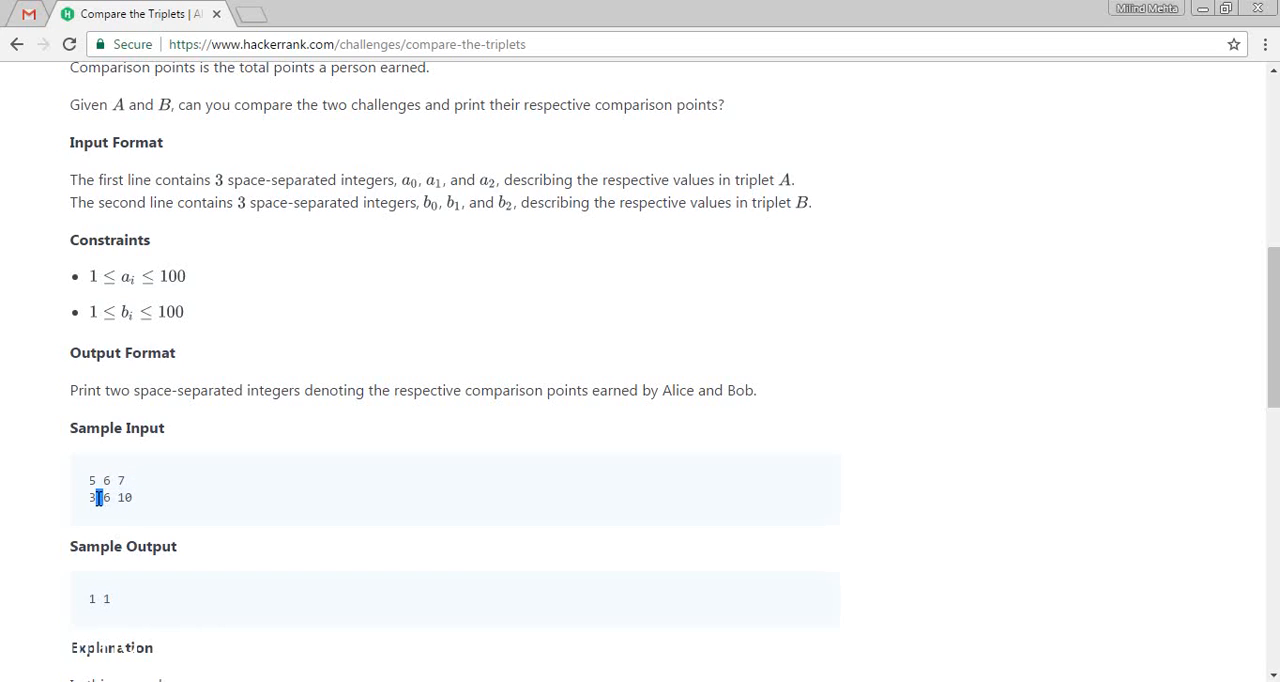
{"action": "triple_click", "coordinate": [106, 497]}
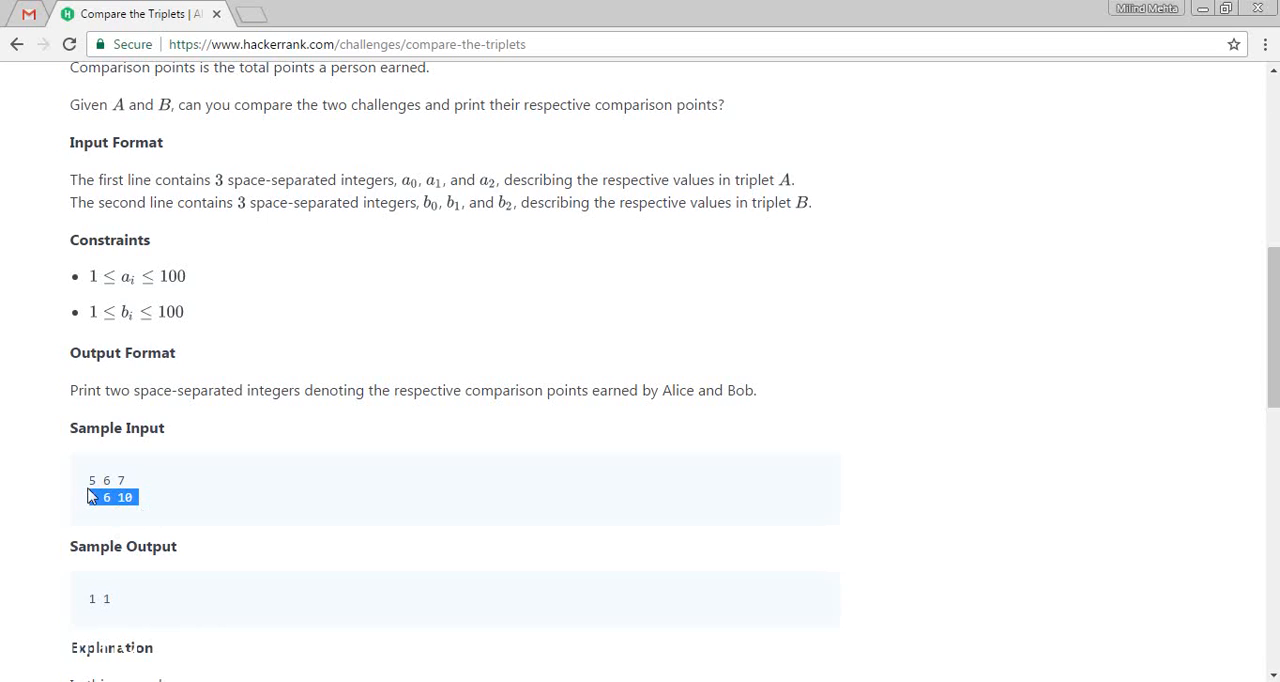
{"action": "scroll", "scroll_direction": "up", "scroll_amount": 3}
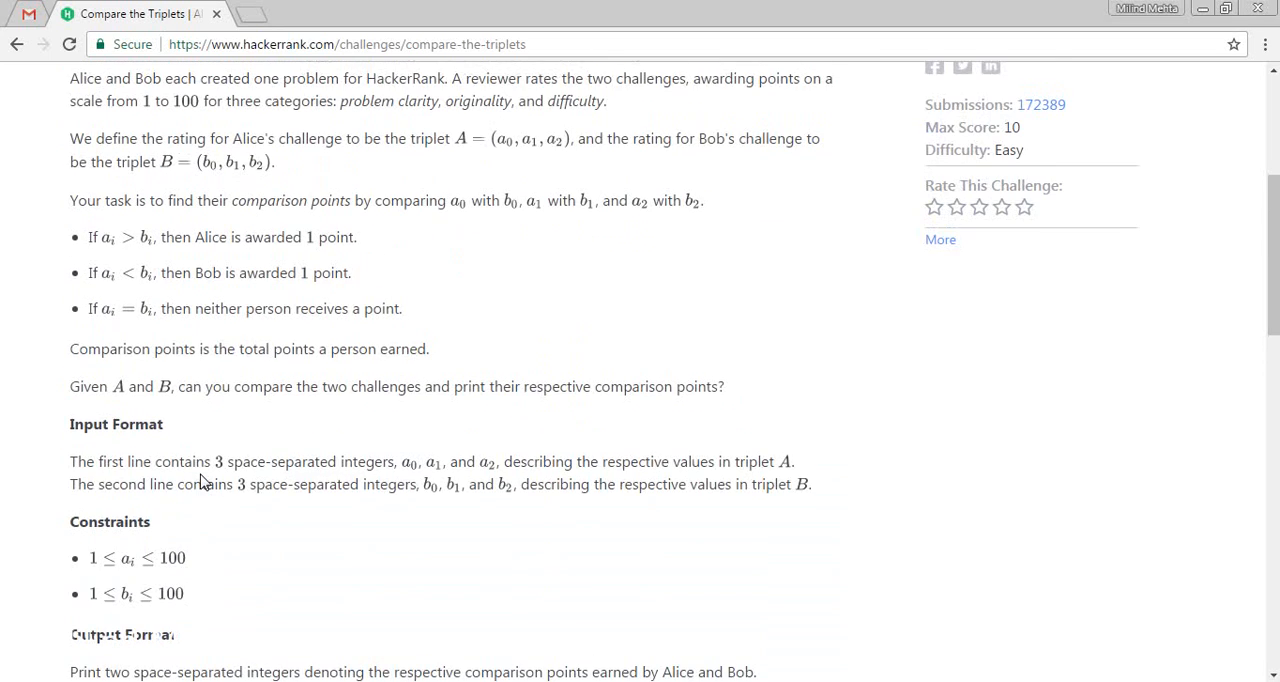
{"action": "scroll", "scroll_direction": "down", "scroll_amount": 3}
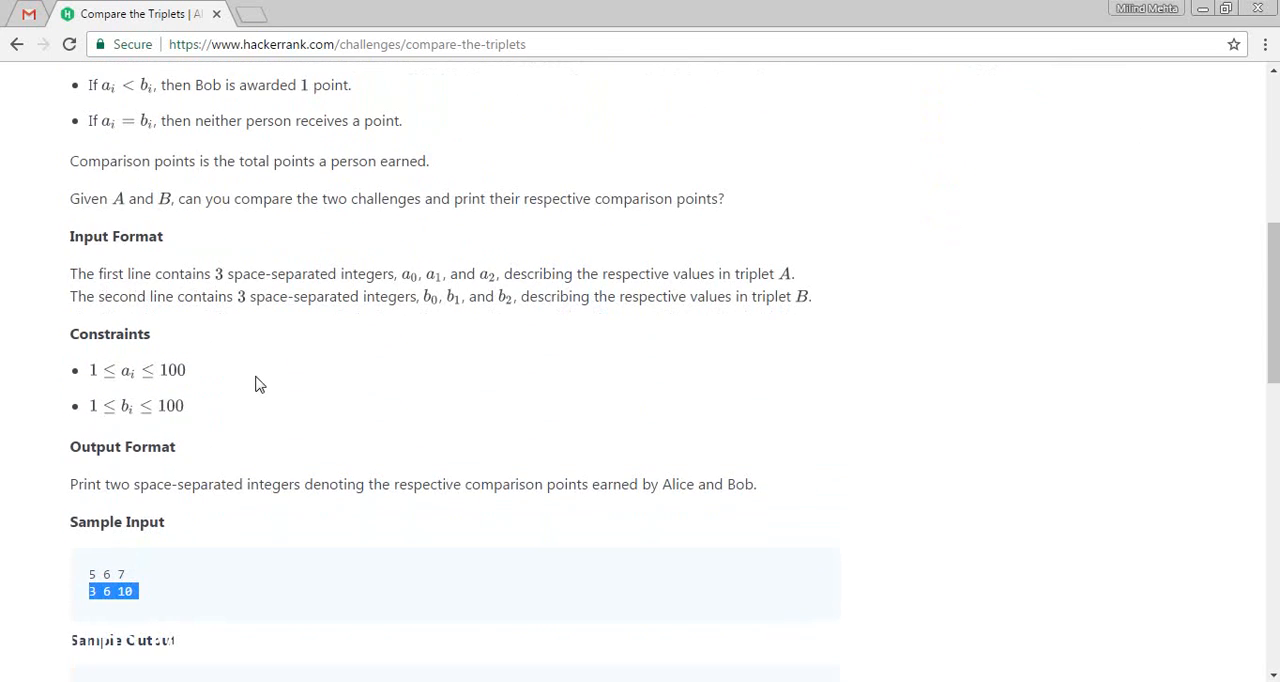
{"action": "scroll", "scroll_direction": "up", "scroll_amount": 3}
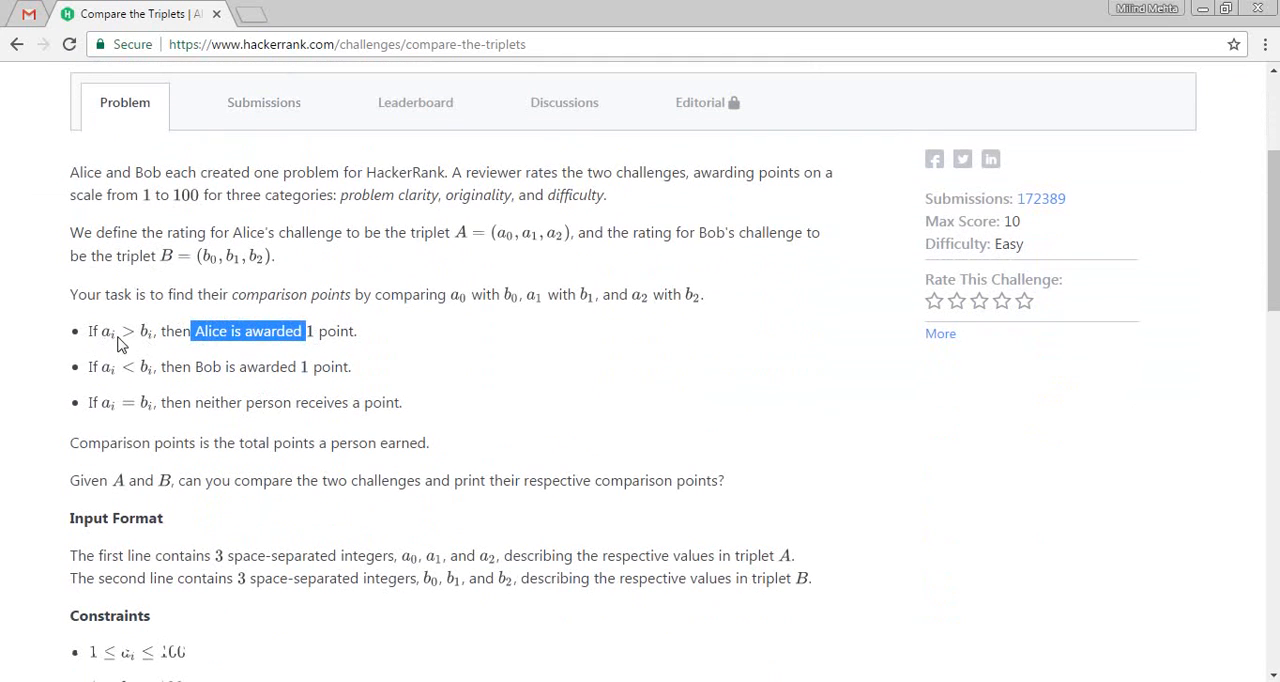
{"action": "mouse_move", "coordinate": [145, 358]}
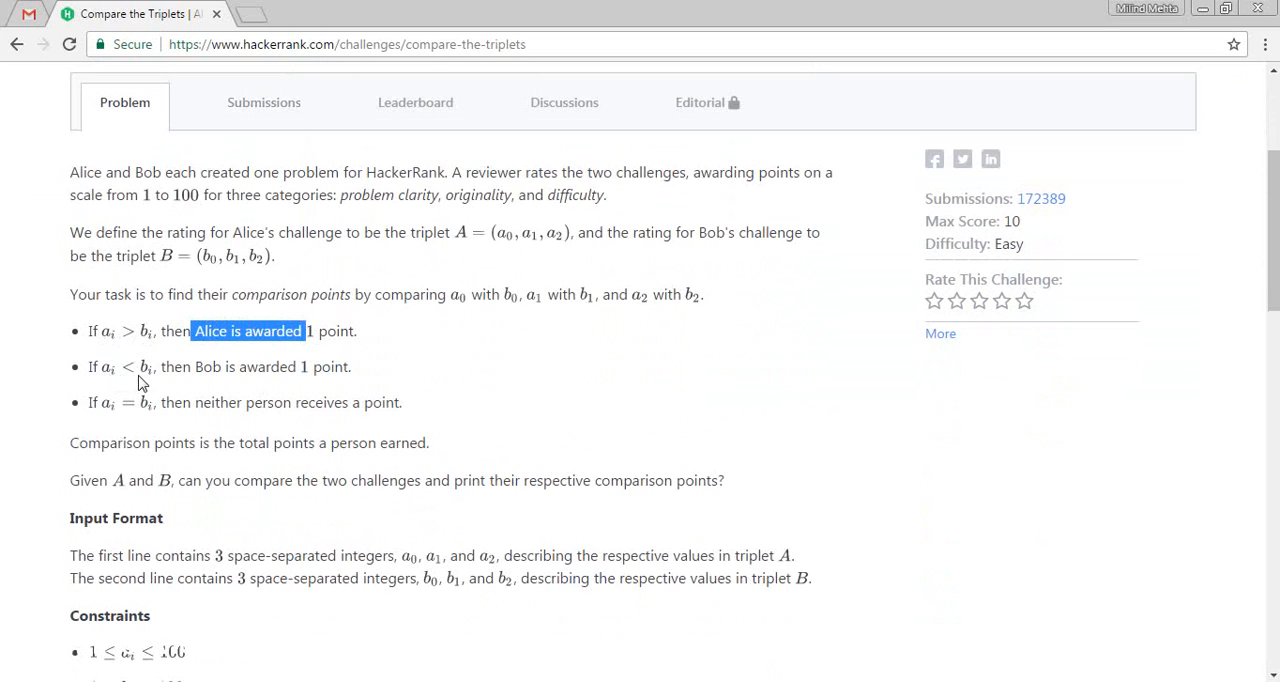
{"action": "mouse_move", "coordinate": [183, 372]}
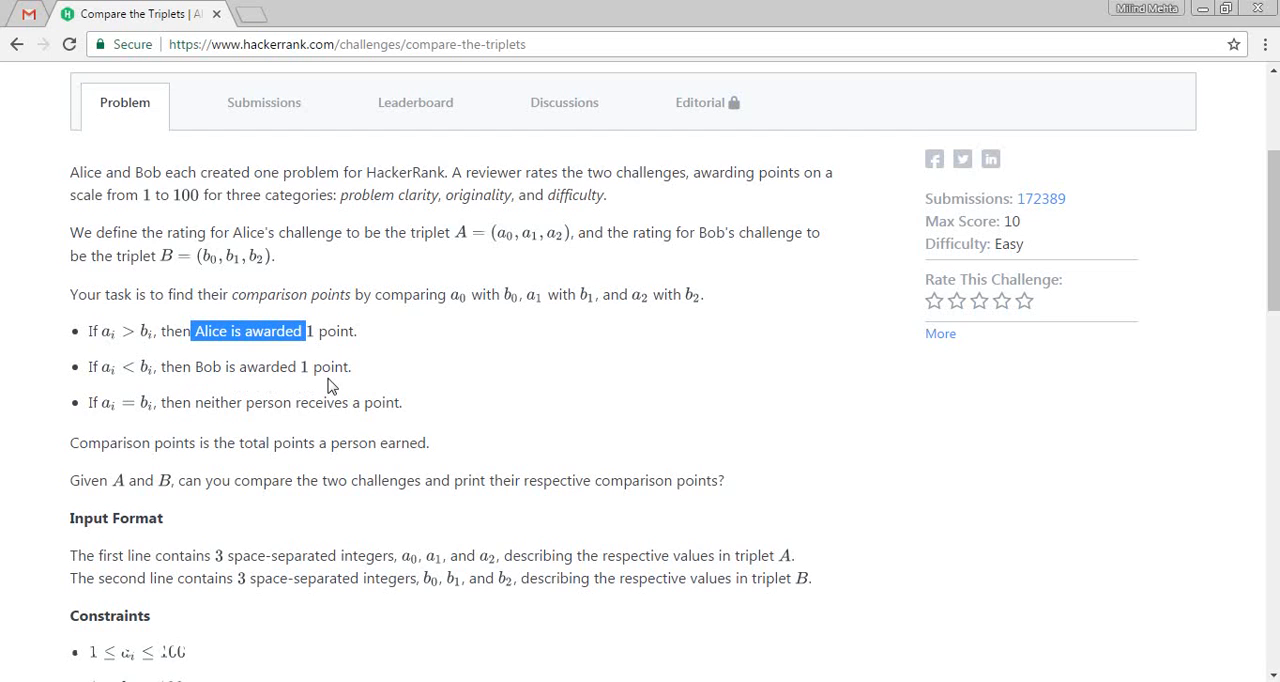
{"action": "scroll", "scroll_direction": "down", "scroll_amount": 3}
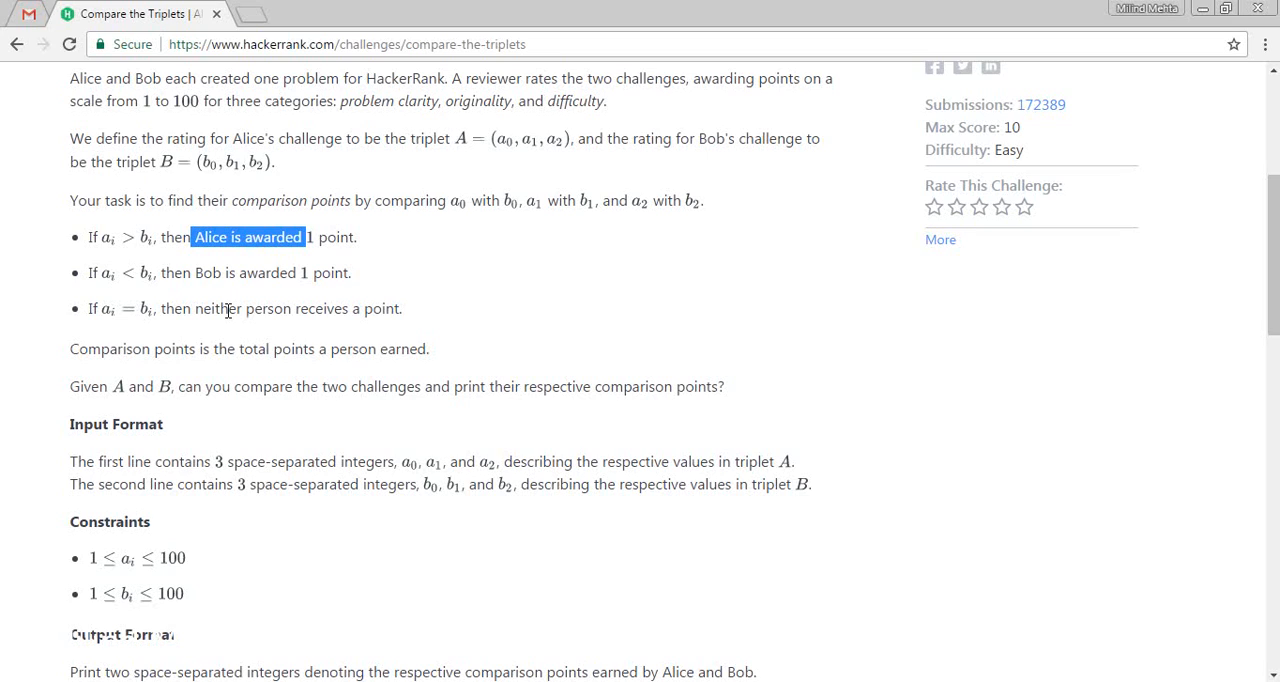
{"action": "double_click", "coordinate": [218, 308]}
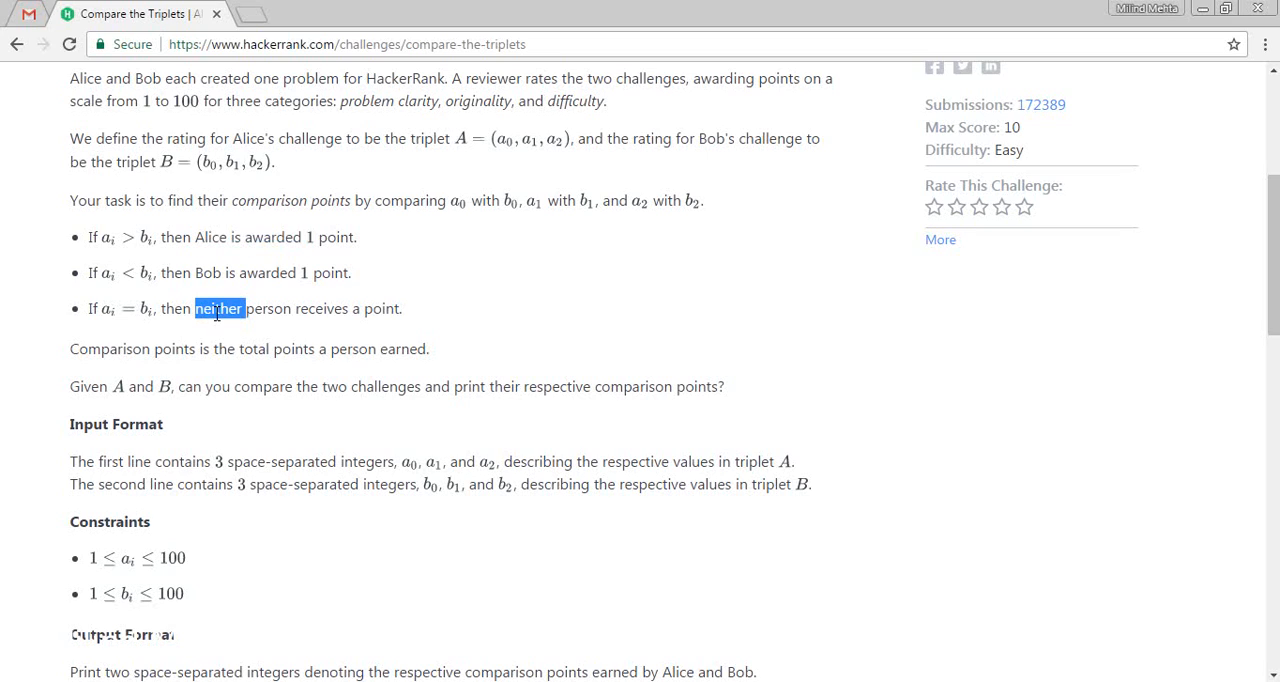
{"action": "scroll", "scroll_direction": "down", "scroll_amount": 3}
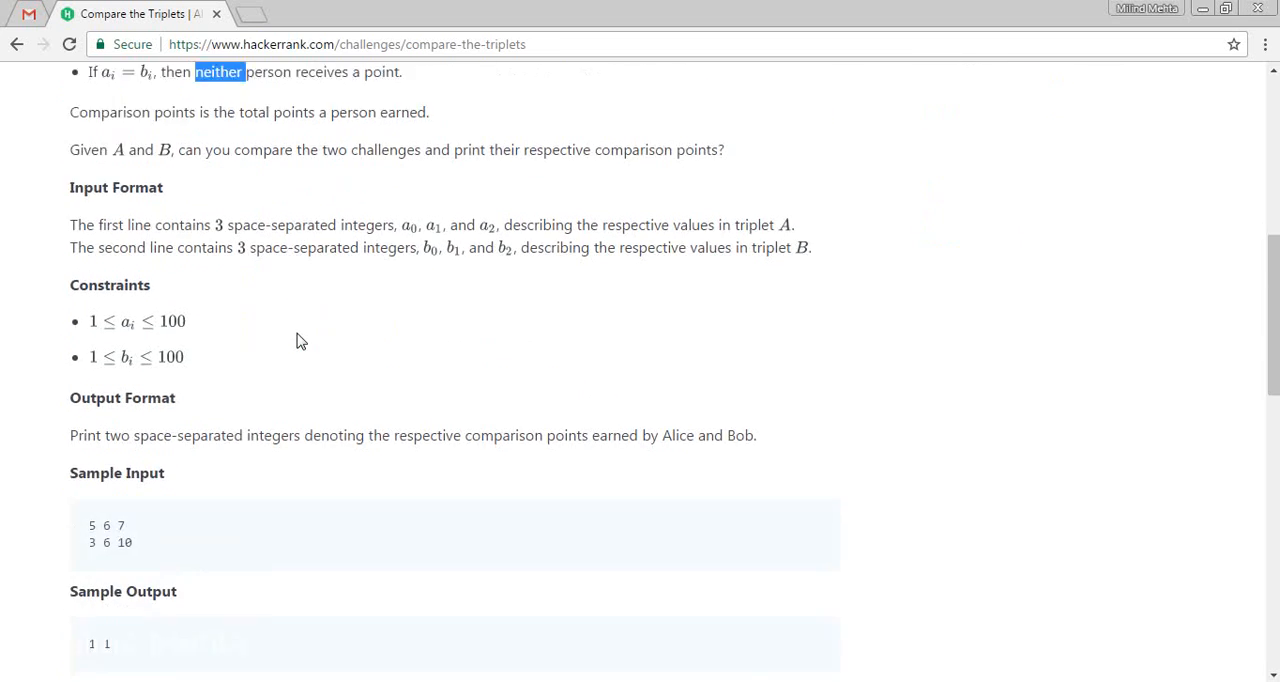
{"action": "scroll", "scroll_direction": "down", "scroll_amount": 3}
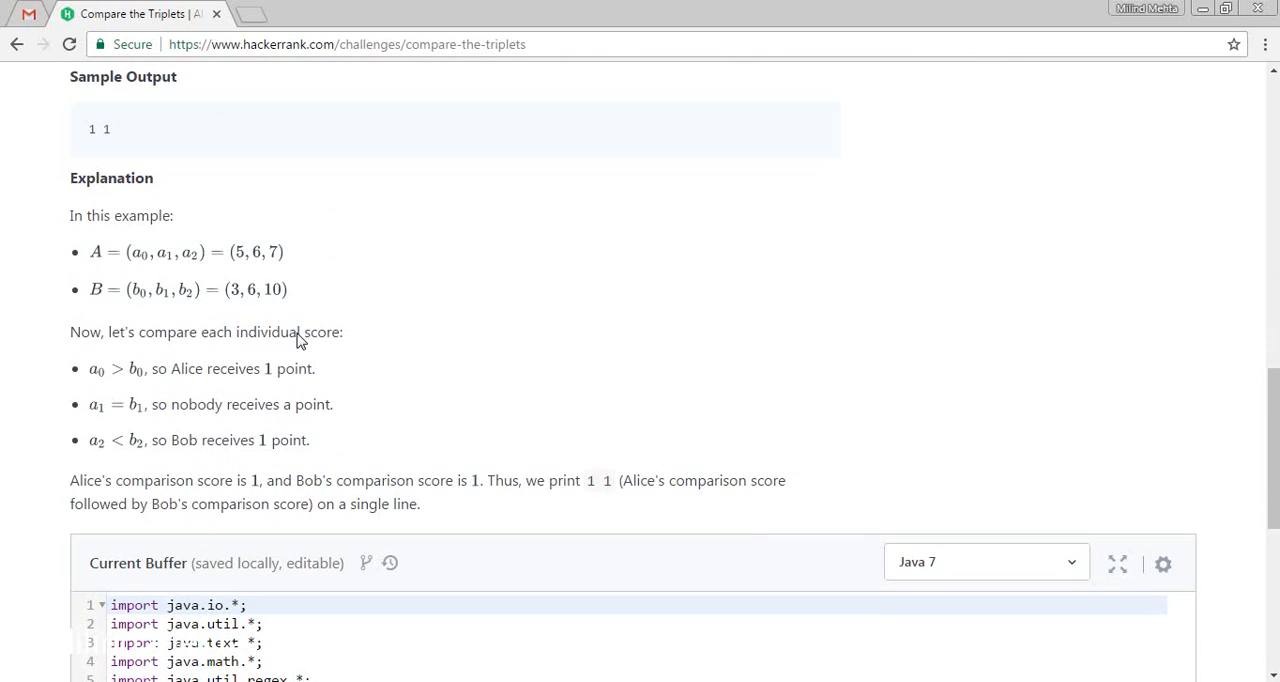
{"action": "scroll", "scroll_direction": "down", "scroll_amount": 3}
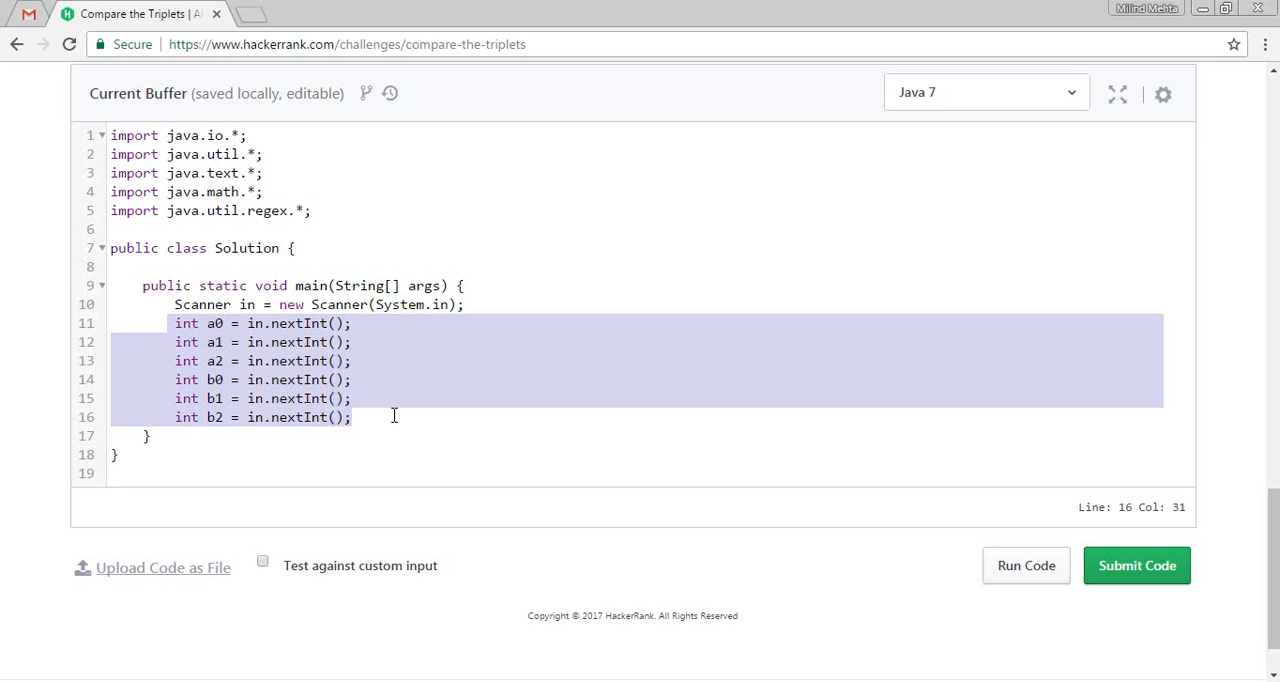
{"action": "key", "text": "Delete"}
{"action": "type", "text": "int["}
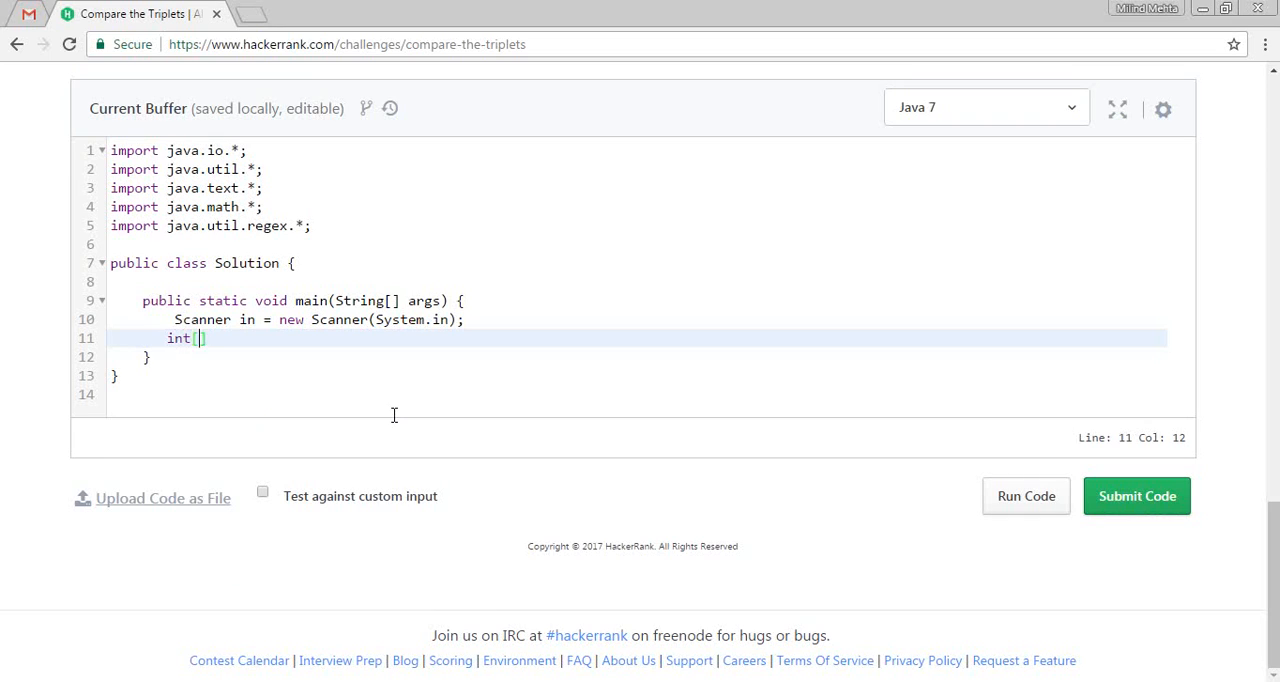
- Declare alicePoint as a new int[3] array
{"action": "type", "text": "] alic"}
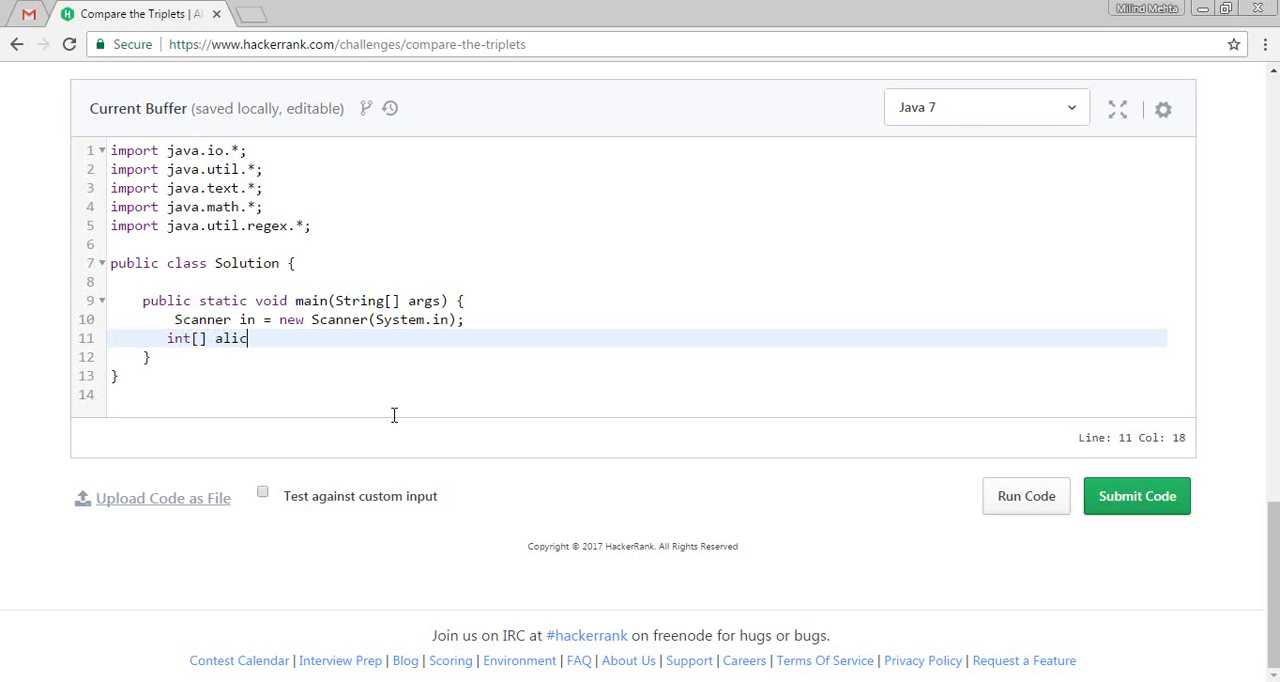
{"action": "type", "text": "e"}
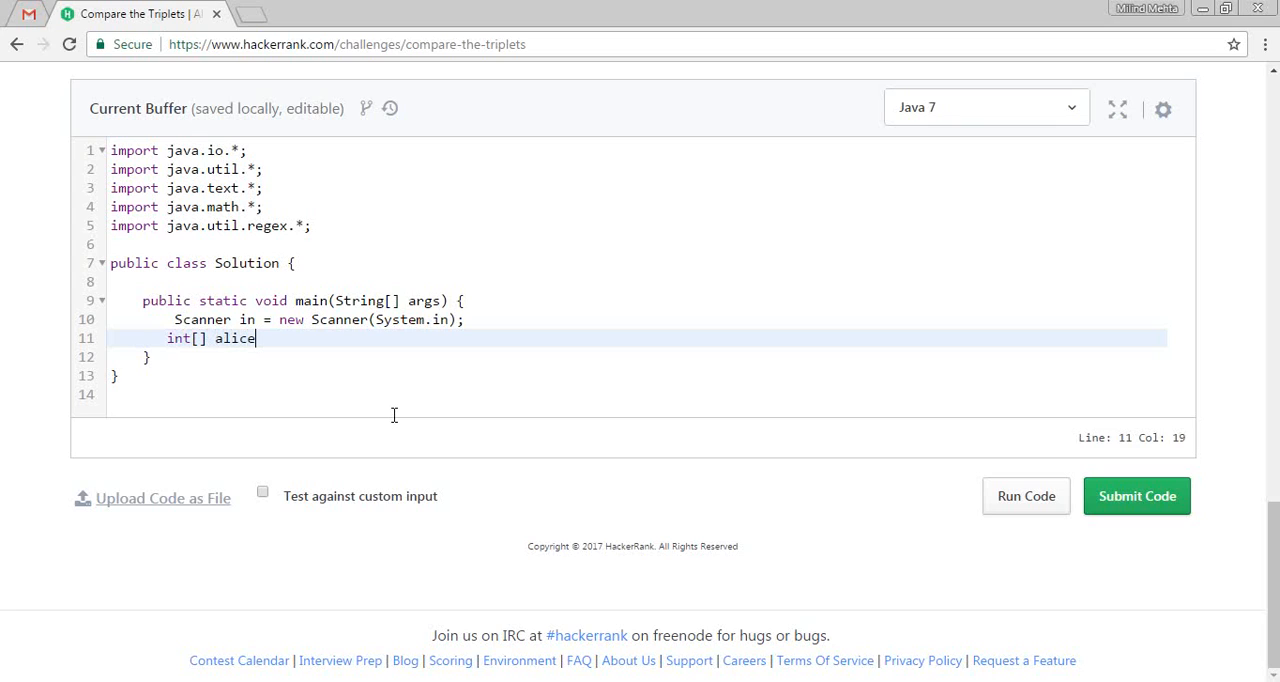
{"action": "type", "text": "Pont"}
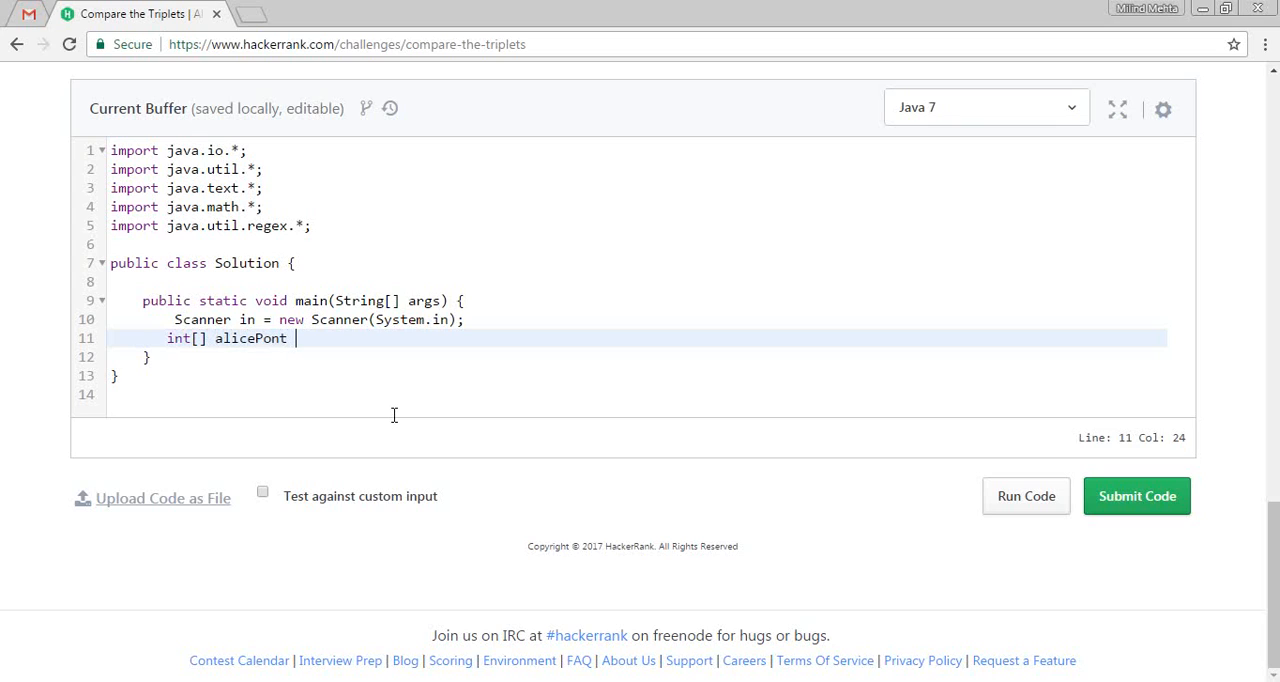
{"action": "type", "text": "= int"}
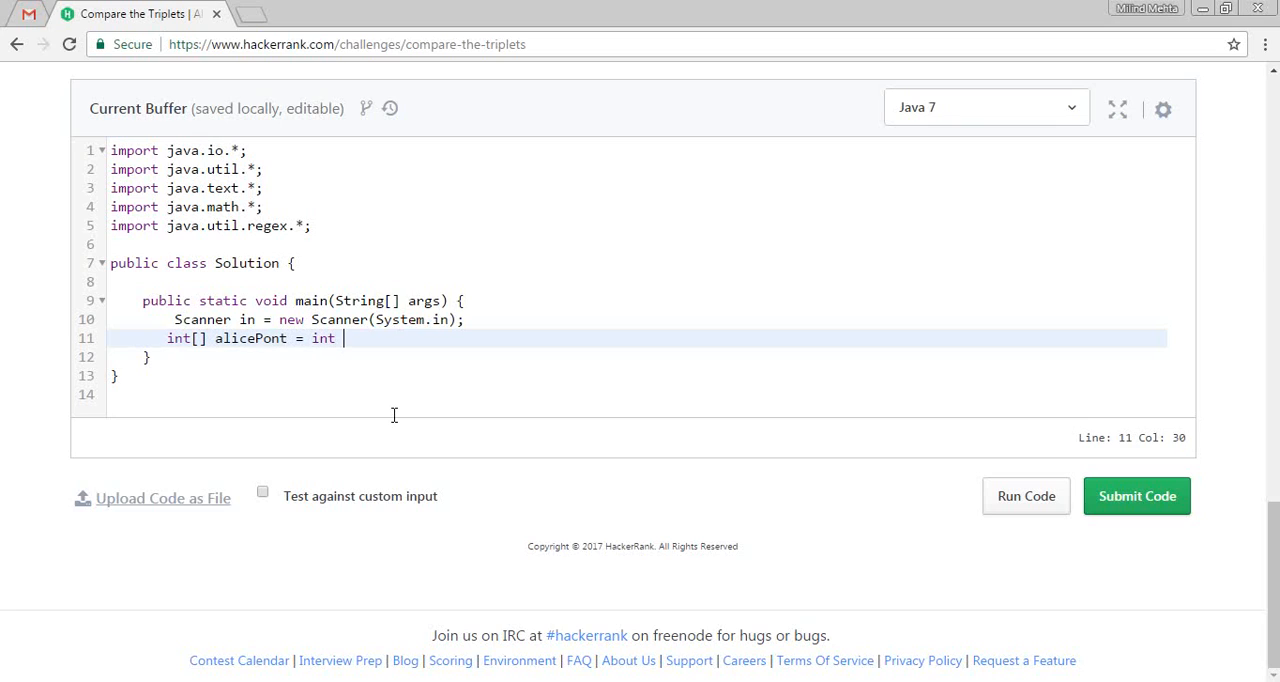
{"action": "key", "text": "BackSpace"}
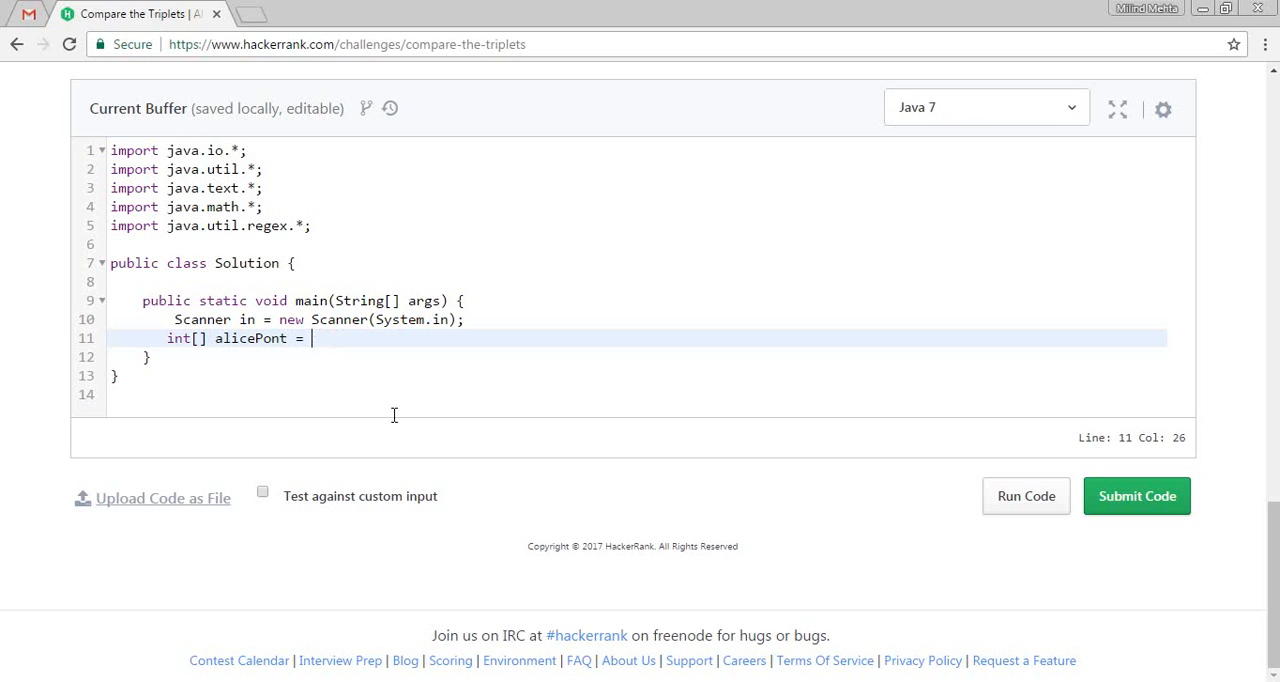
{"action": "type", "text": "new int"}
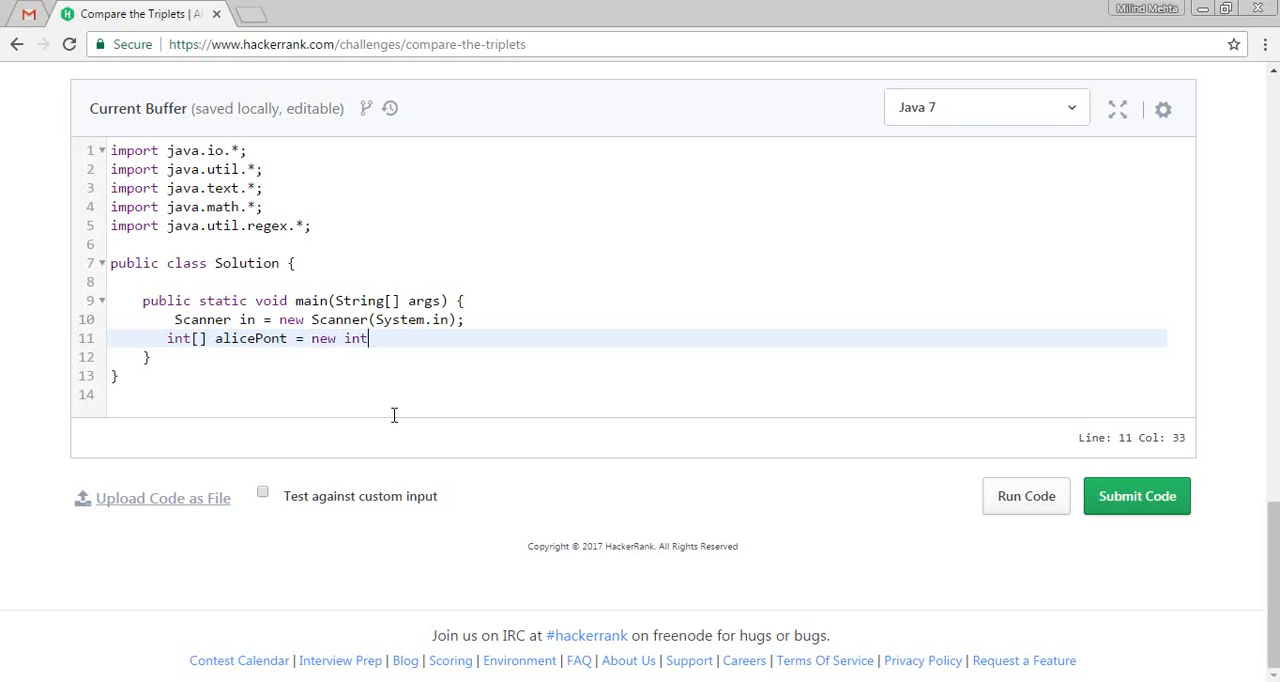
{"action": "type", "text": "[3]"}
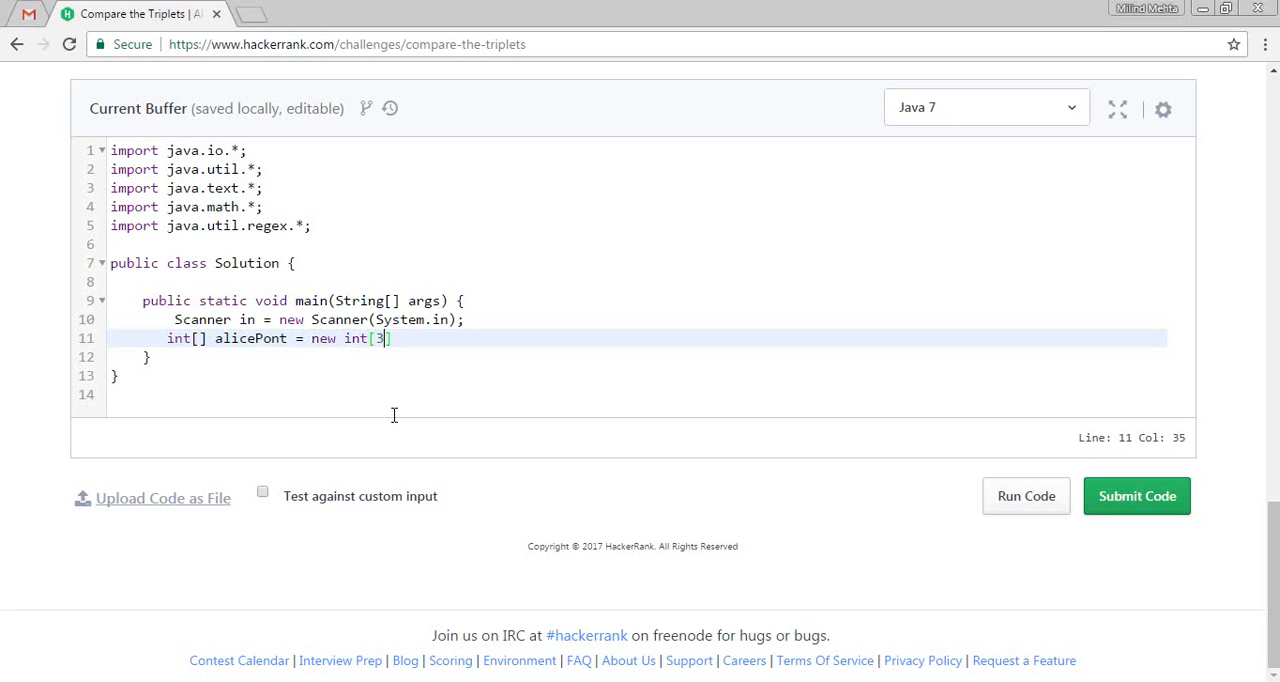
{"action": "key", "text": "Enter"}
{"action": "type", "text": "for(int "}
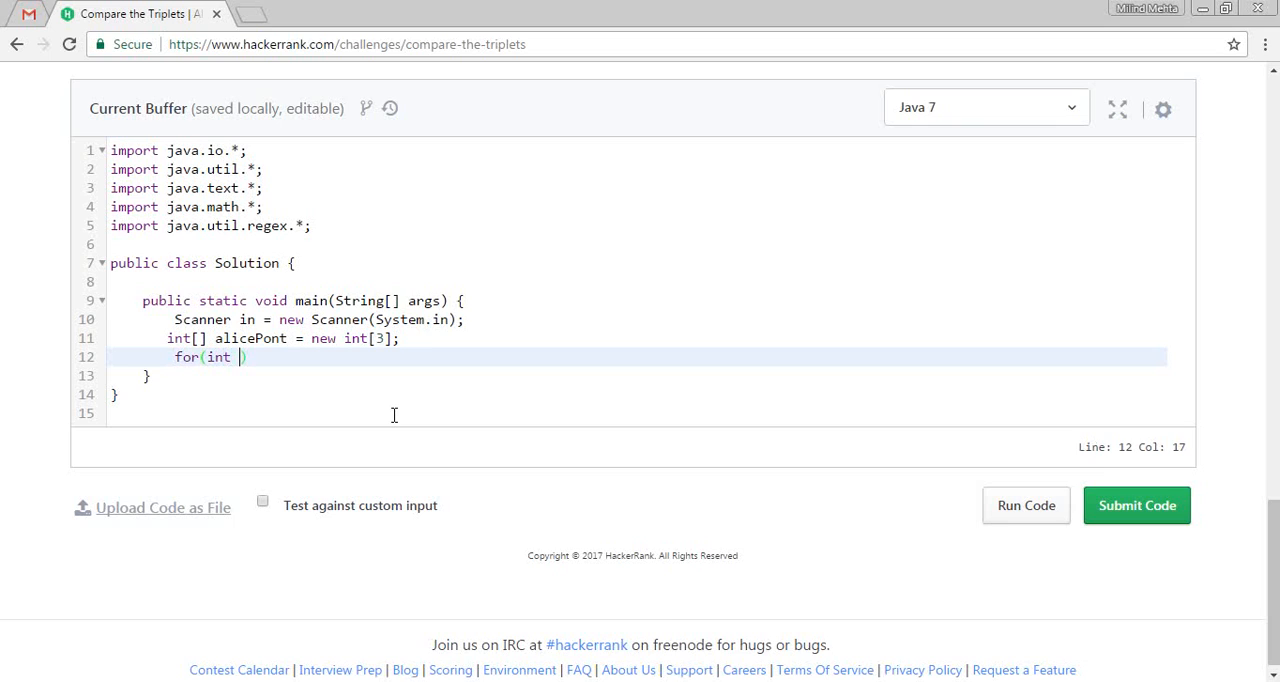
- Write a for loop from i = 0 filling alicePoint with in.nextInt()
{"action": "type", "text": "i = 0 ;i"}
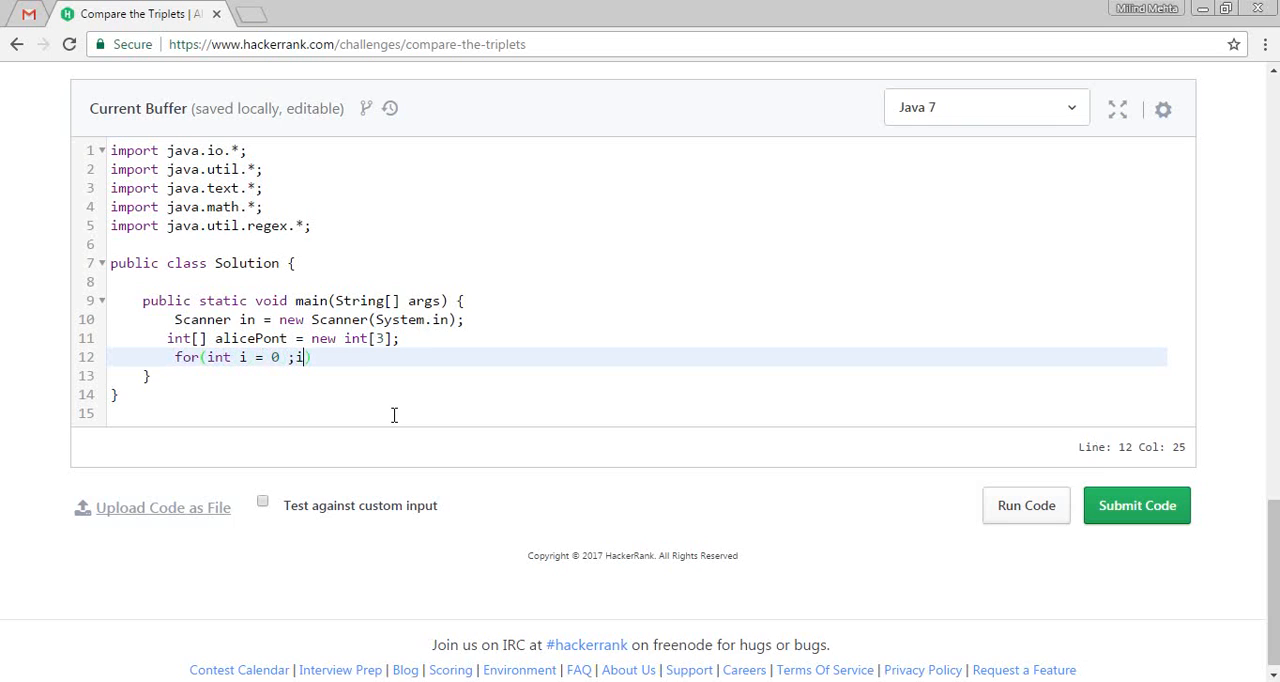
{"action": "type", "text": "<"}
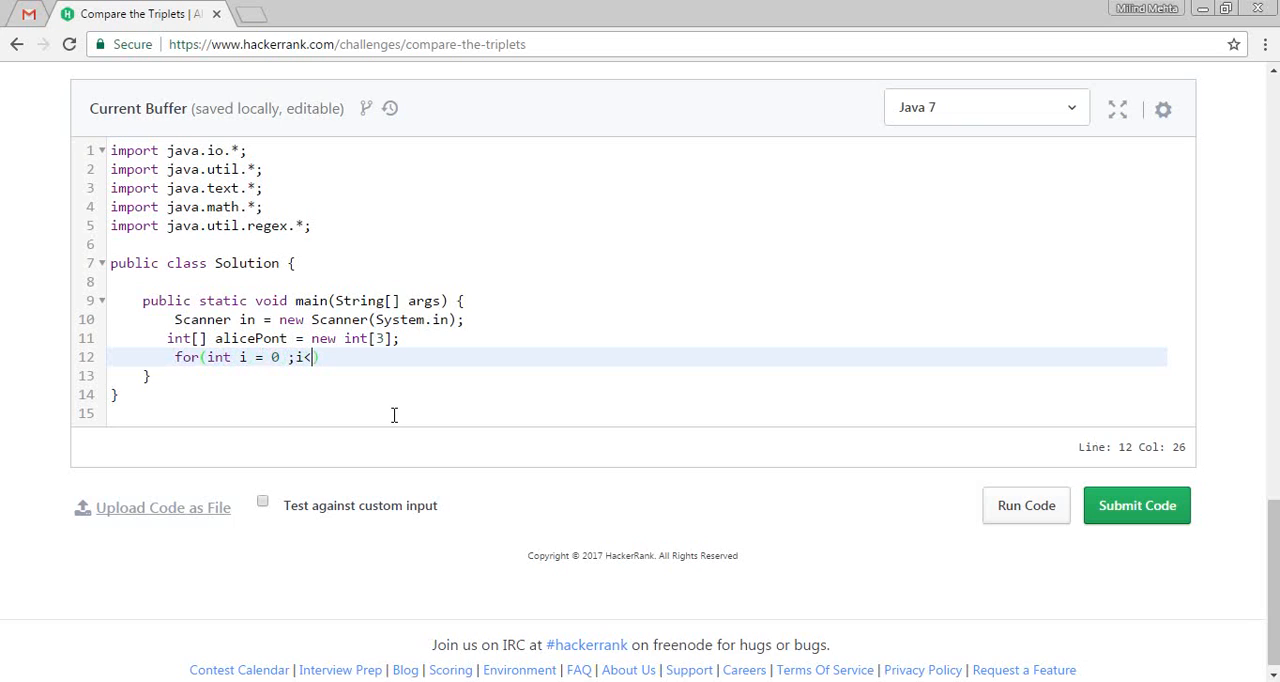
{"action": "type", "text": "ali"}
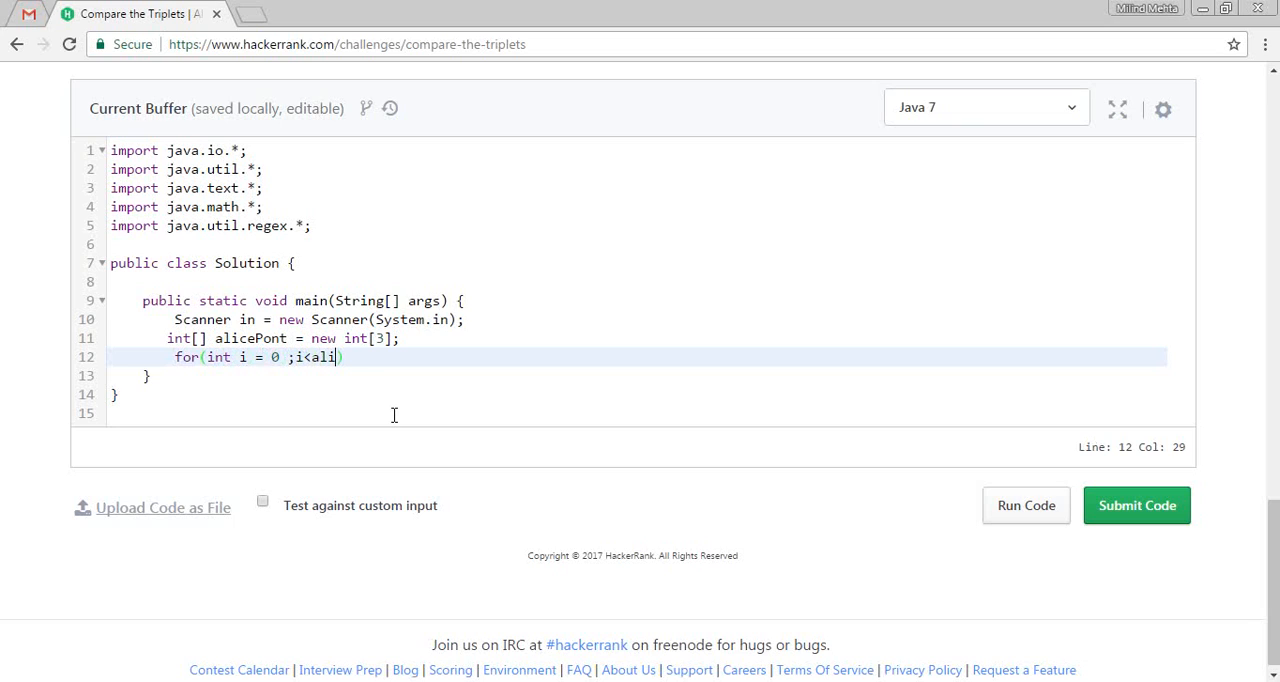
{"action": "left_click", "coordinate": [269, 338]}
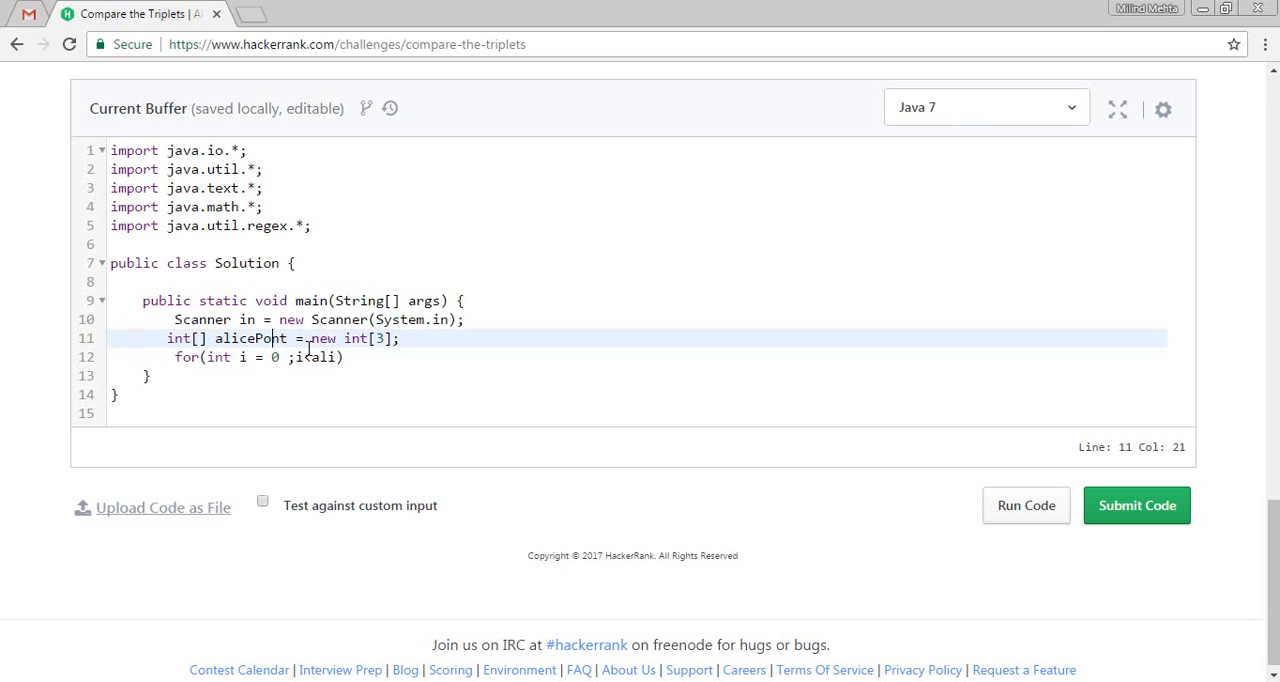
{"action": "double_click", "coordinate": [252, 338]}
{"action": "type", "text": "3"}
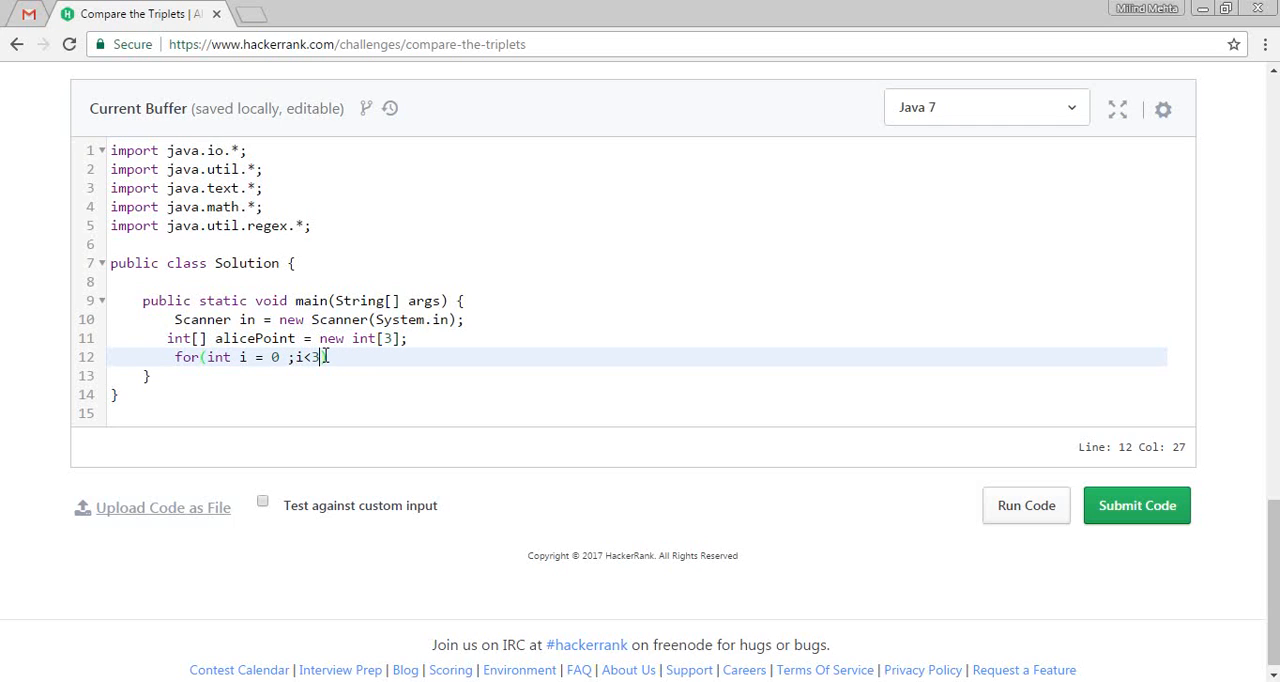
{"action": "type", "text": ";i++){"}
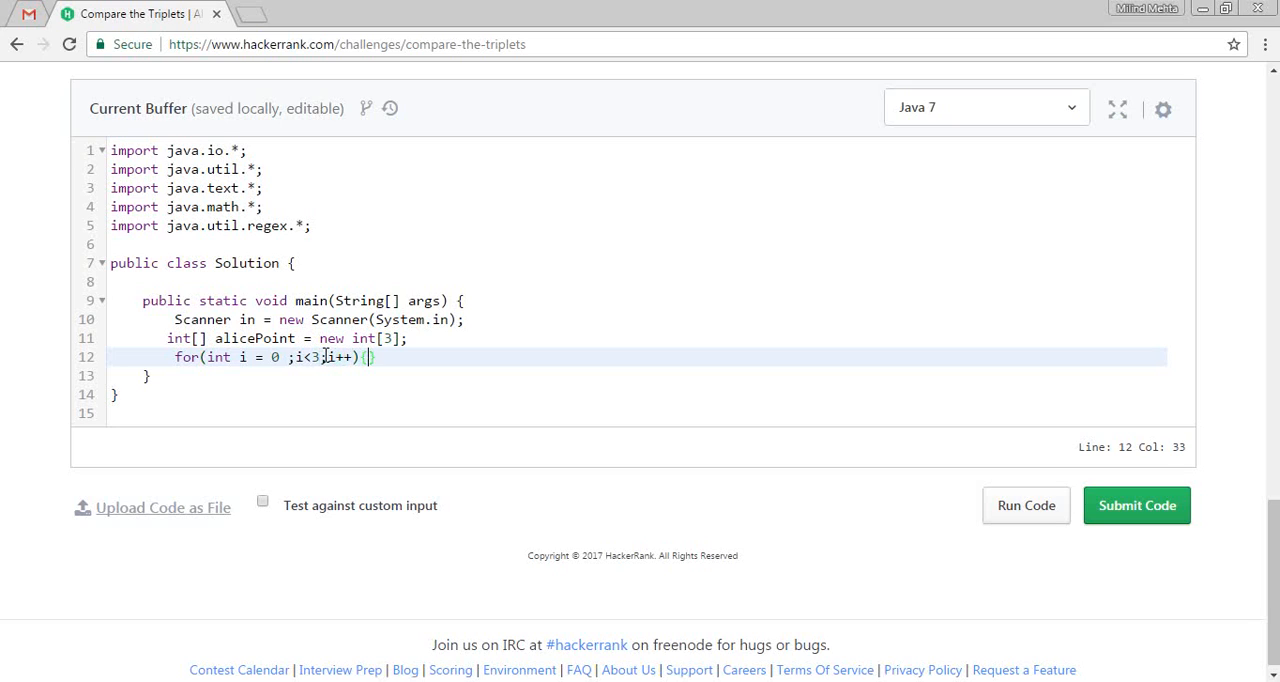
{"action": "key", "text": "enter"}
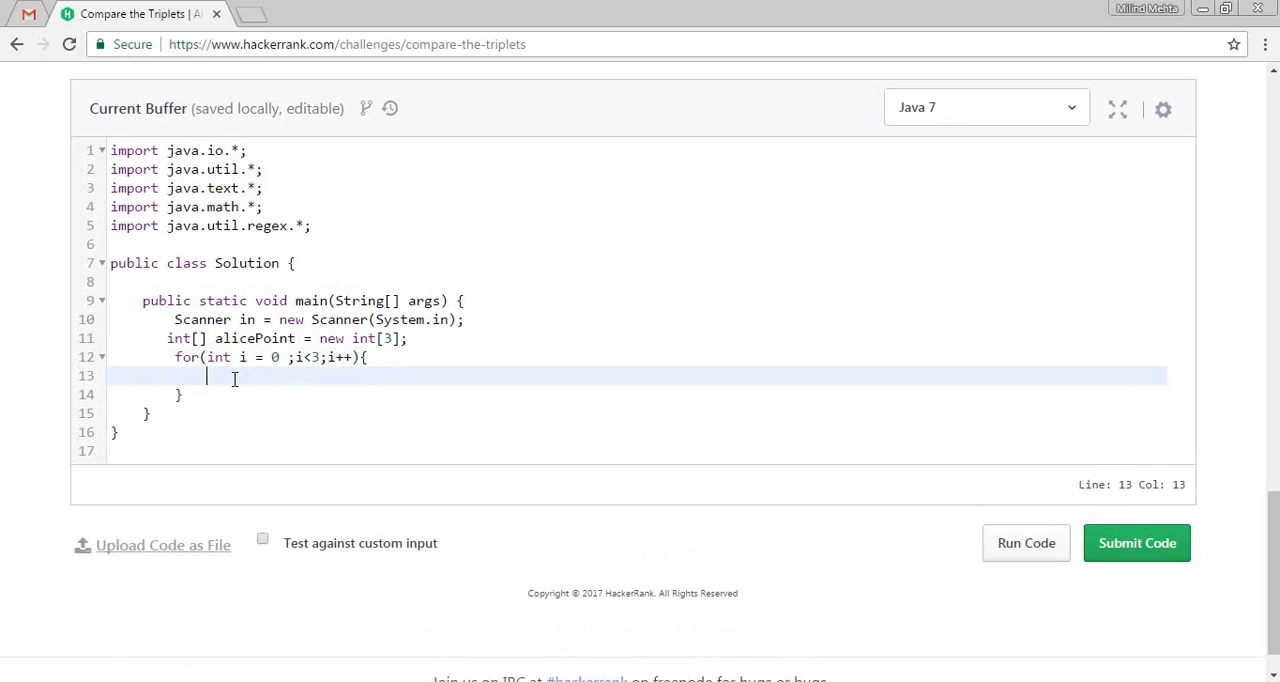
{"action": "type", "text": "alicePoint[i"}
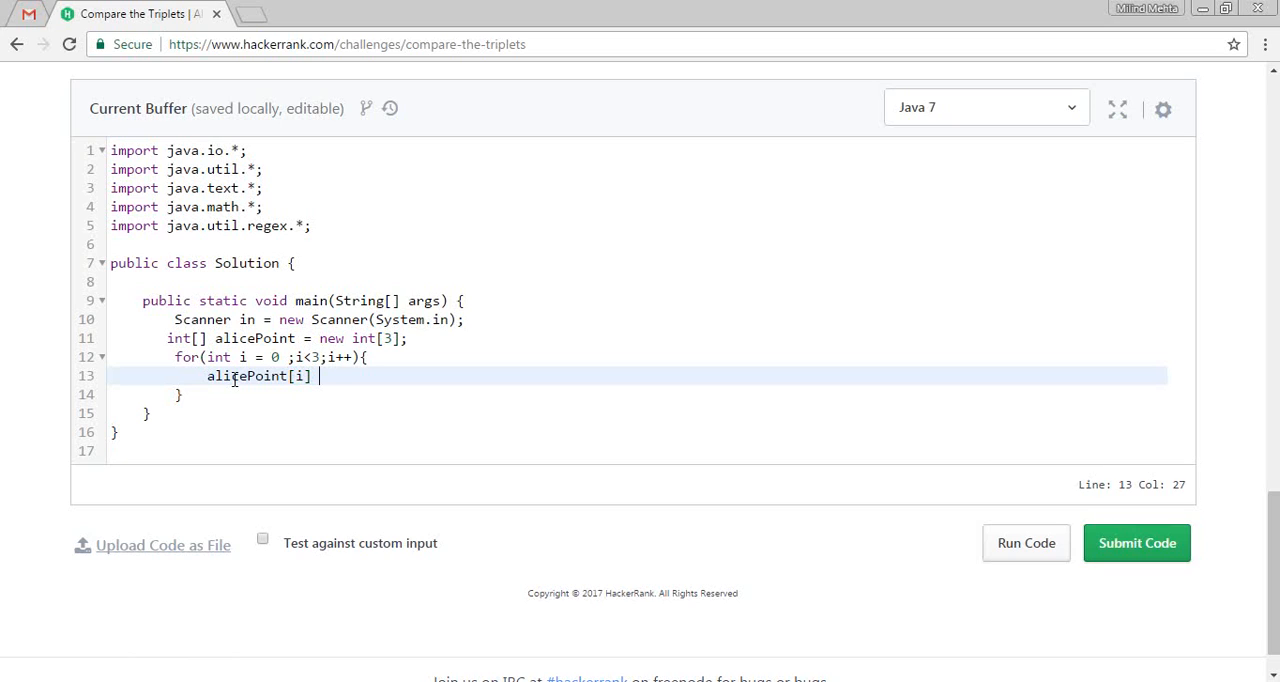
{"action": "type", "text": "= in."}
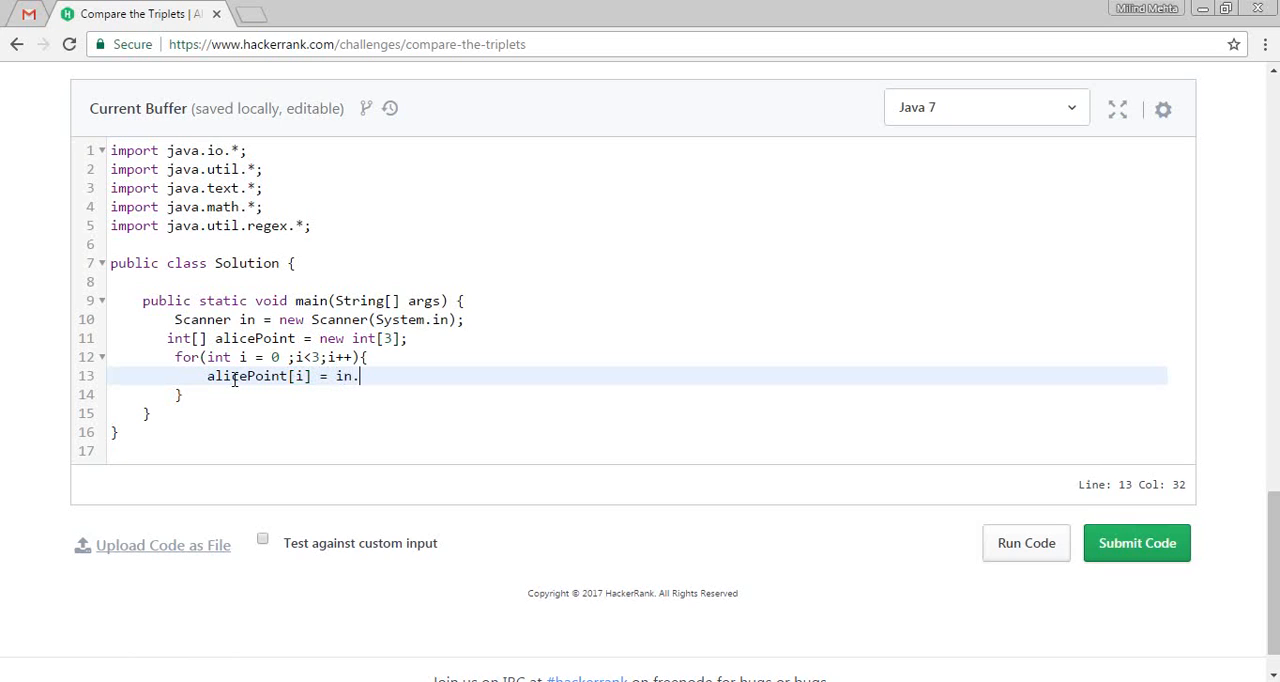
{"action": "type", "text": "nextInt"}
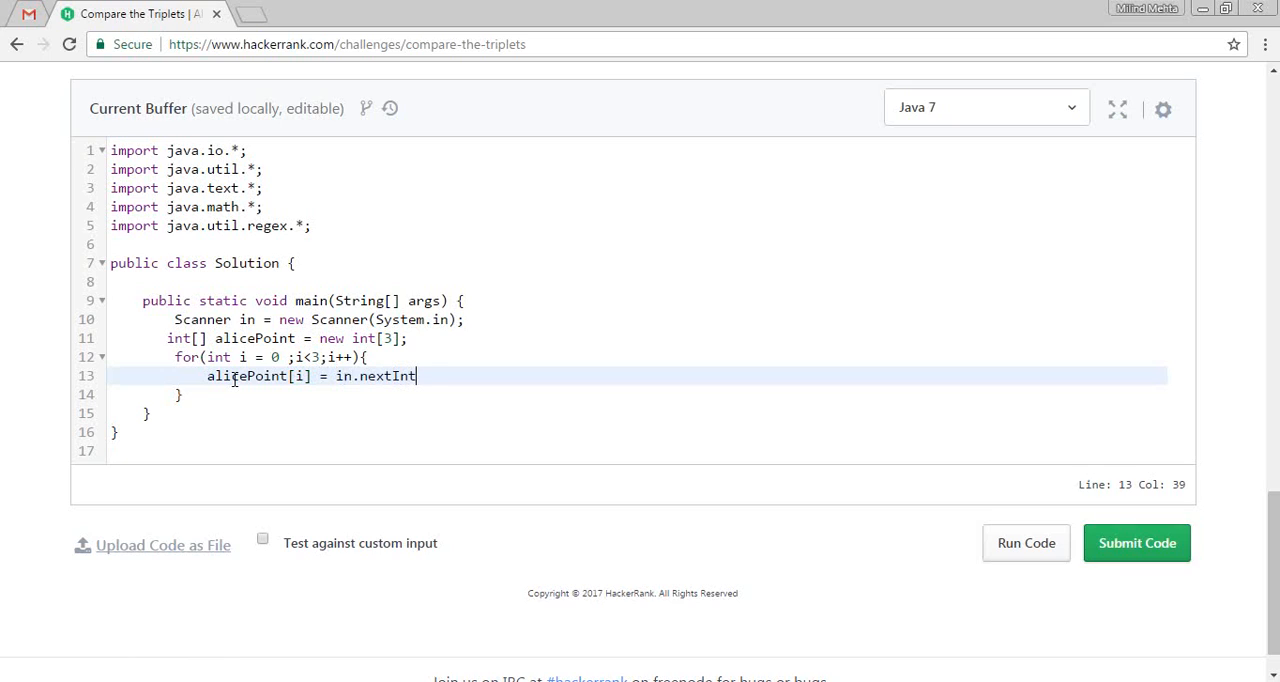
{"action": "type", "text": "();"}
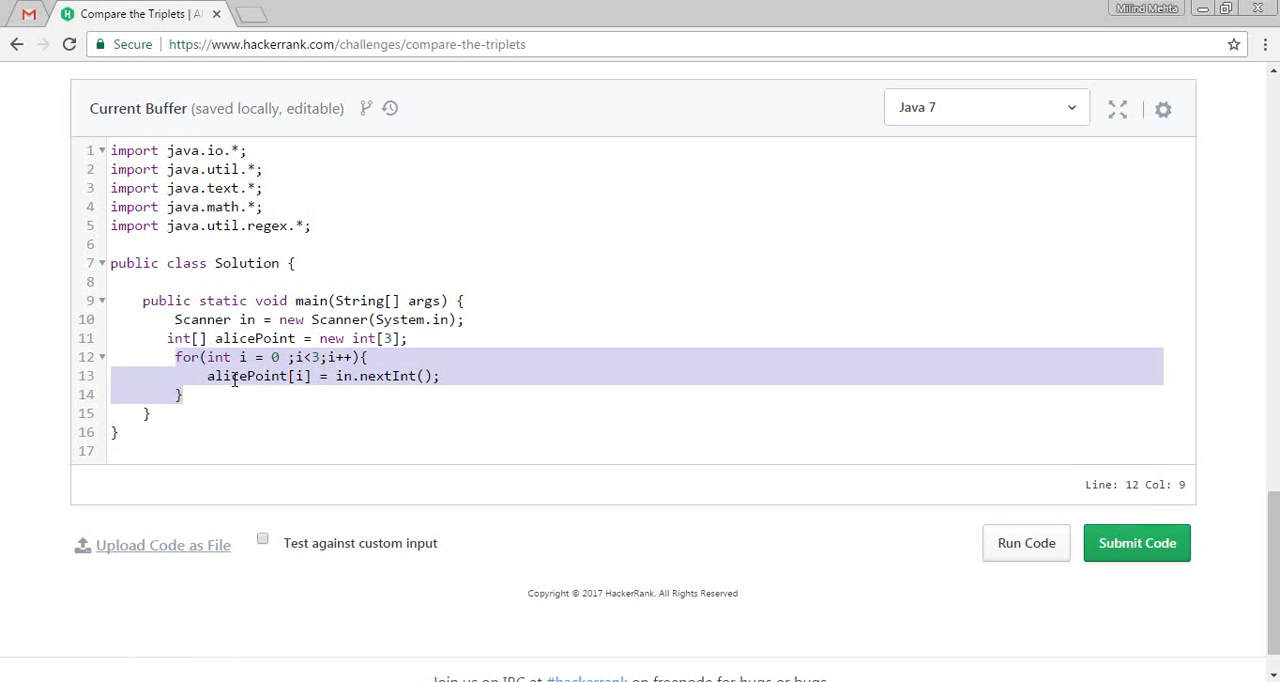
- Duplicate Alice's array and reading loop below it, renamed to bobPoint
{"action": "left_click", "coordinate": [148, 413]}
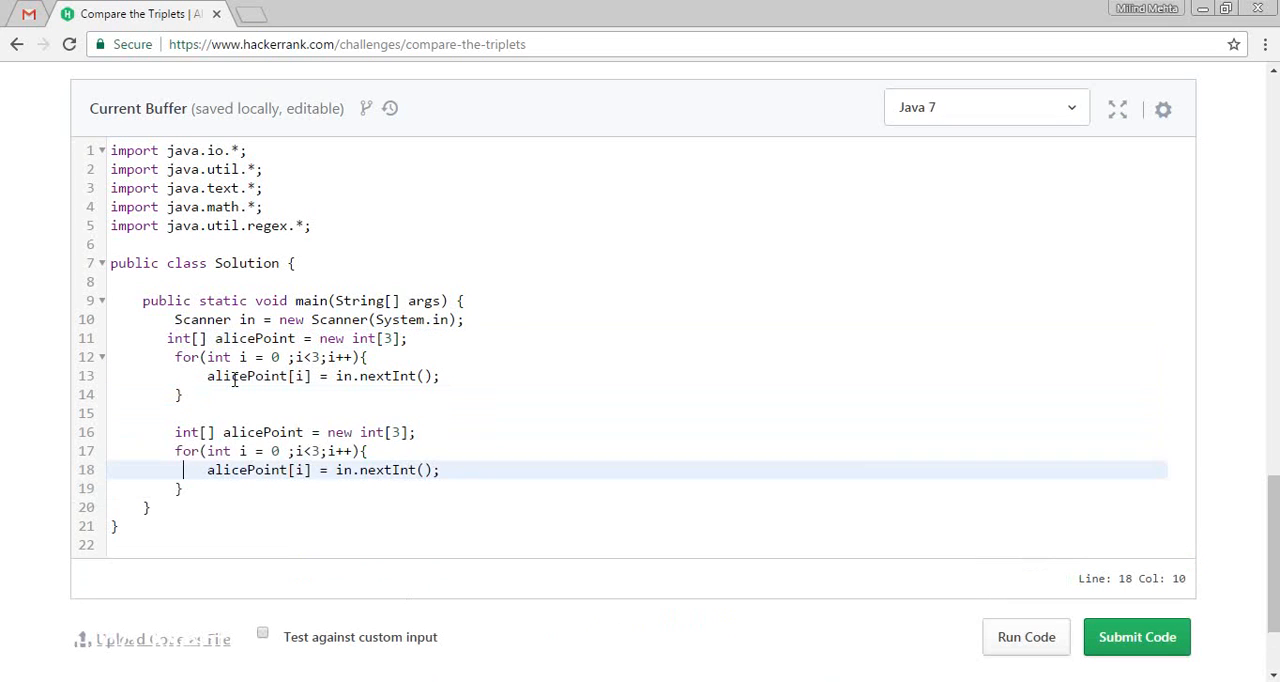
{"action": "left_click", "coordinate": [227, 432]}
{"action": "type", "text": "bob"}
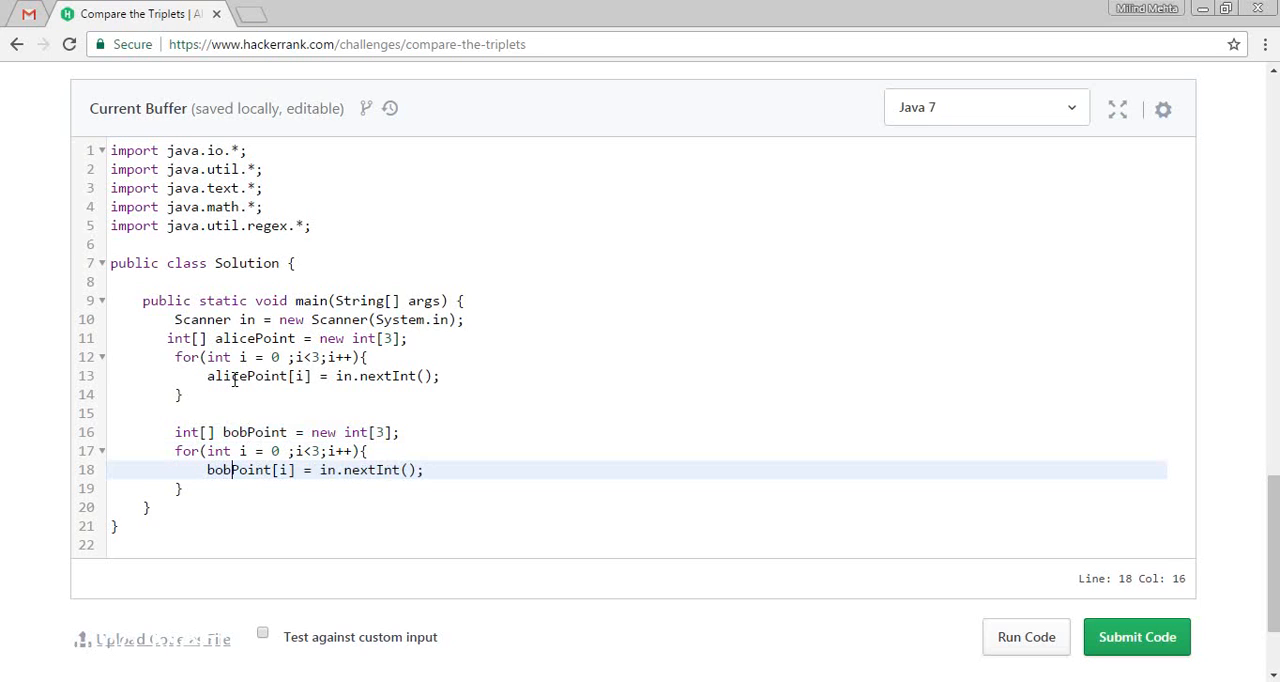
{"action": "left_click", "coordinate": [235, 376]}
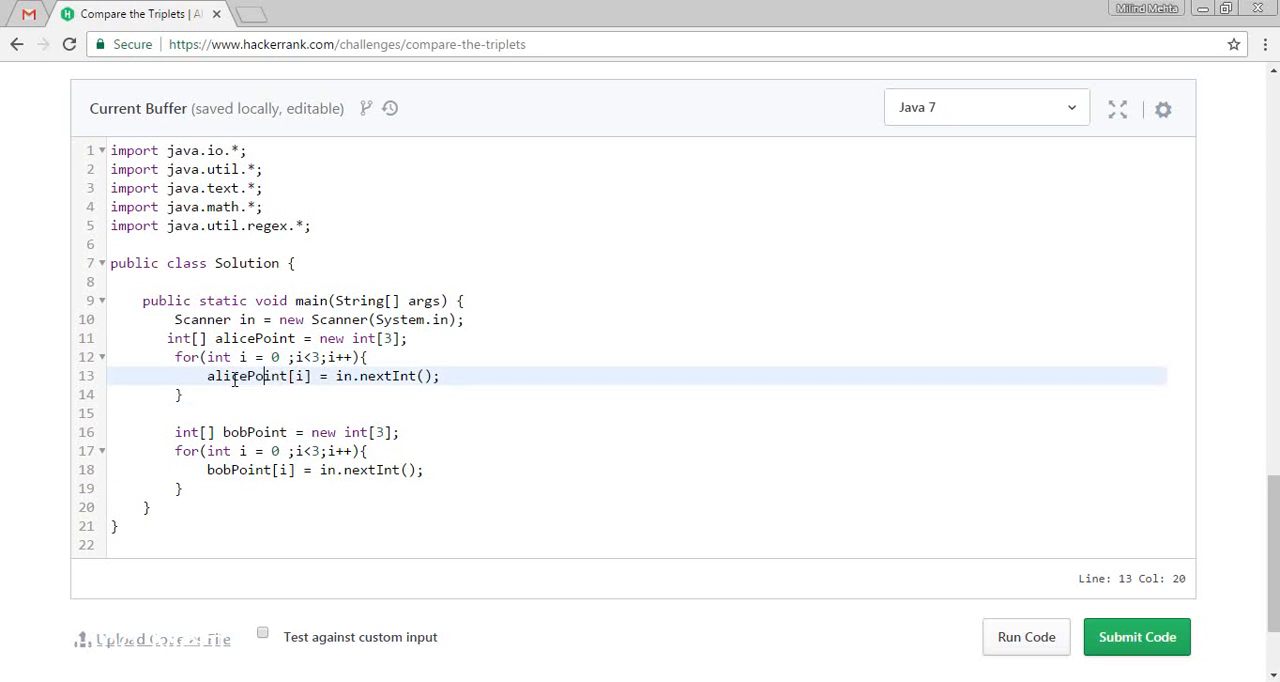
{"action": "left_click", "coordinate": [299, 432]}
{"action": "type", "text": "int"}
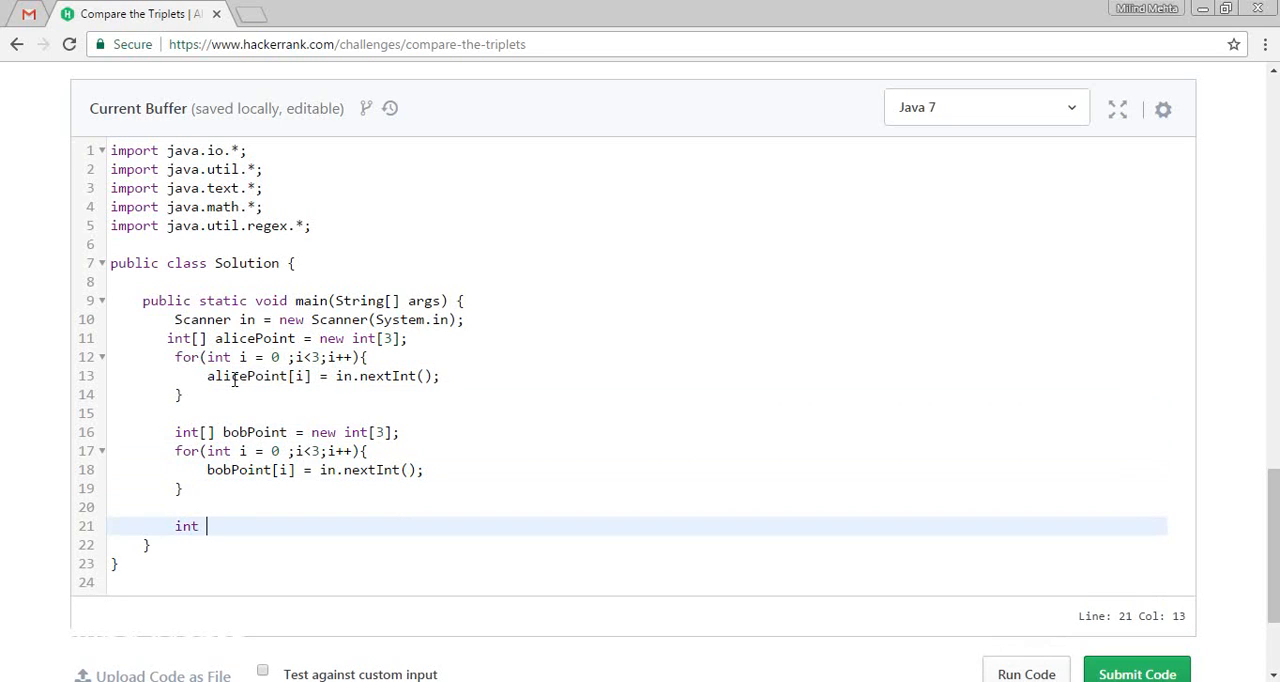
- Declare 'int aliceResult = 0, bobResult = 0' below both reading loops
{"action": "type", "text": "alice"}
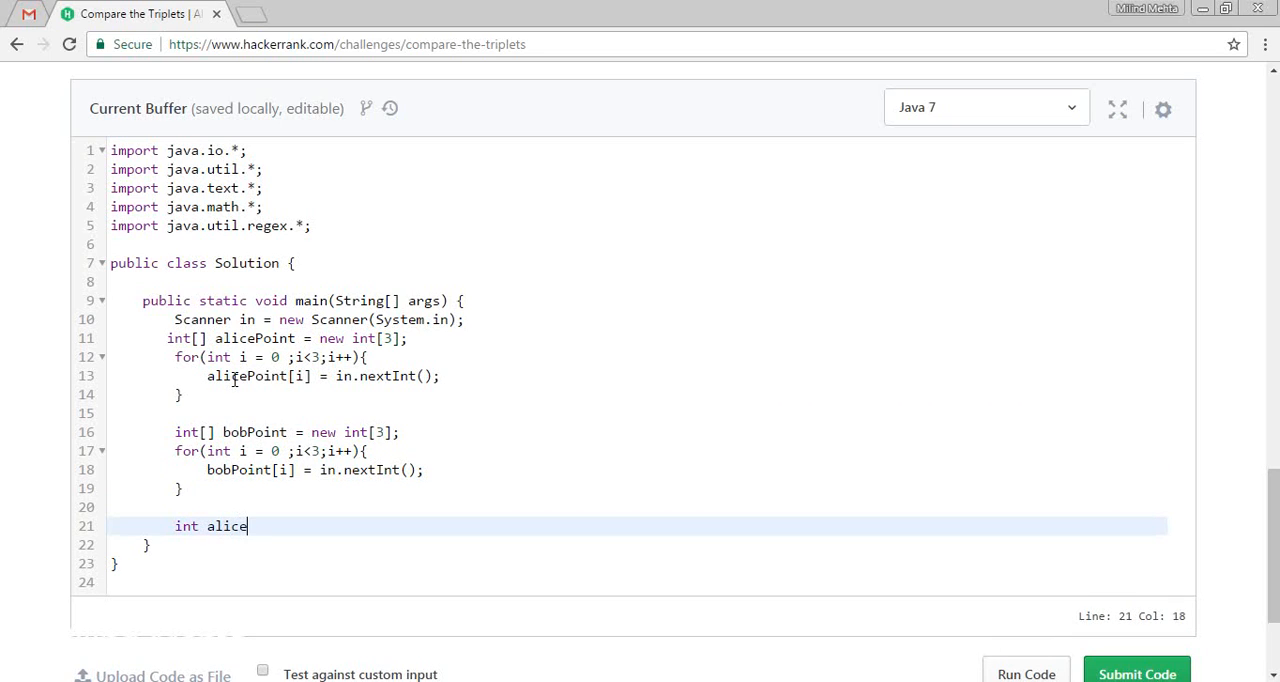
{"action": "type", "text": "Result"}
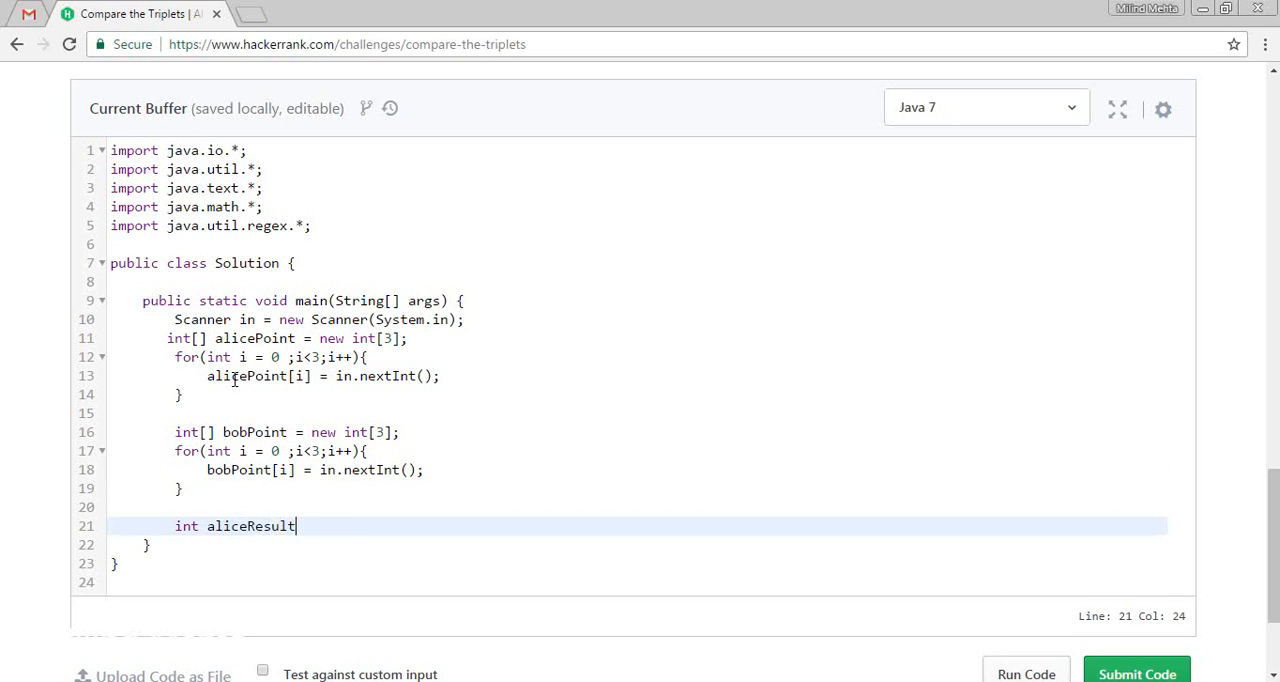
{"action": "type", "text": "= 0,"}
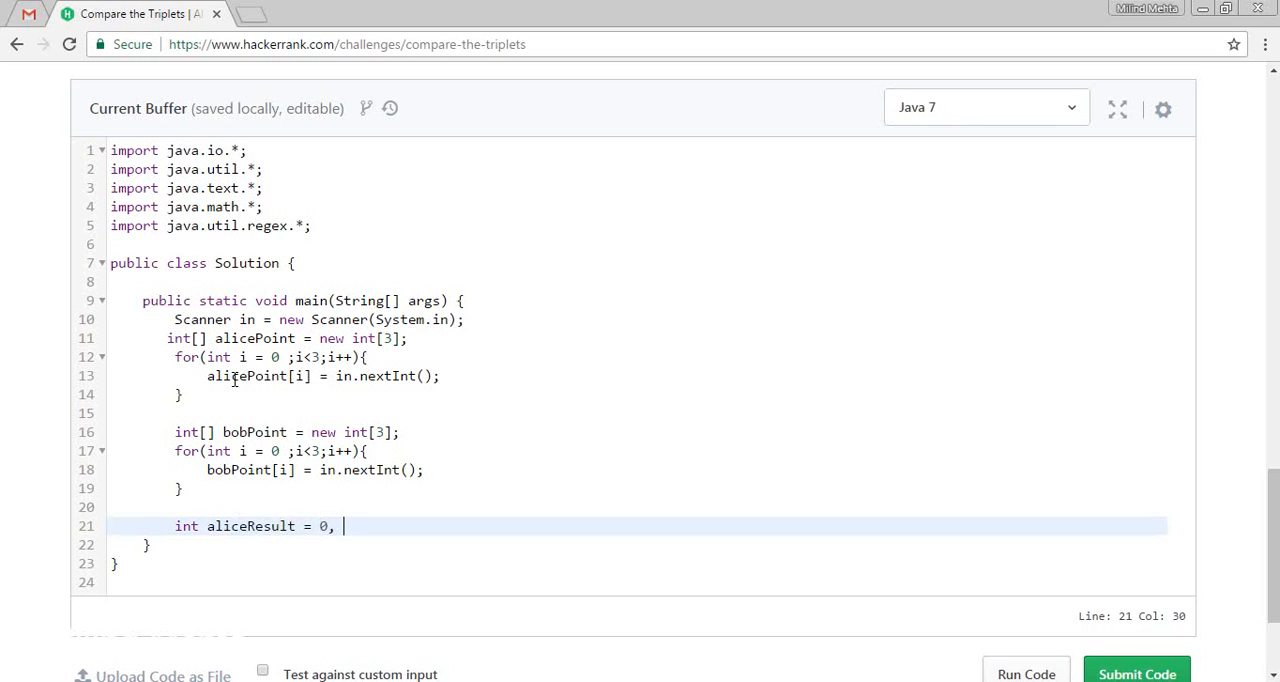
{"action": "type", "text": "b"}
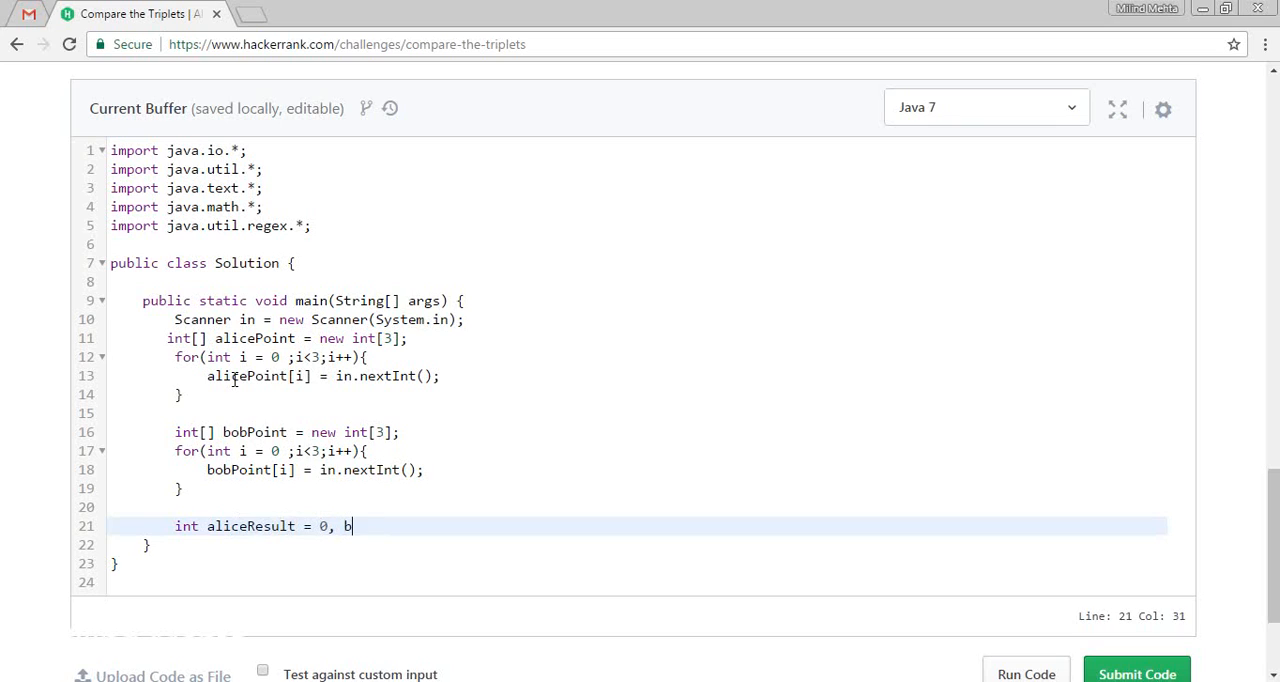
{"action": "type", "text": "ob"}
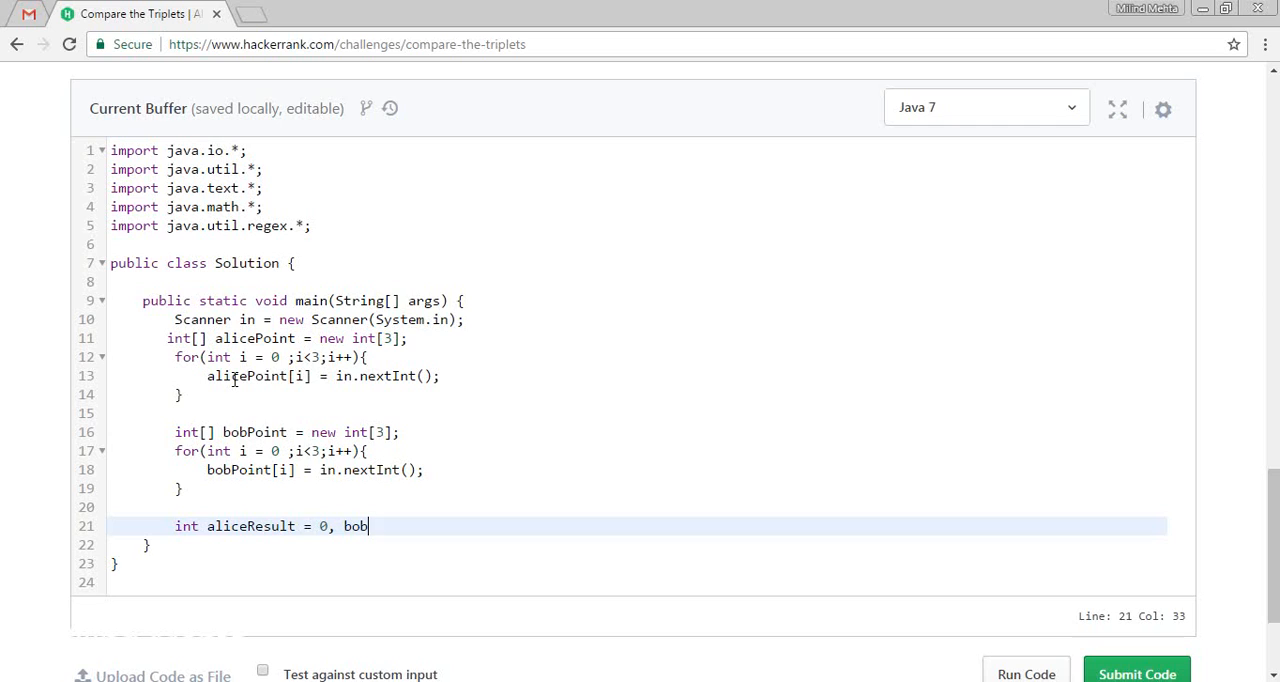
{"action": "type", "text": "Result = 0;"}
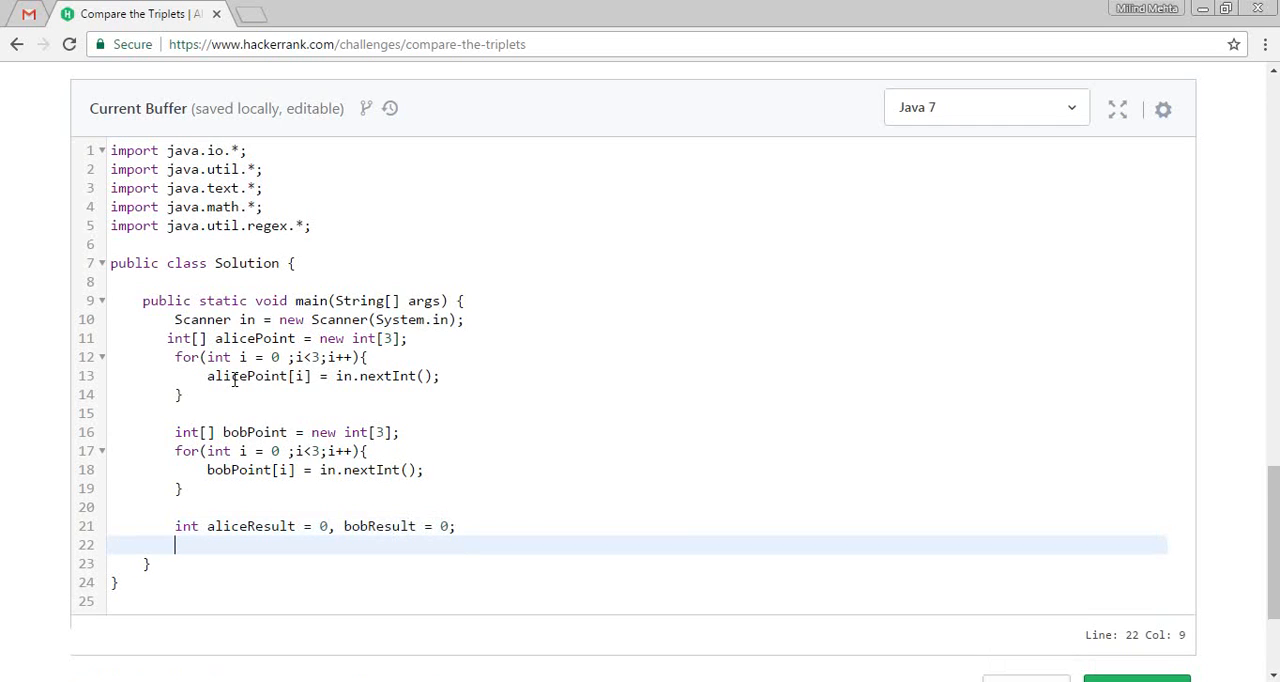
- Start a for loop with i running while i < 3
{"action": "type", "text": "for"}
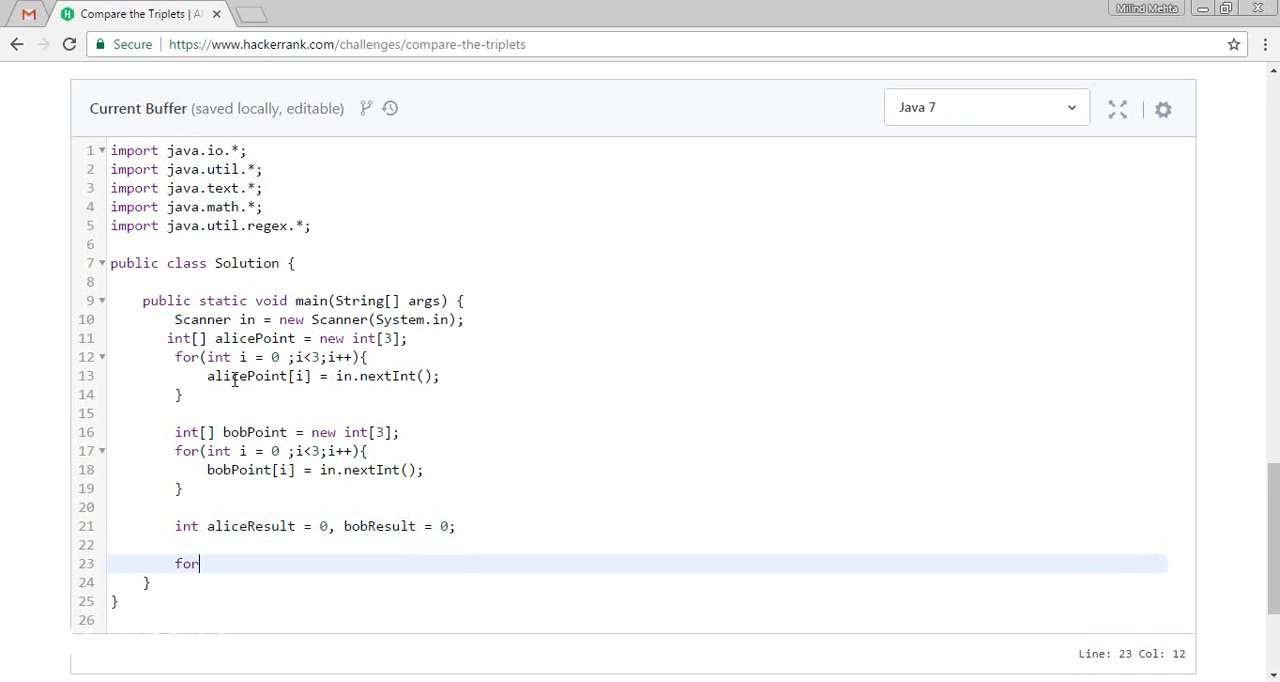
{"action": "type", "text": "(int"}
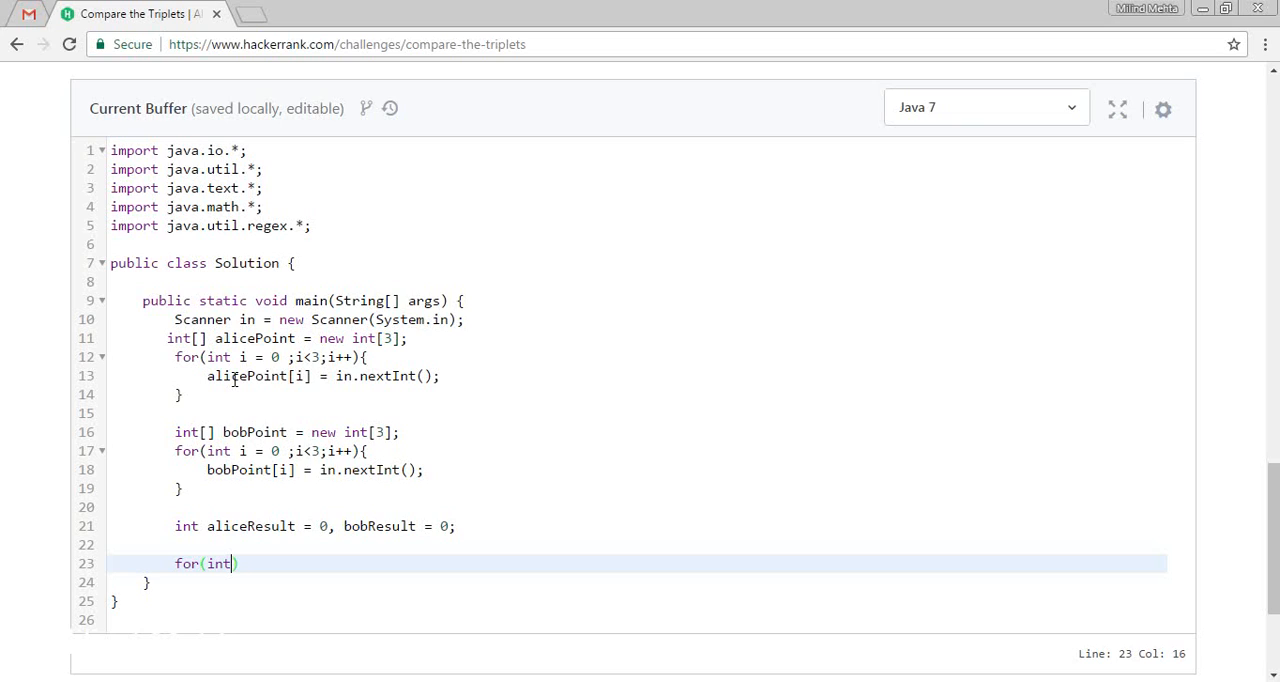
{"action": "type", "text": "i ="}
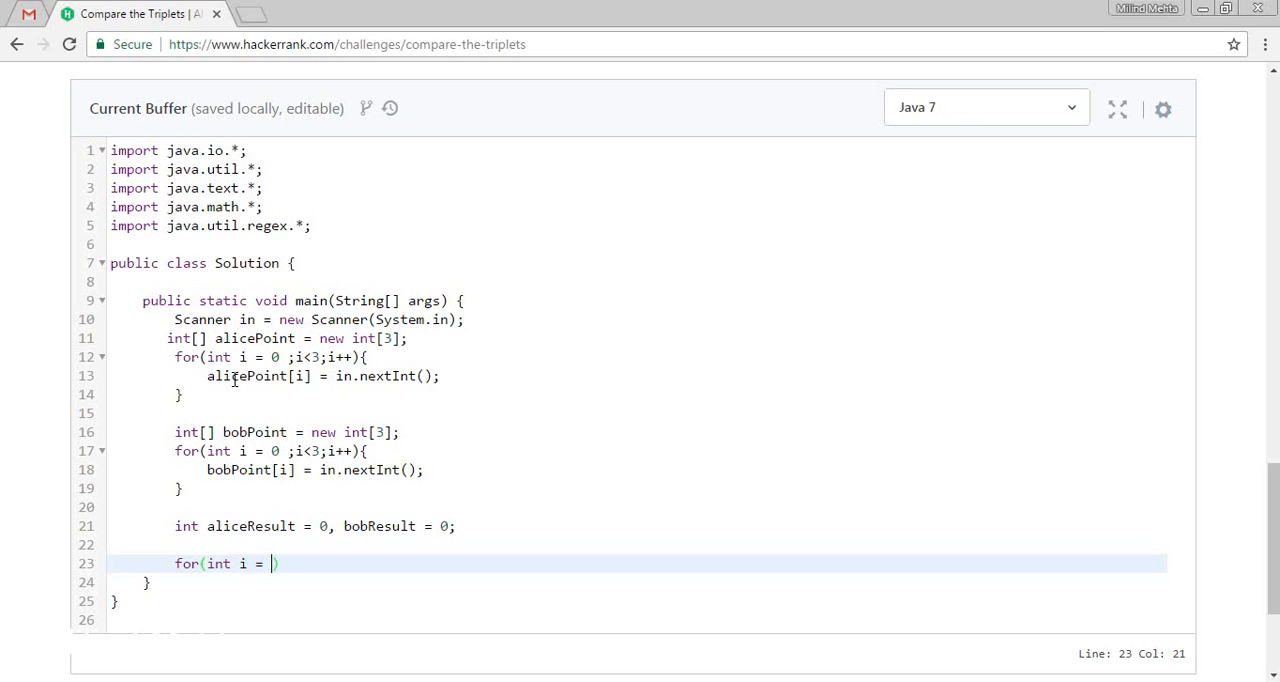
{"action": "type", "text": ";i"}
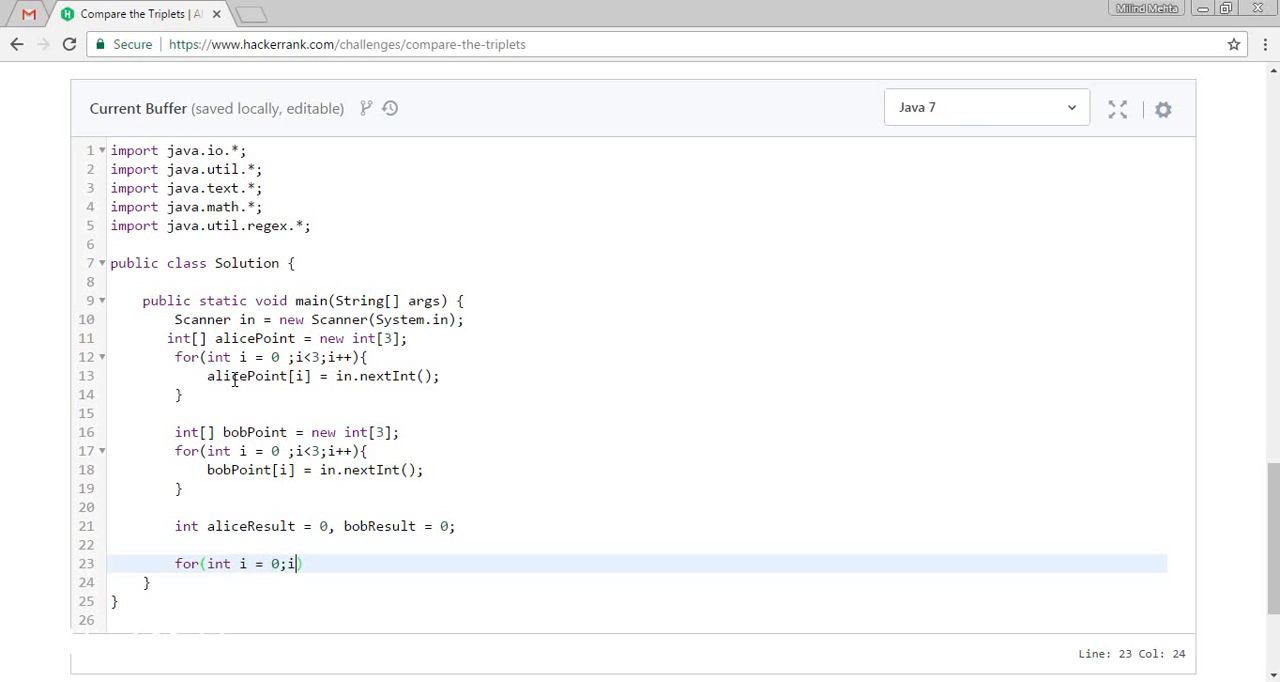
{"action": "type", "text": "<3;i"}
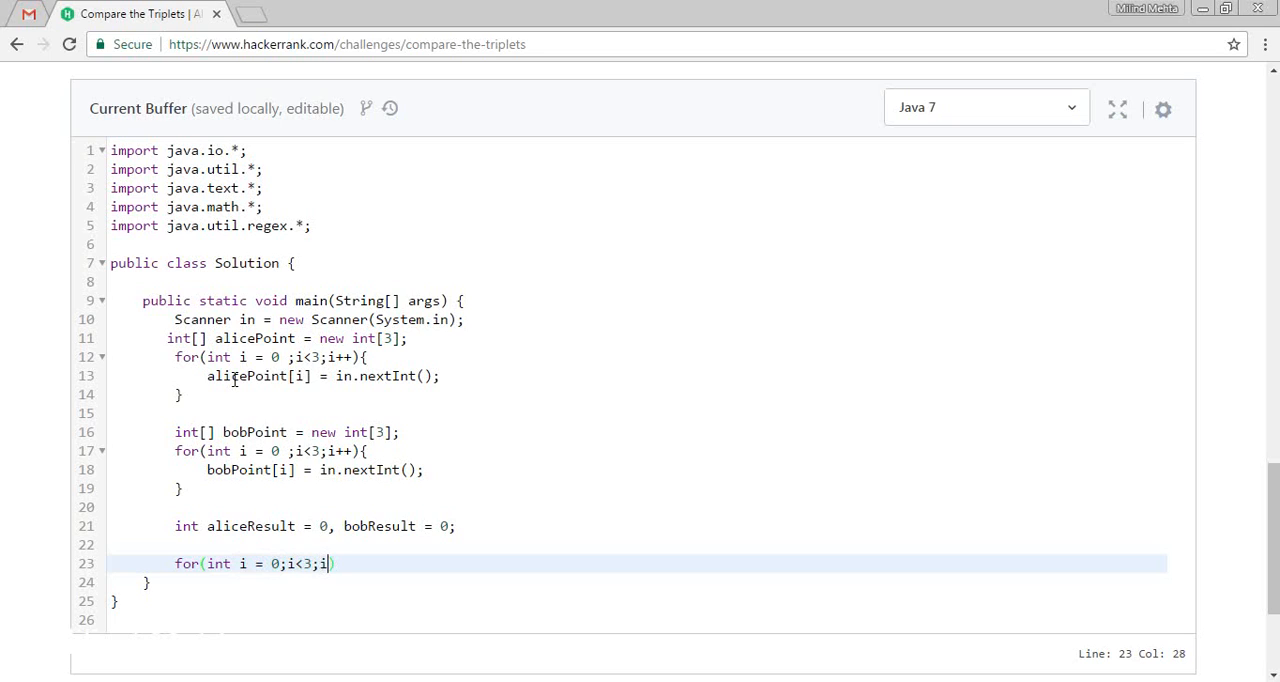
{"action": "type", "text": "++){}"}
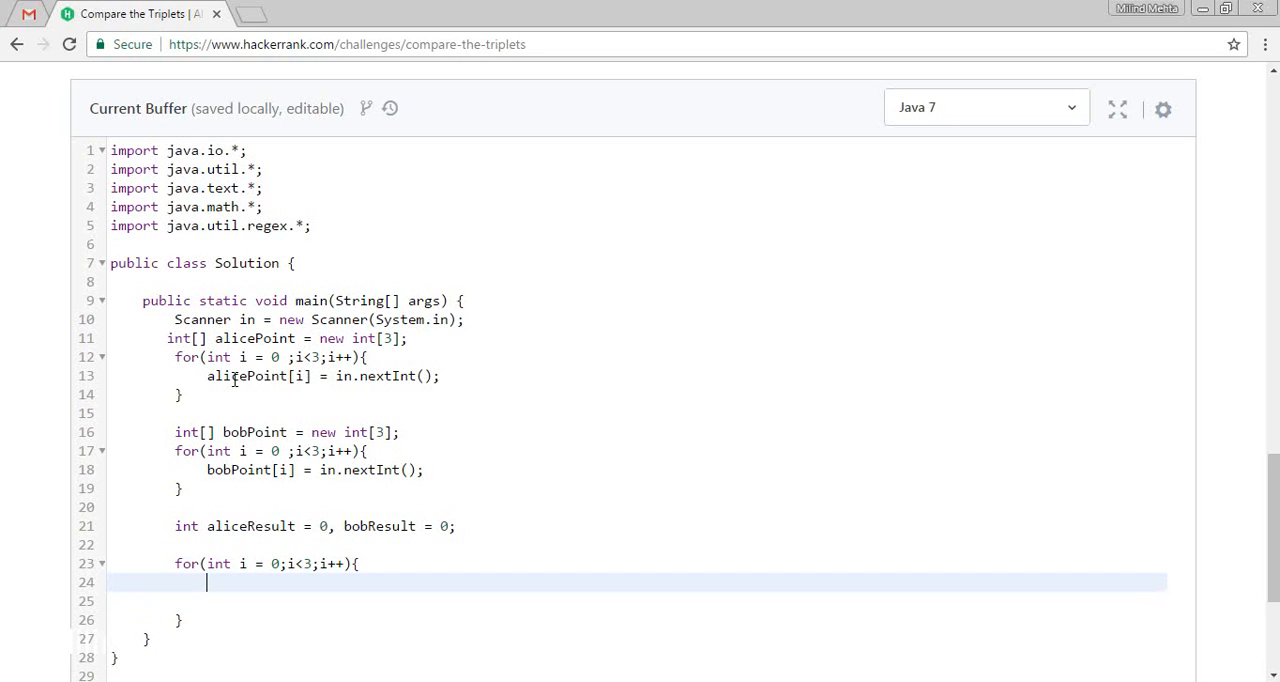
- Add an if branch incrementing aliceResult when alicePoint[i] exceeds bobPoint[i]
{"action": "type", "text": "if("}
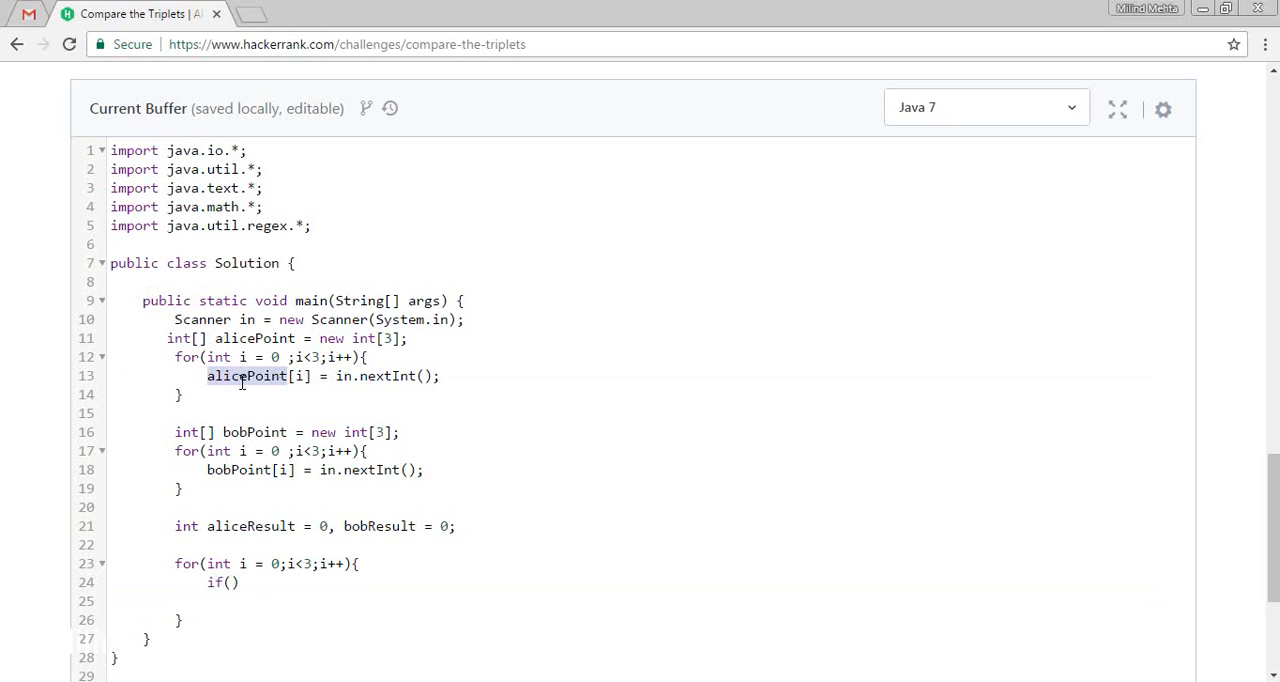
{"action": "left_click", "coordinate": [233, 582]}
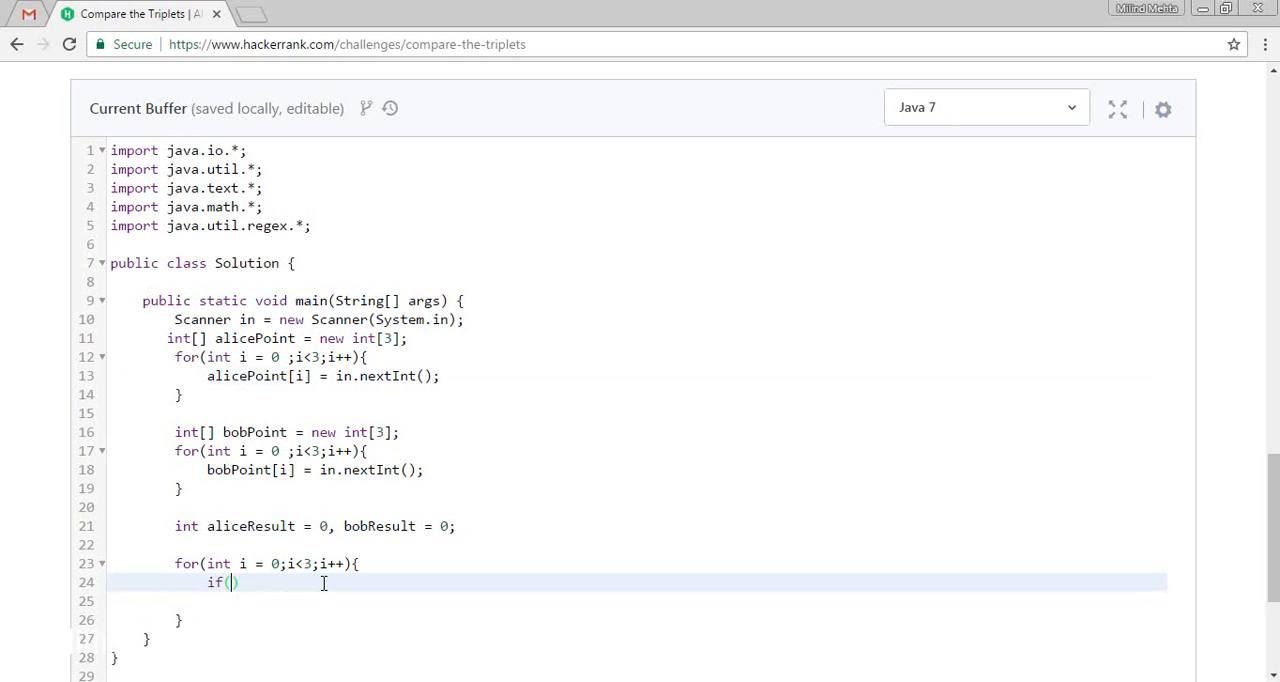
{"action": "type", "text": "alicePoint >"}
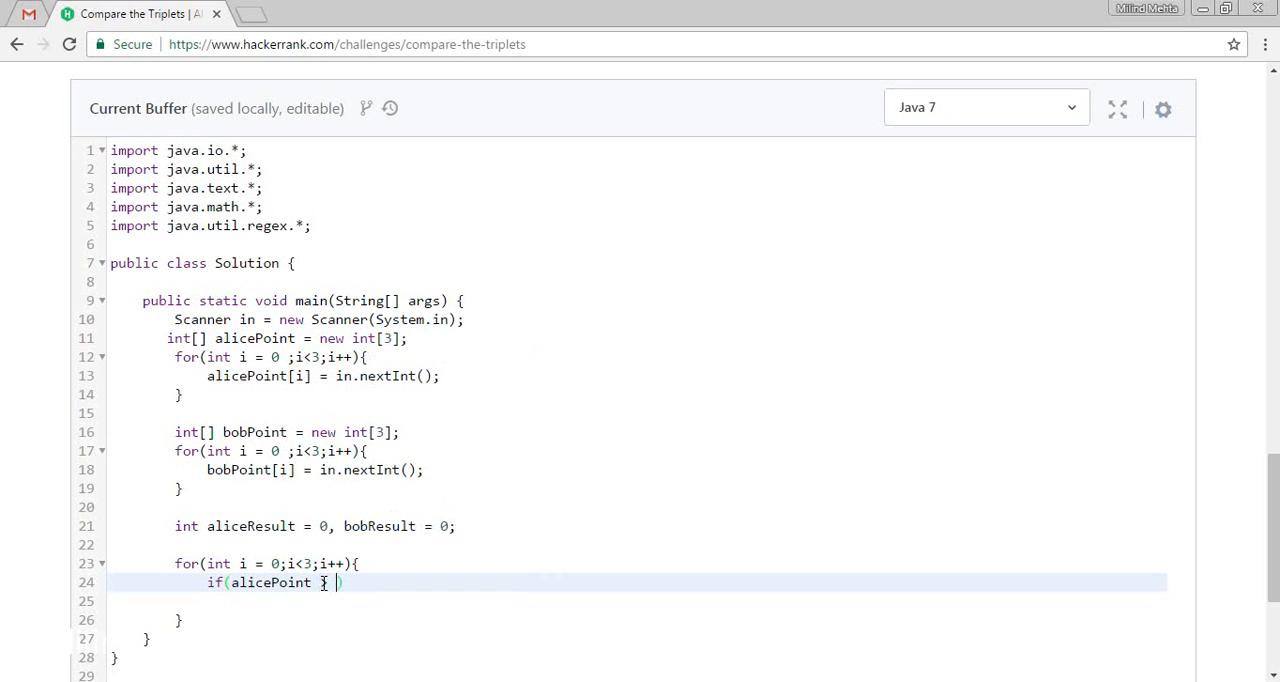
{"action": "type", "text": "bo"}
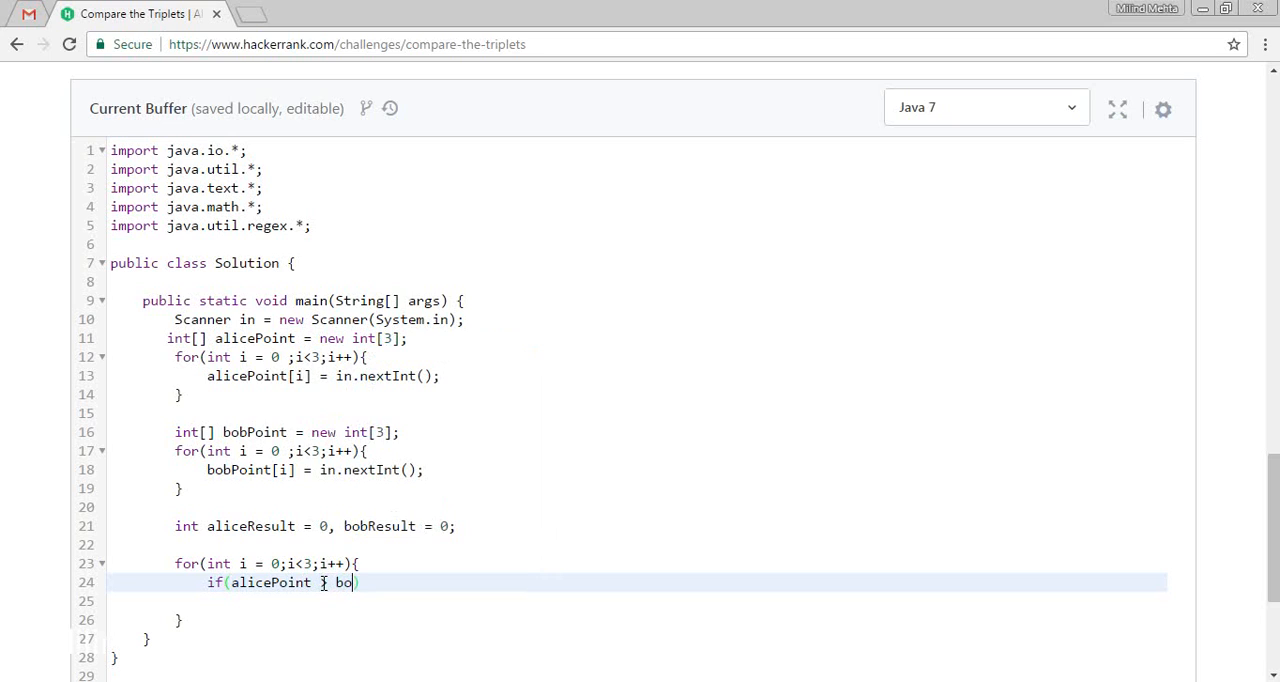
{"action": "type", "text": "bo"}
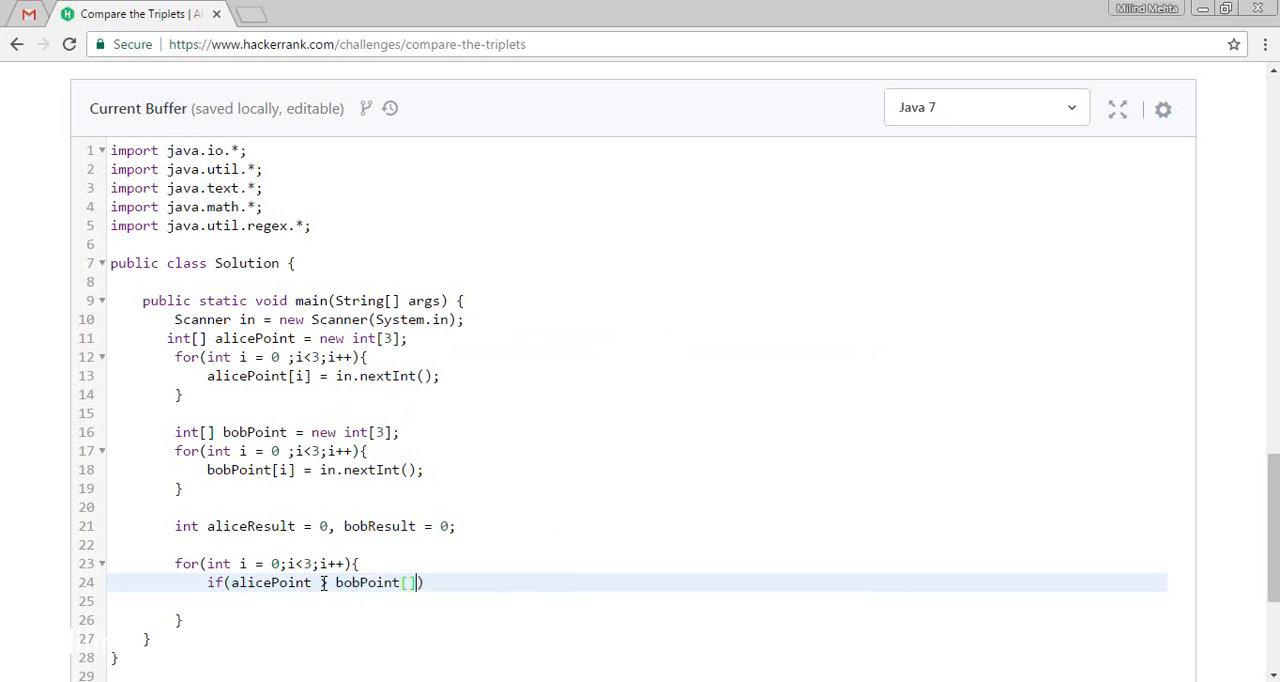
{"action": "type", "text": ">"}
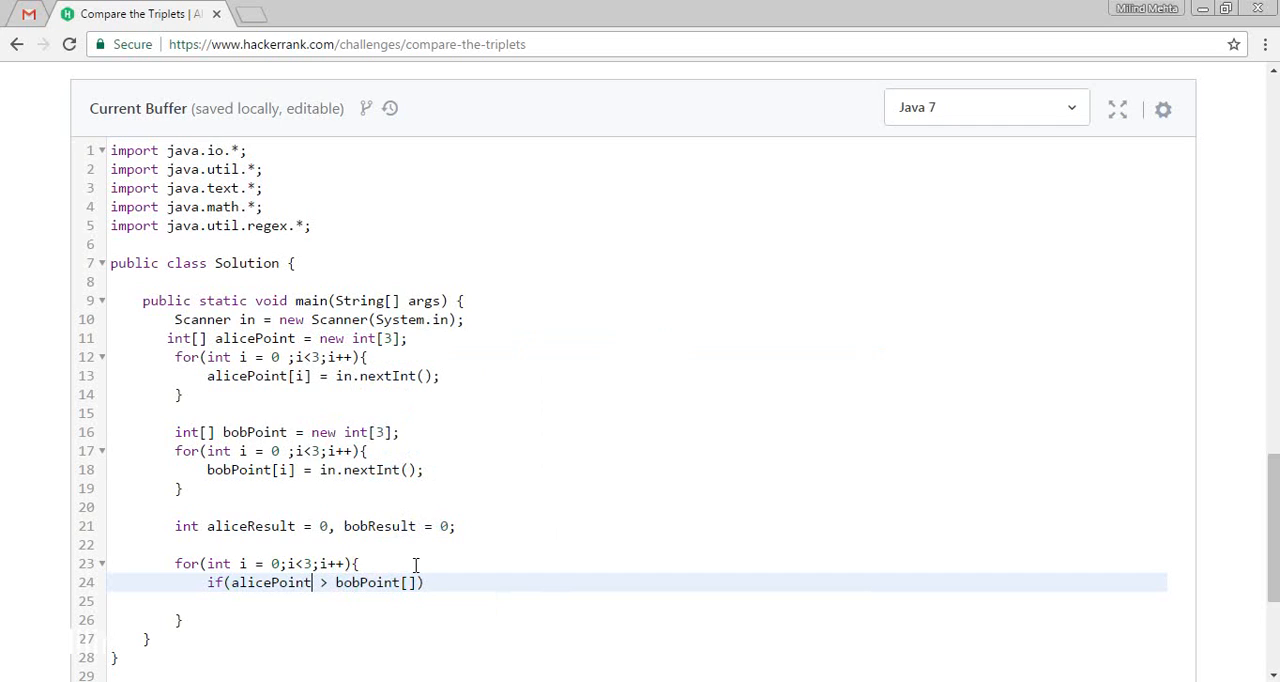
{"action": "type", "text": "[i]"}
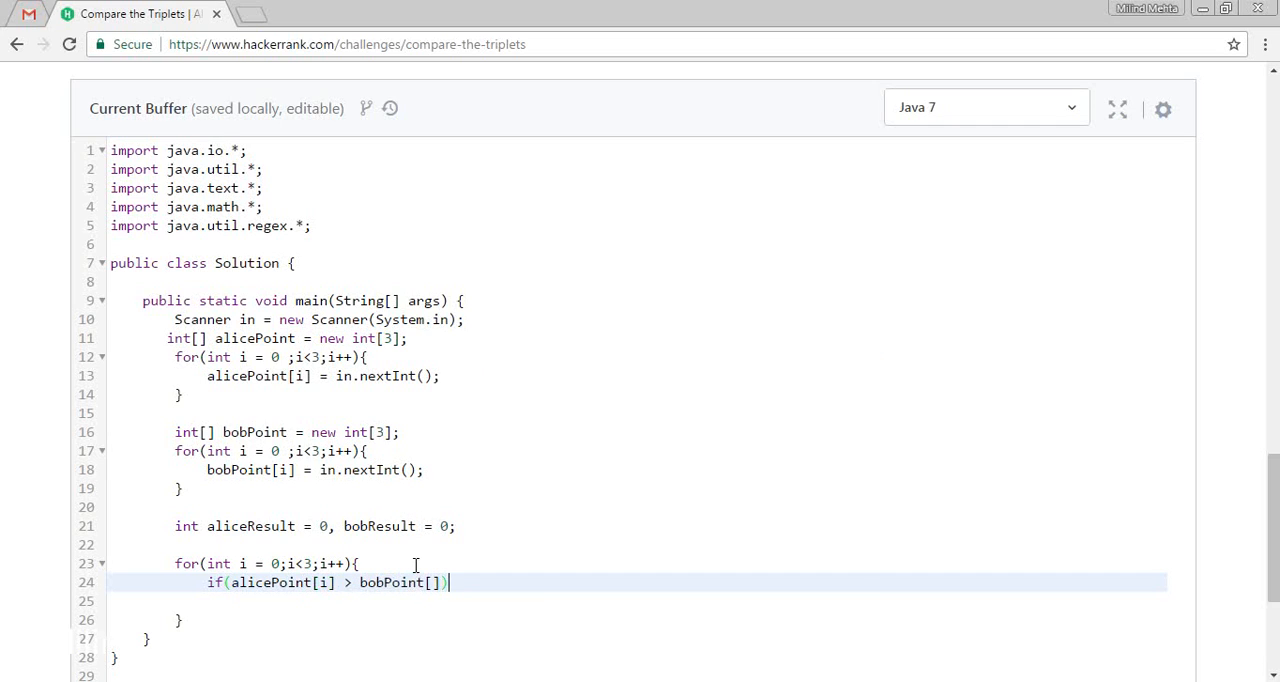
{"action": "type", "text": "i"}
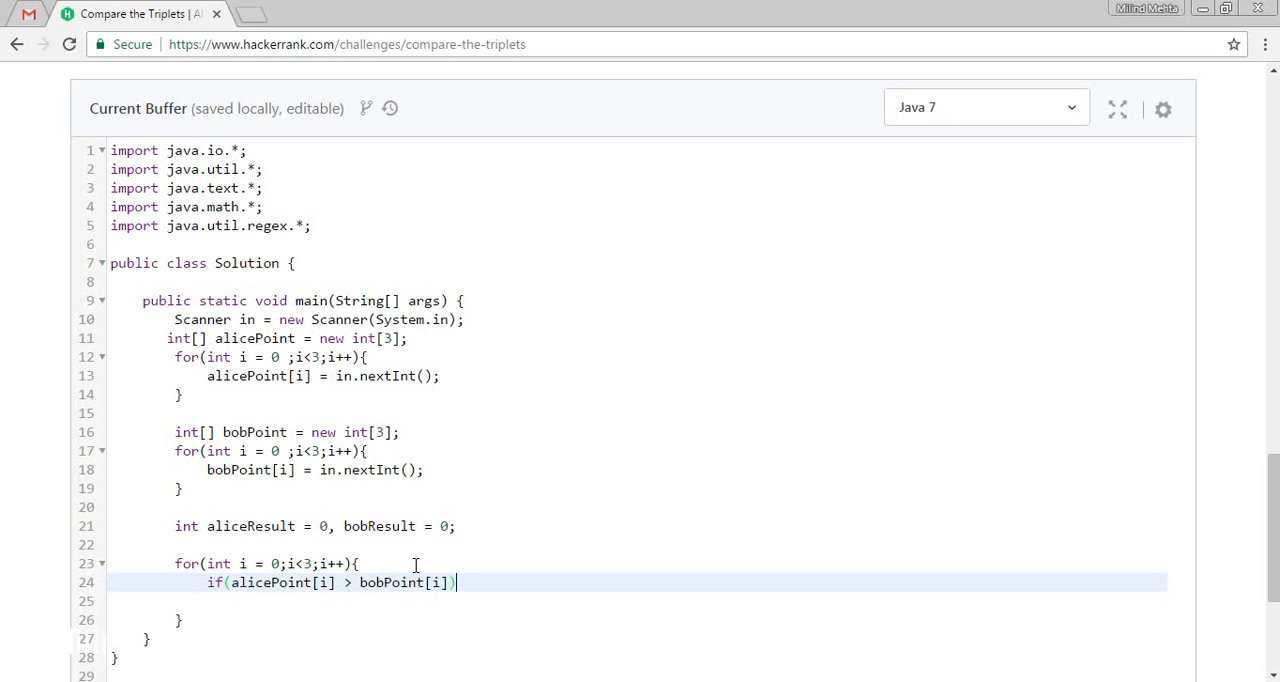
{"action": "key", "text": "Return"}
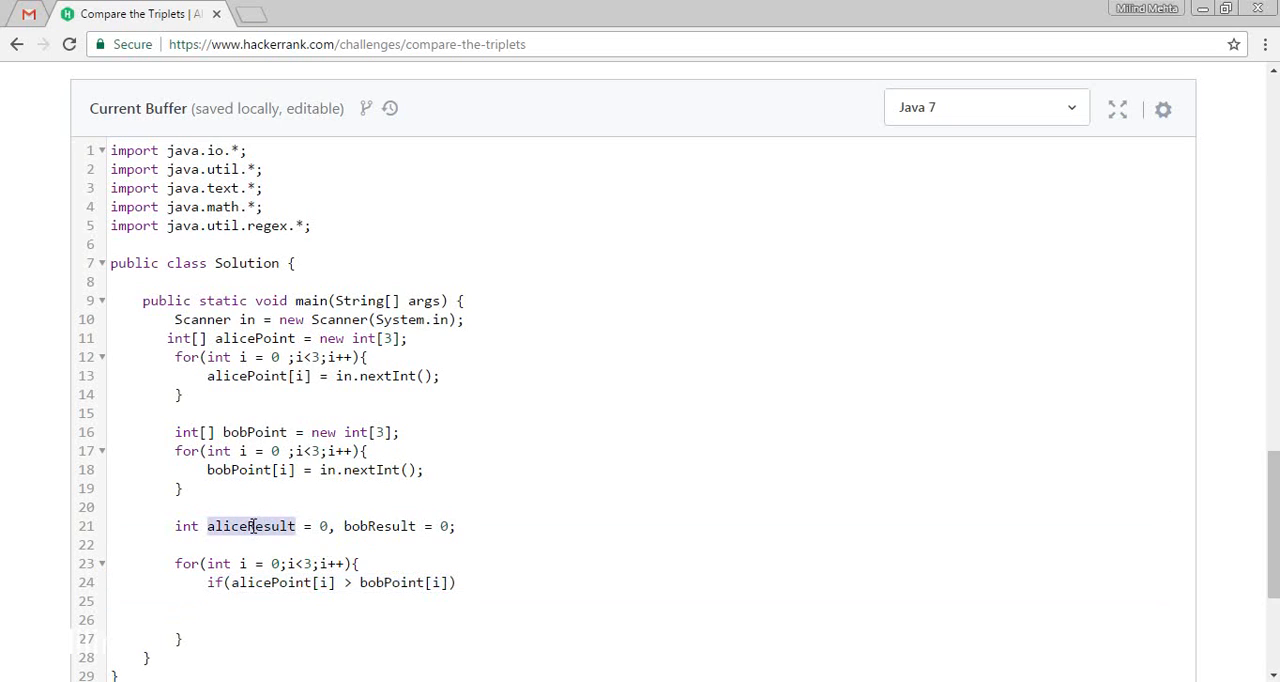
{"action": "type", "text": "aliceResult++"}
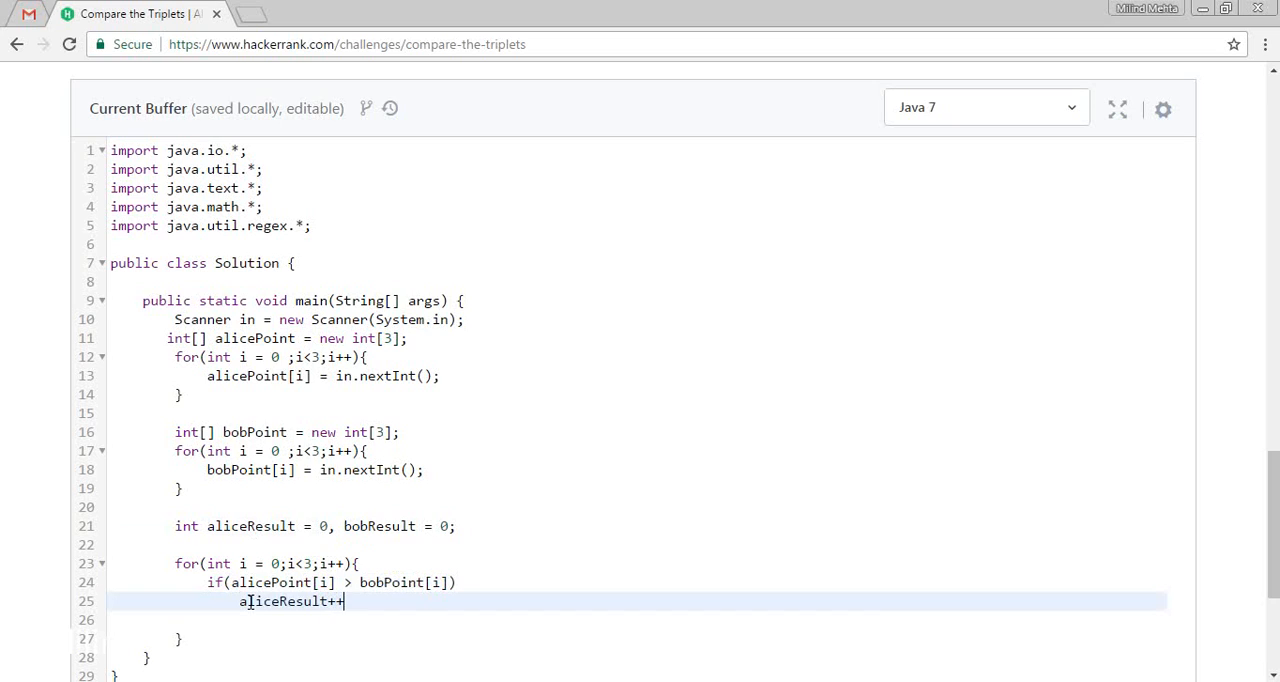
{"action": "key", "text": "Enter"}
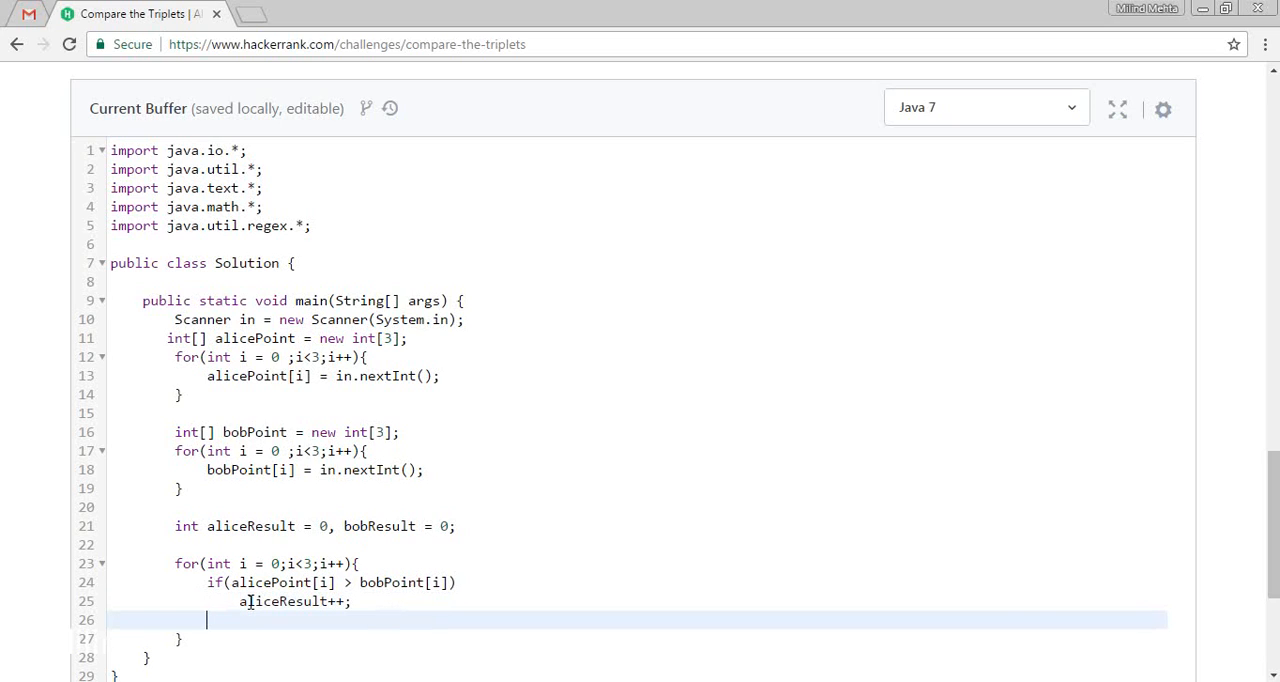
- Add an else-if branch incrementing bobResult when alicePoint[i] < bobPoint[i]
{"action": "type", "text": "else if"}
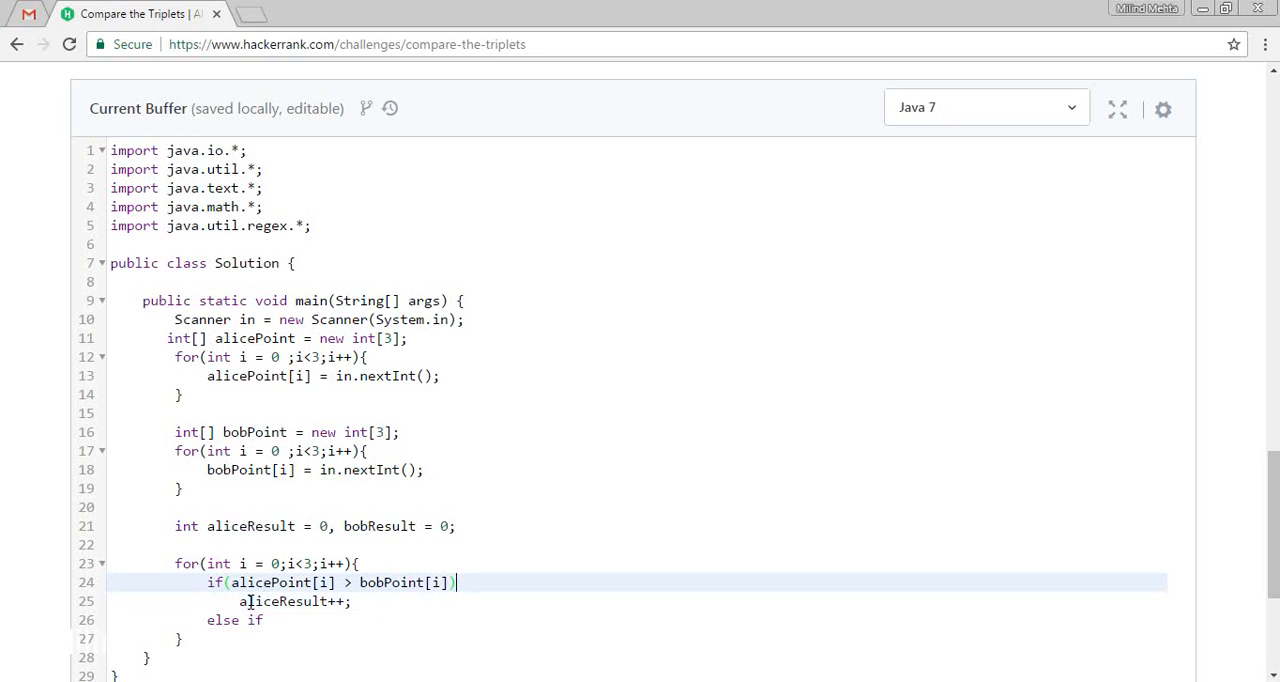
{"action": "type", "text": "{"}
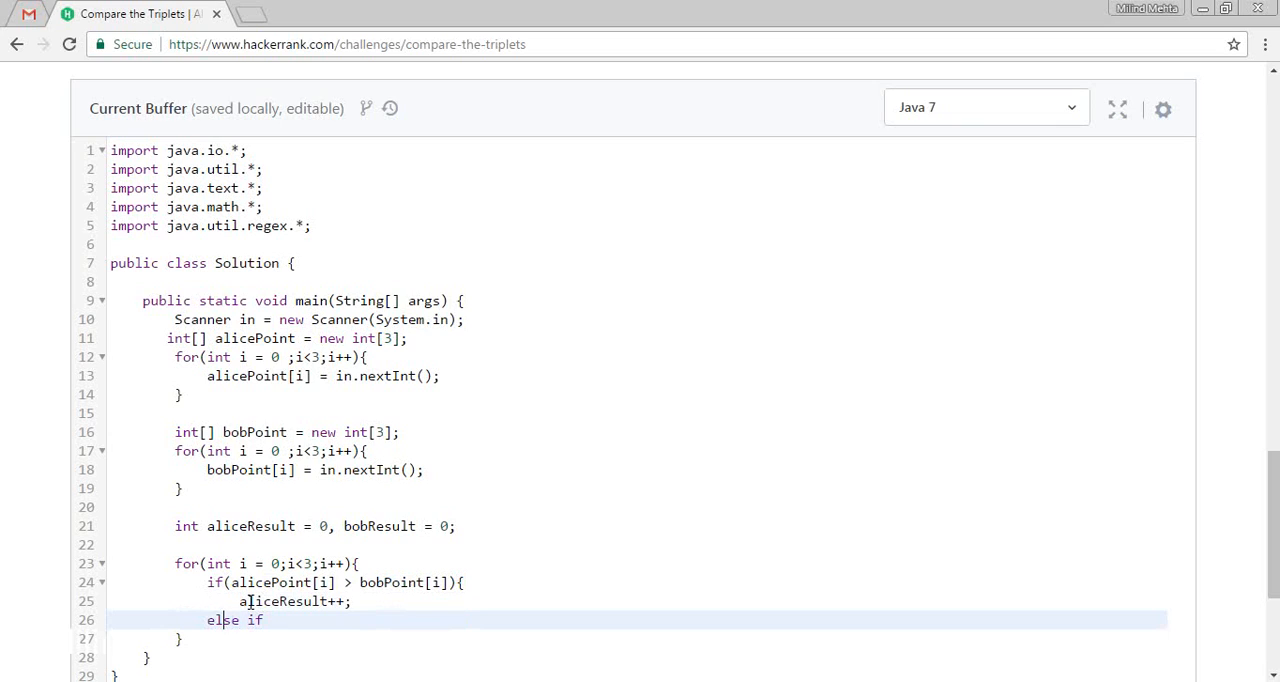
{"action": "type", "text": "}"}
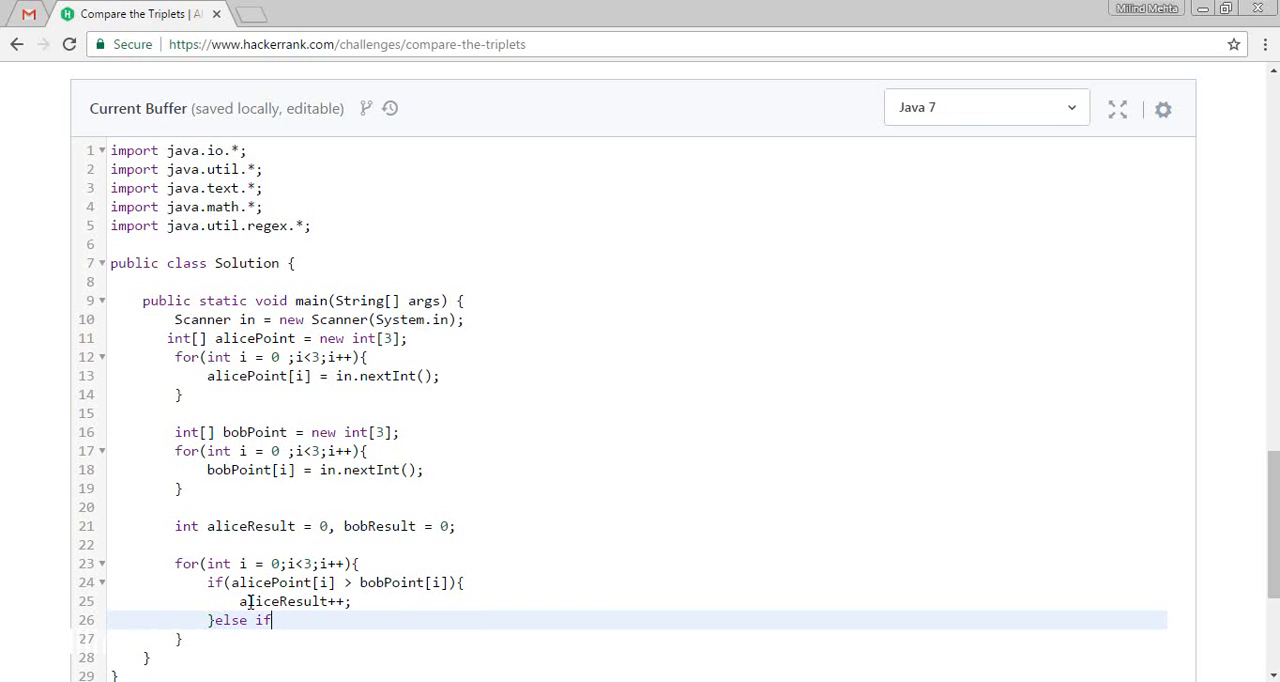
{"action": "type", "text": "{"}
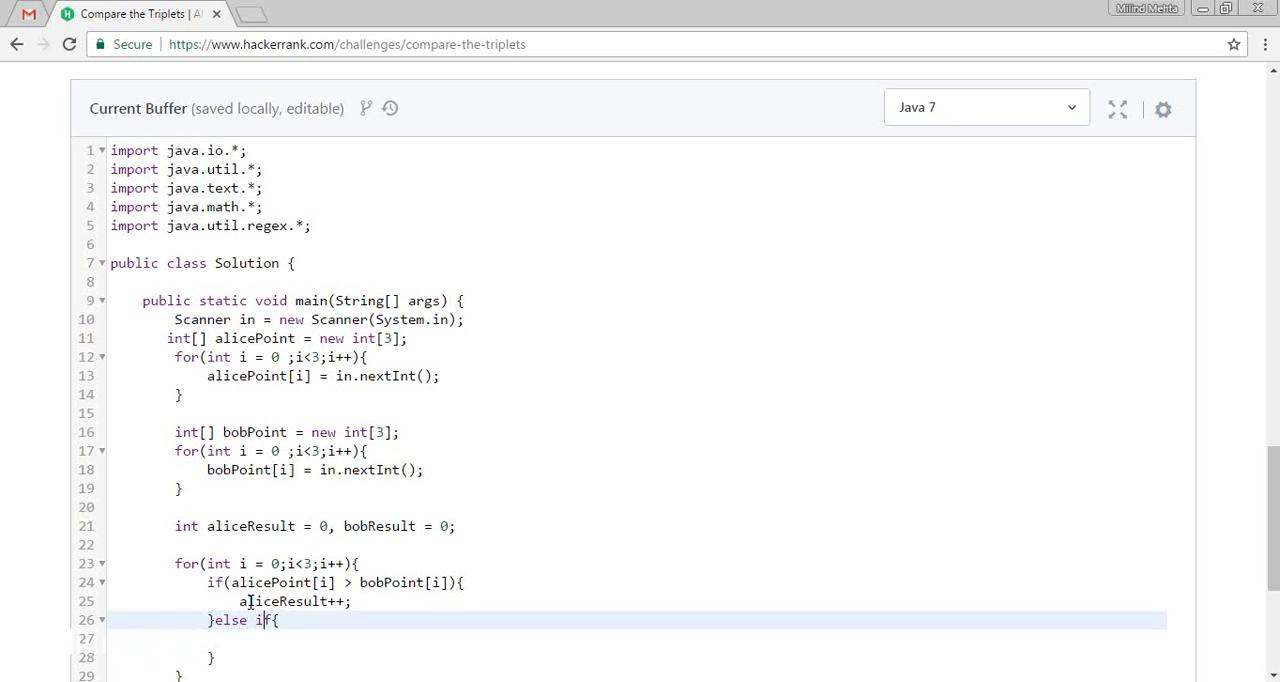
{"action": "type", "text": "("}
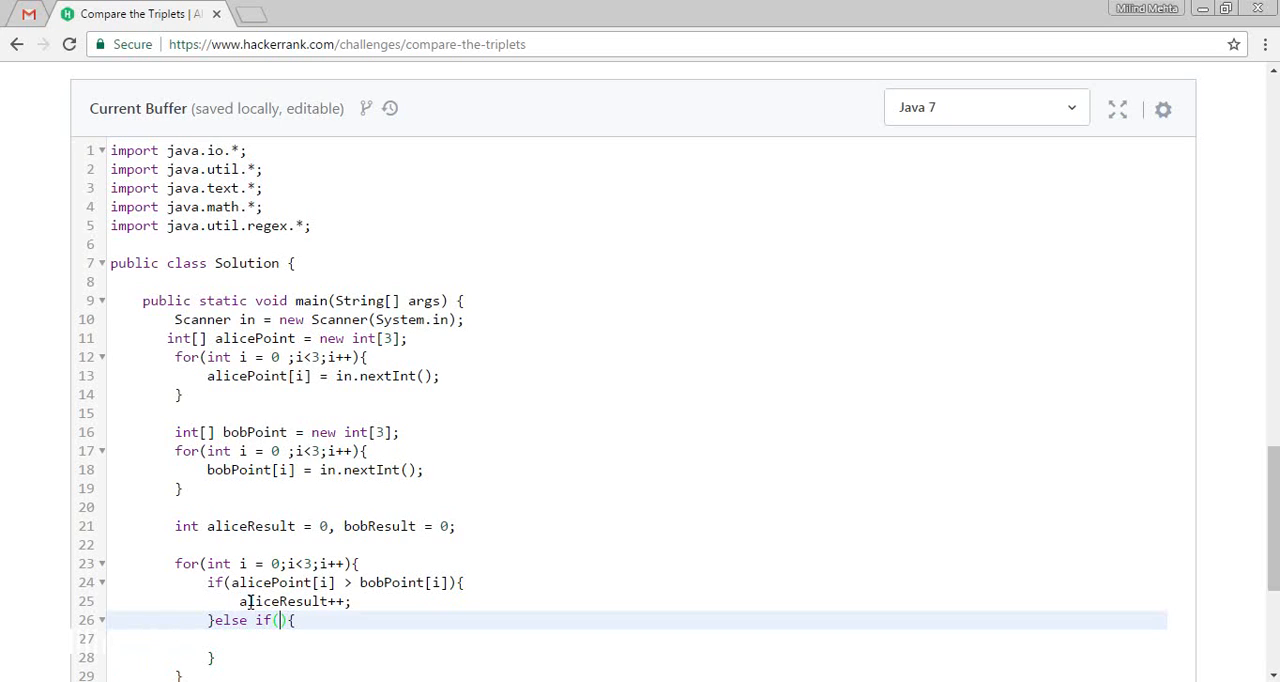
{"action": "type", "text": "alicePoint["}
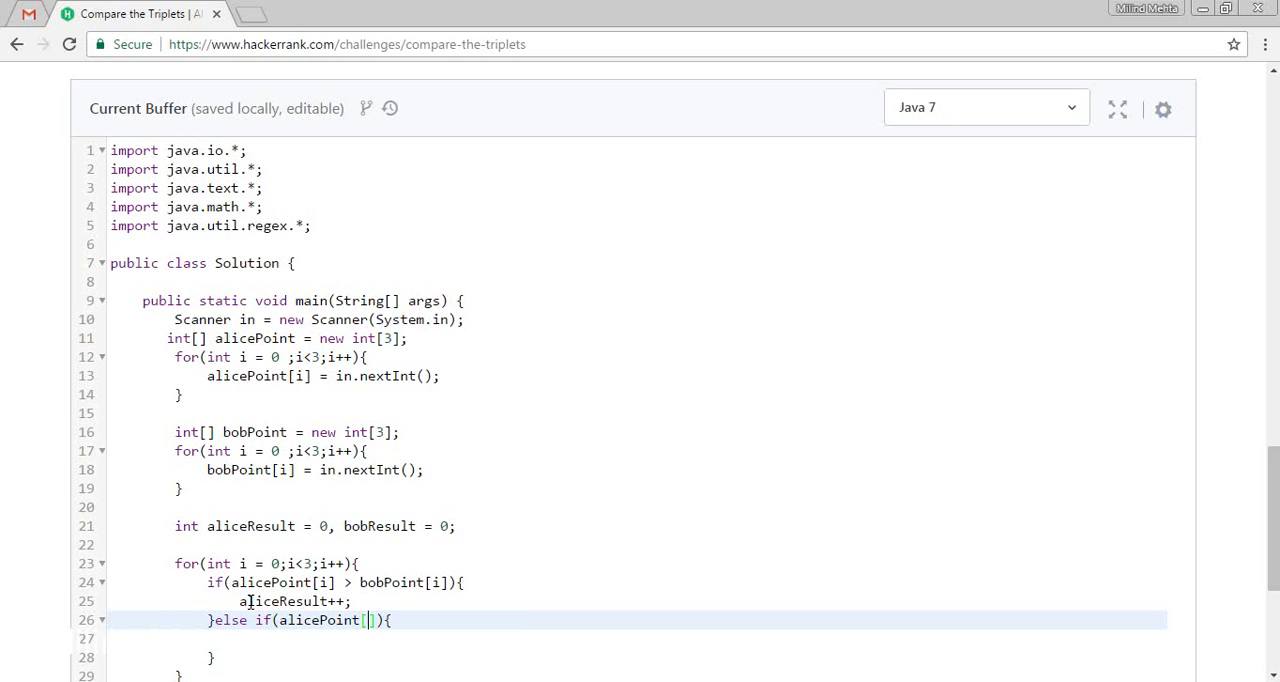
{"action": "type", "text": "[i]<"}
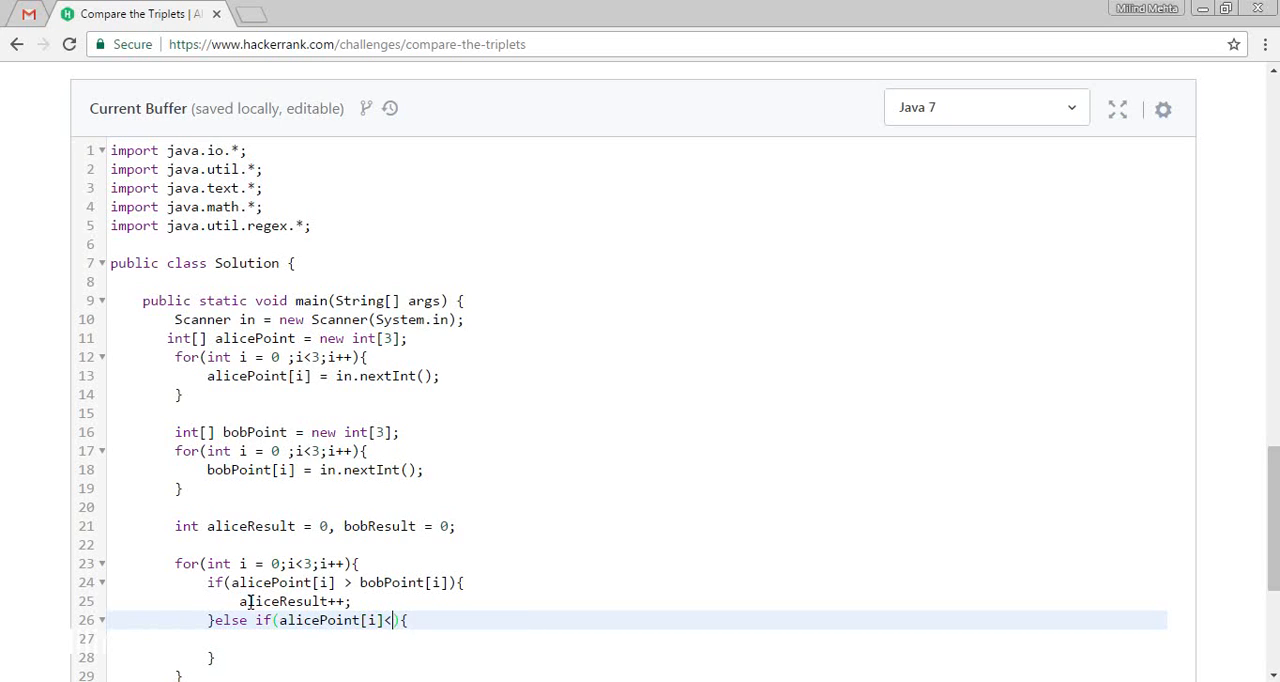
{"action": "type", "text": "bobPoint[i"}
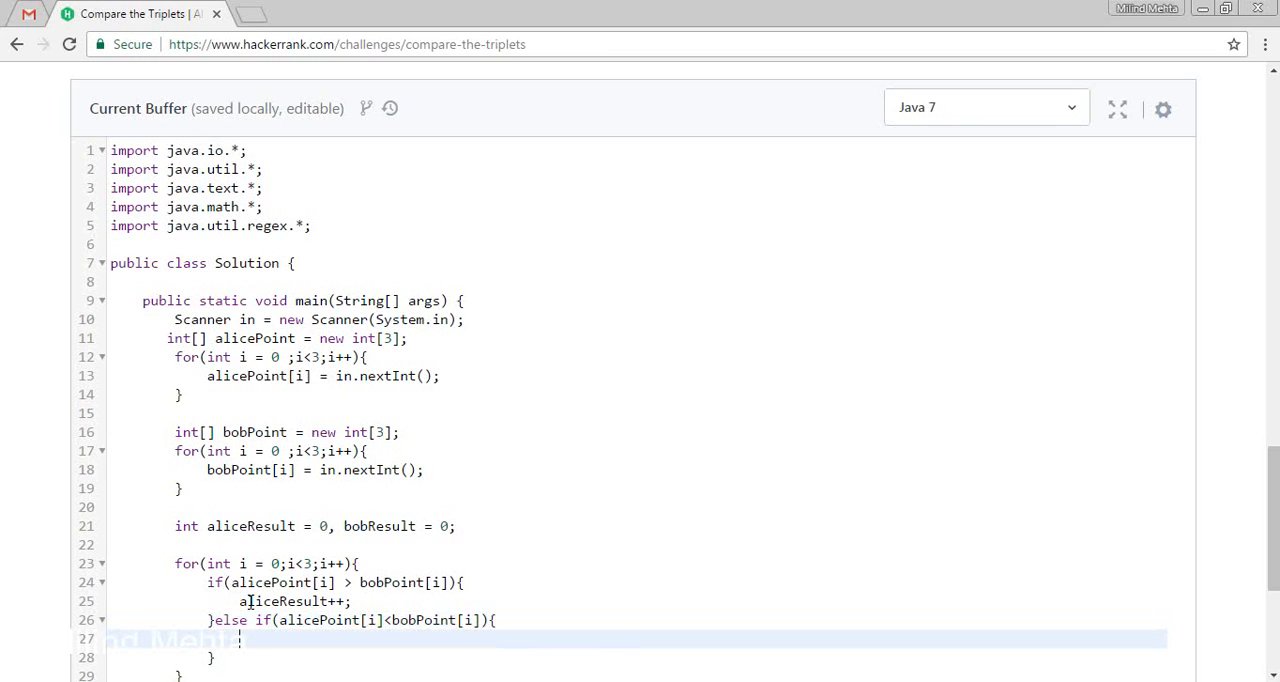
{"action": "type", "text": "bobResult++"}
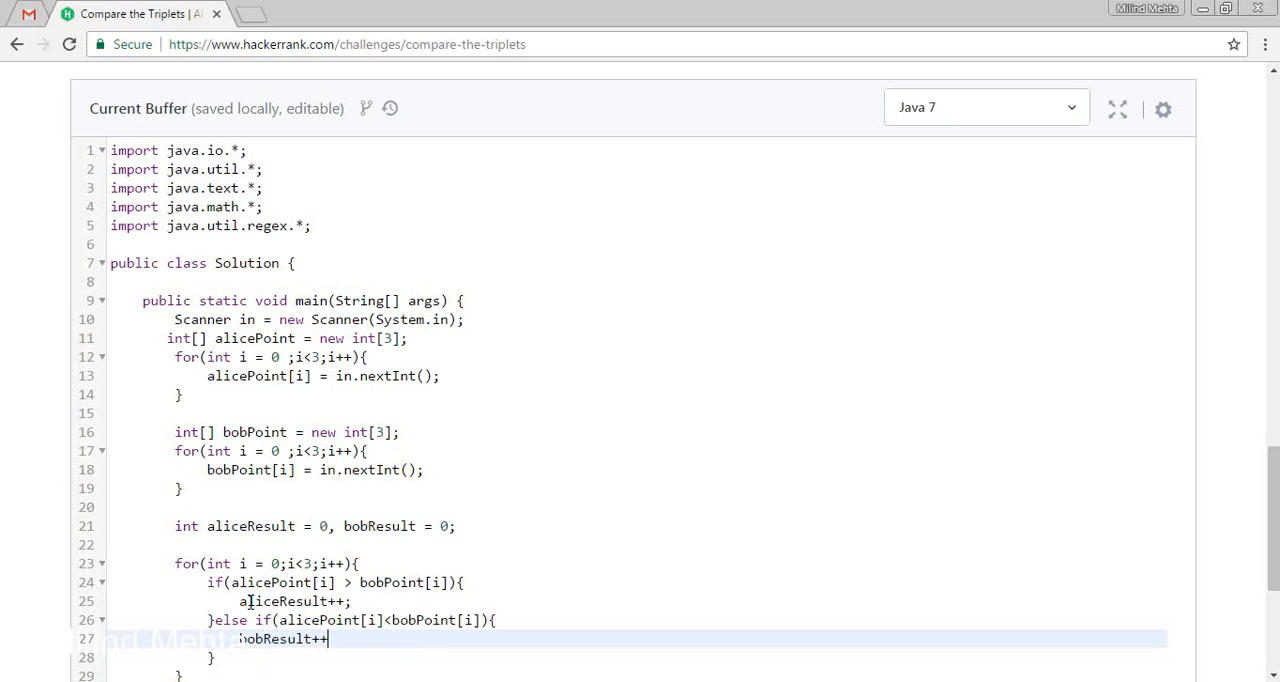
{"action": "type", "text": ";"}
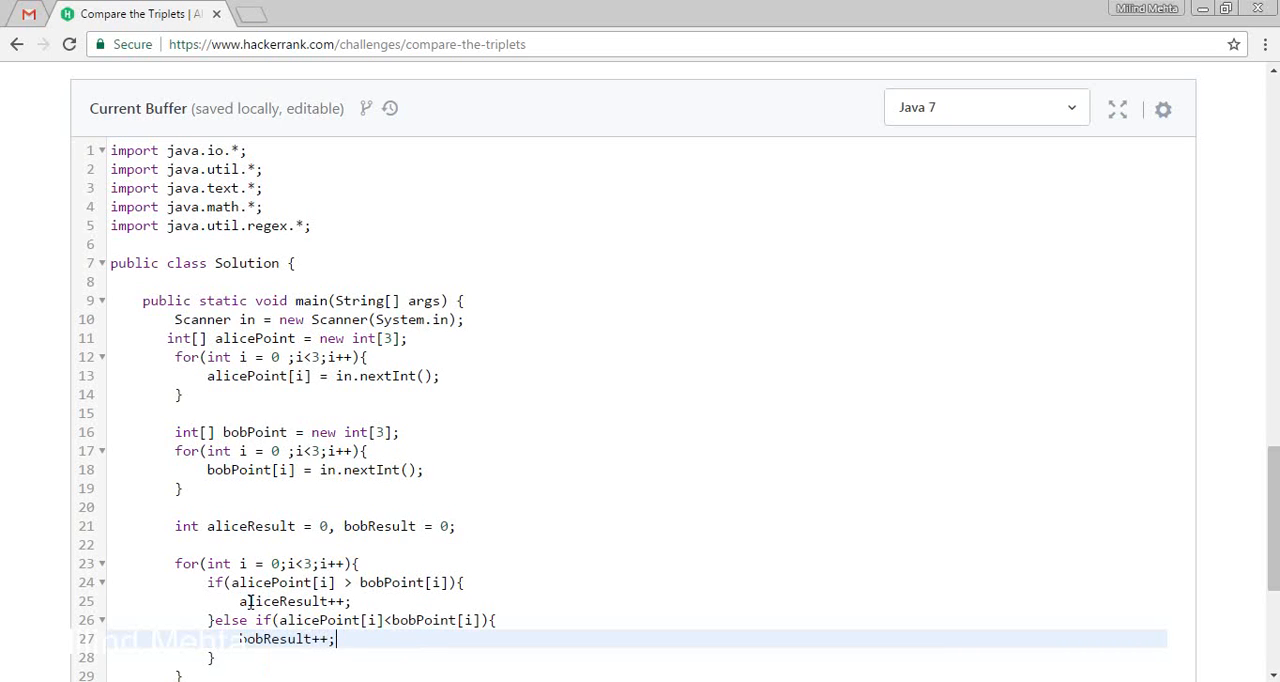
- Close the Scanner with in.close() at the end of main
{"action": "scroll", "scroll_direction": "down", "scroll_amount": 3}
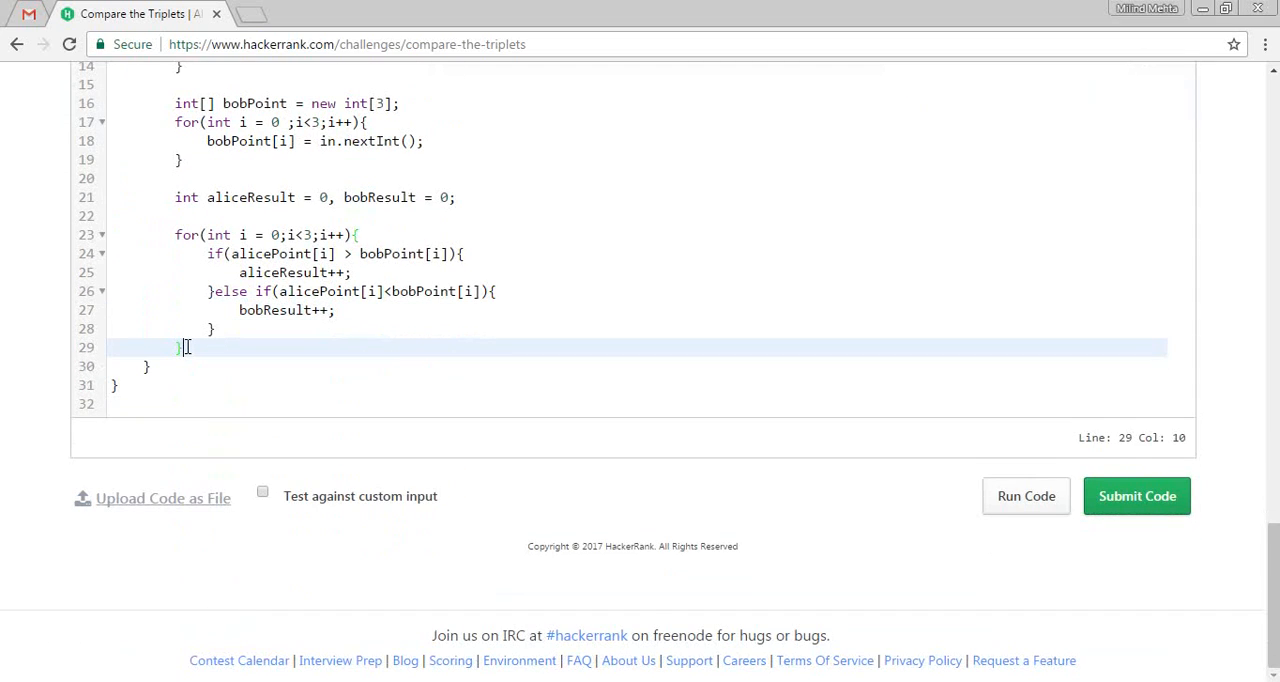
{"action": "type", "text": "in."}
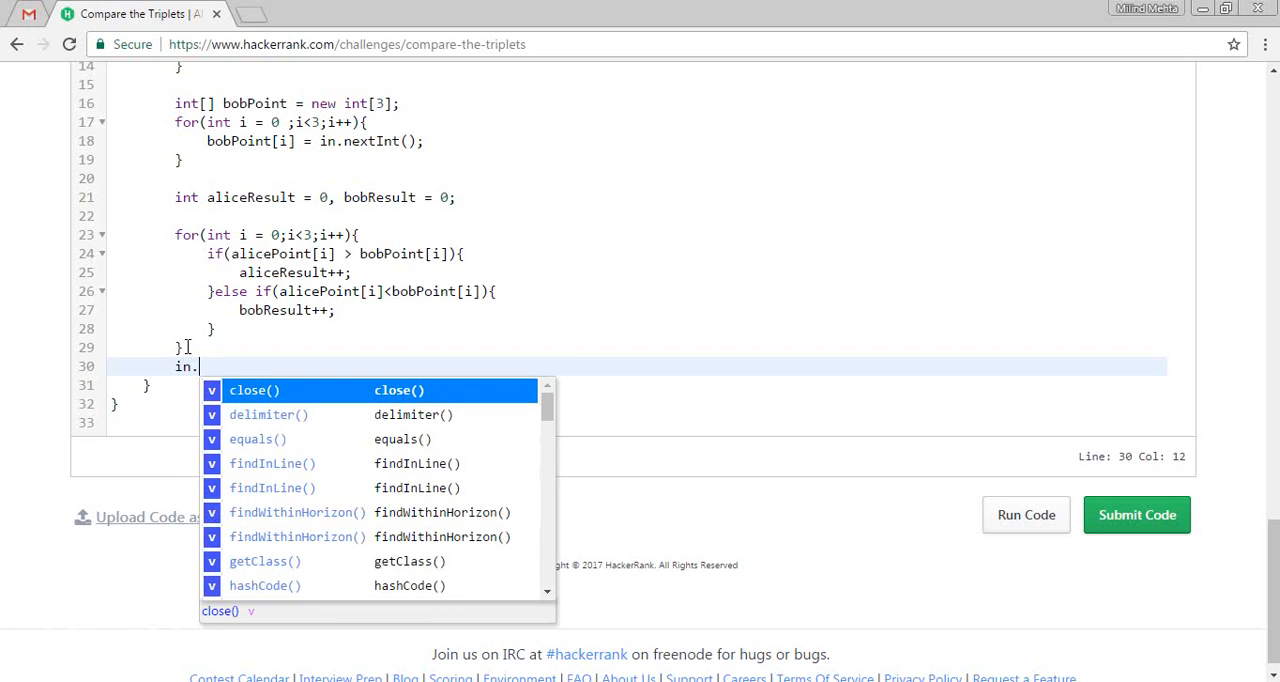
{"action": "left_click", "coordinate": [254, 390]}
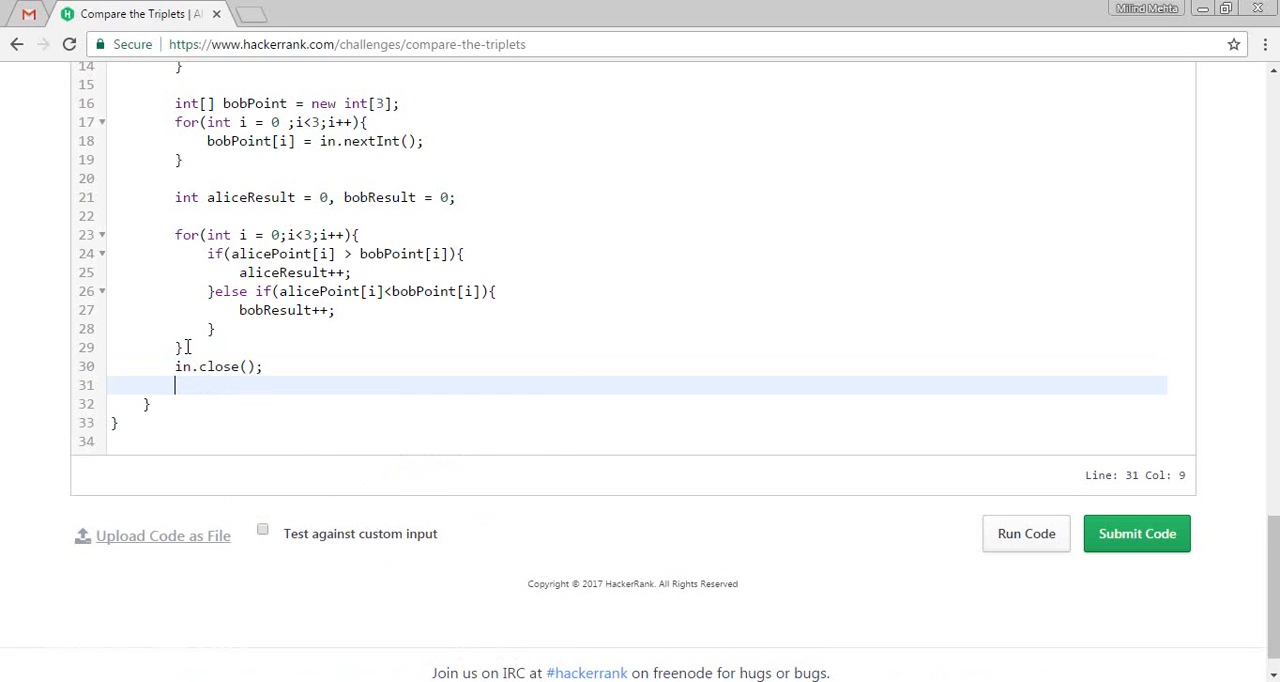
- Print aliceResult and bobResult separated by a space with System.out.print
{"action": "type", "text": "System."}
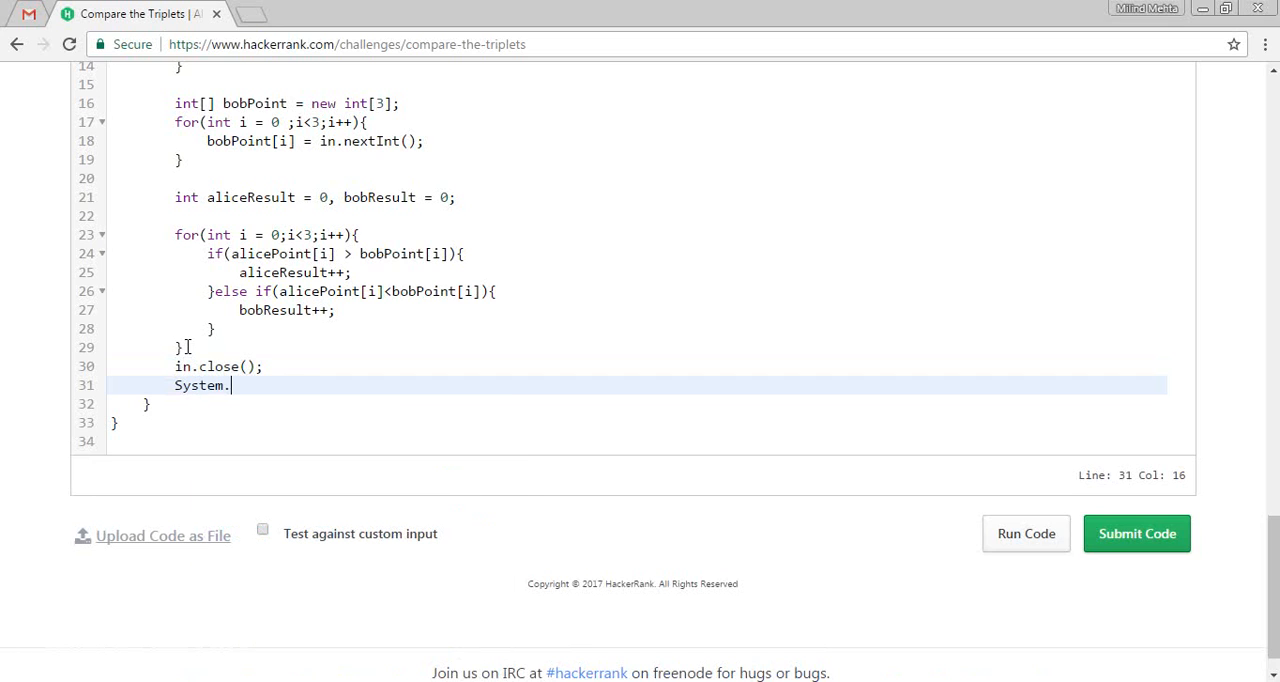
{"action": "type", "text": "ou"}
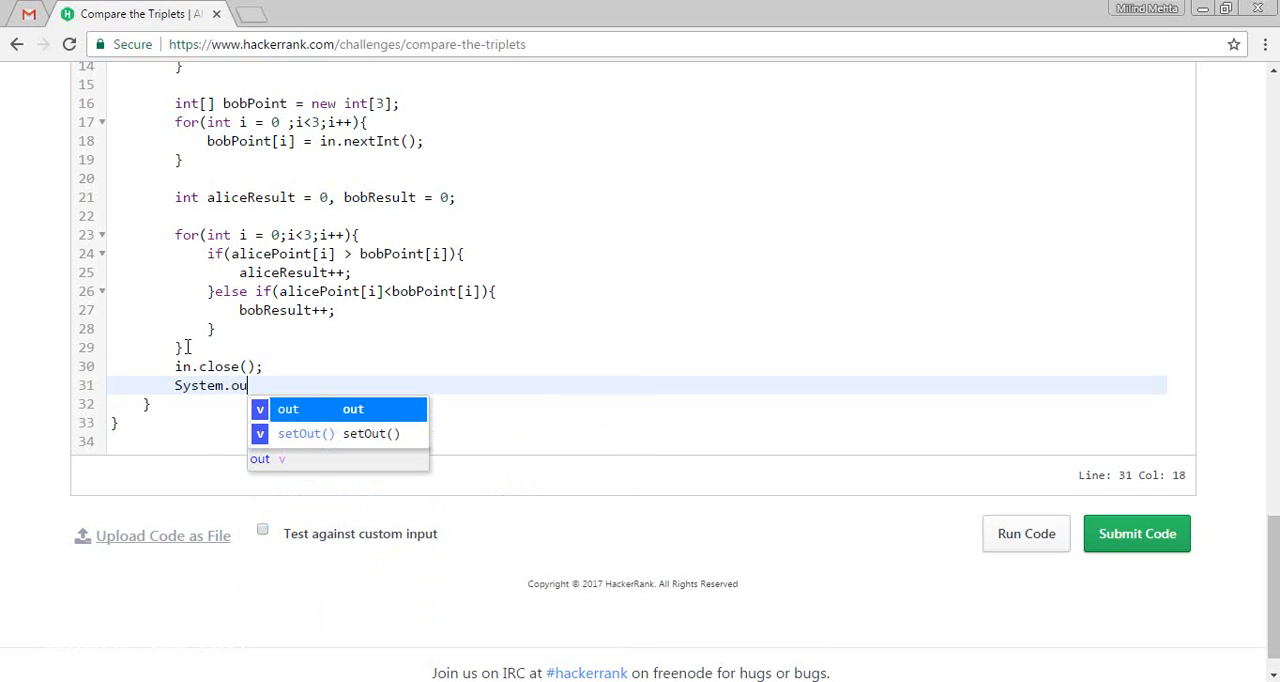
{"action": "type", "text": "t.prin"}
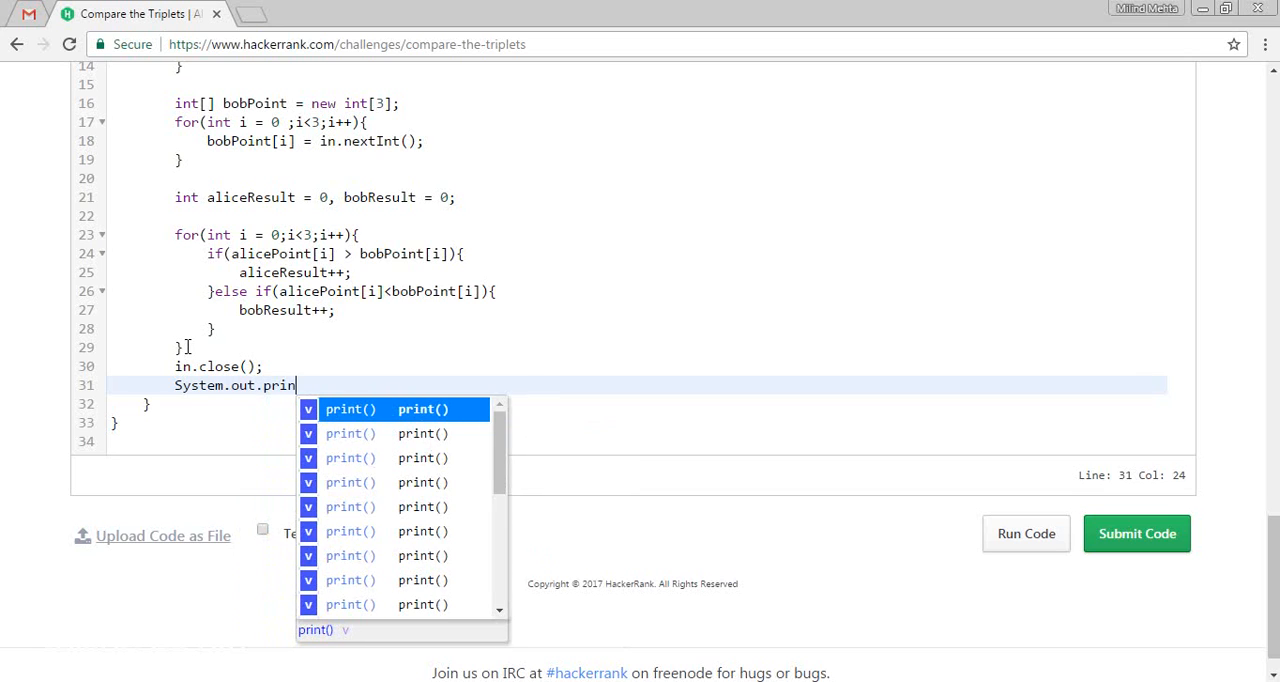
{"action": "type", "text": "t(al"}
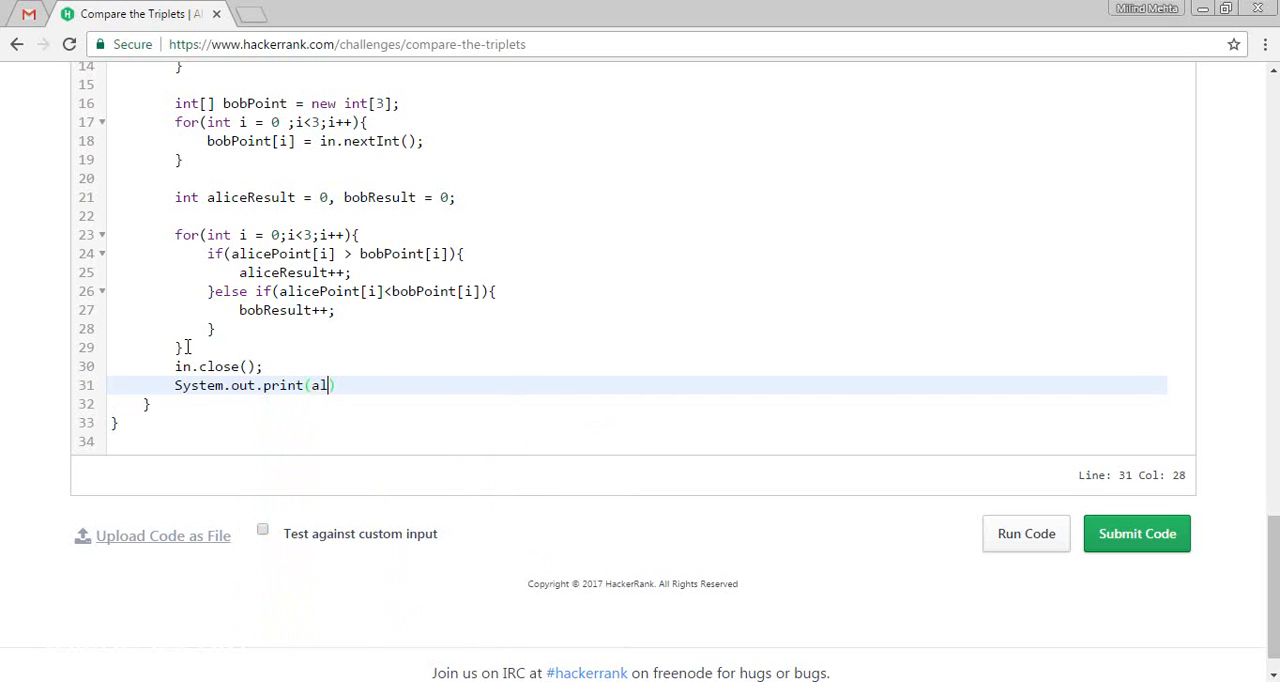
{"action": "type", "text": "iceResult"}
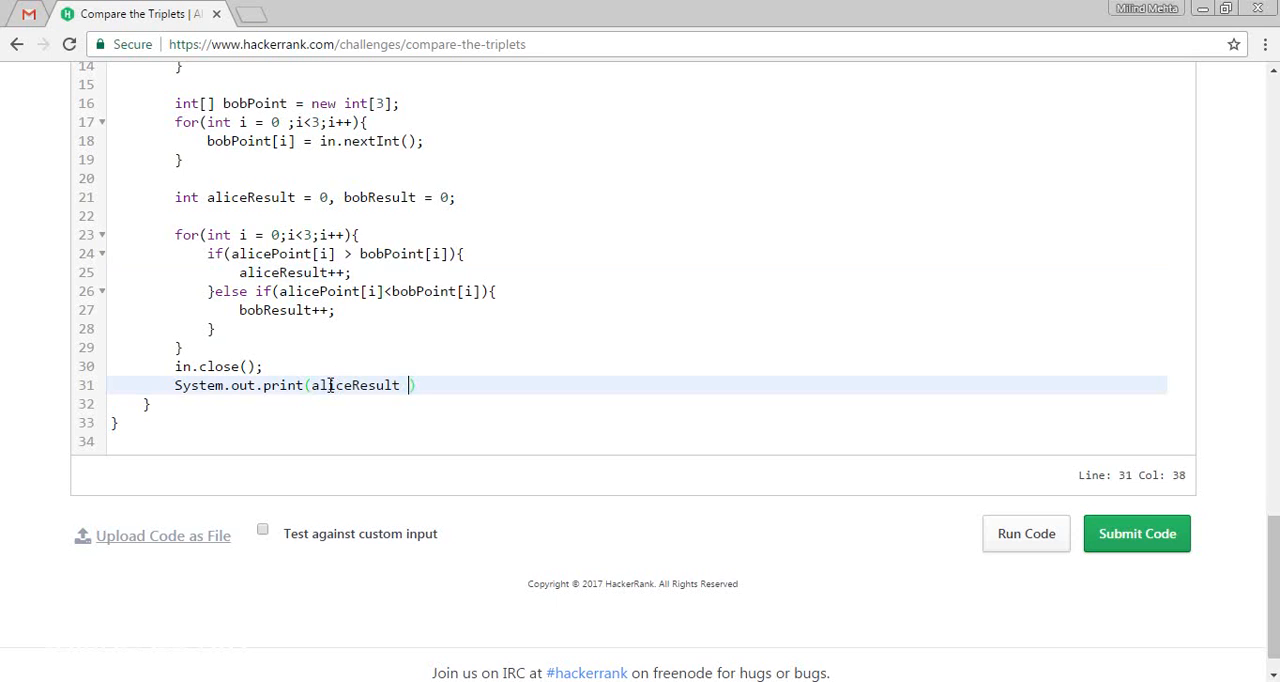
{"action": "type", "text": "+ \" \""}
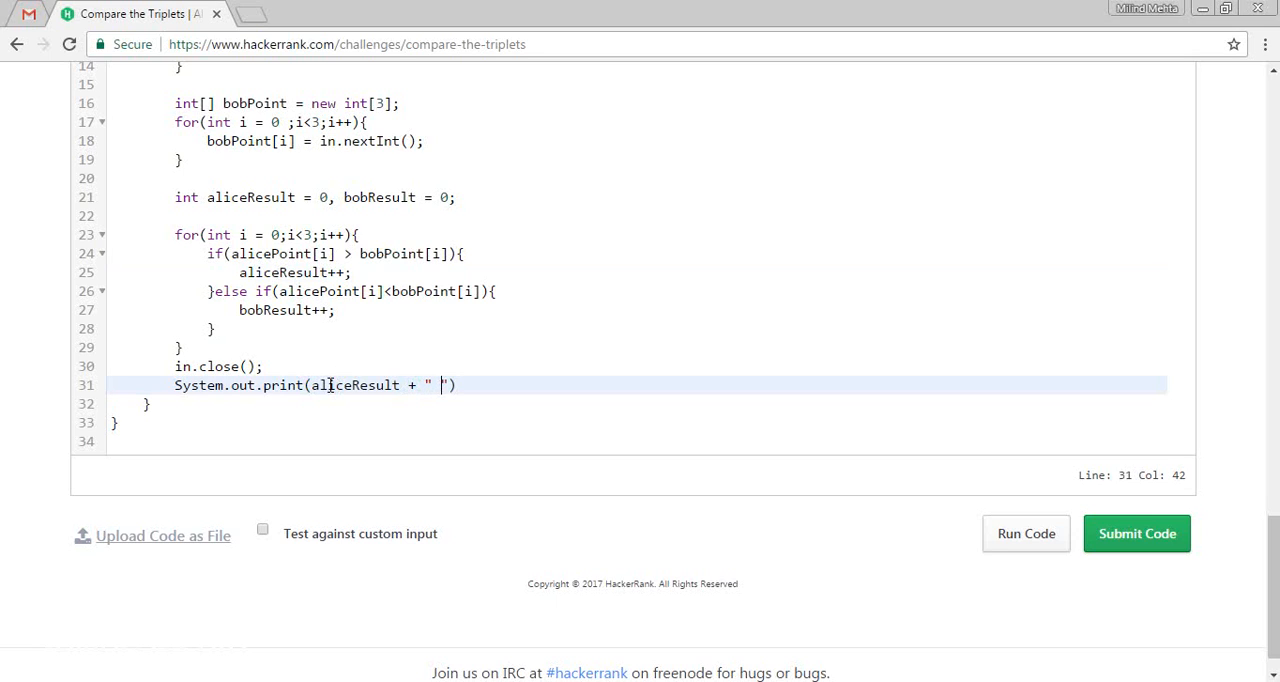
{"action": "type", "text": "+b"}
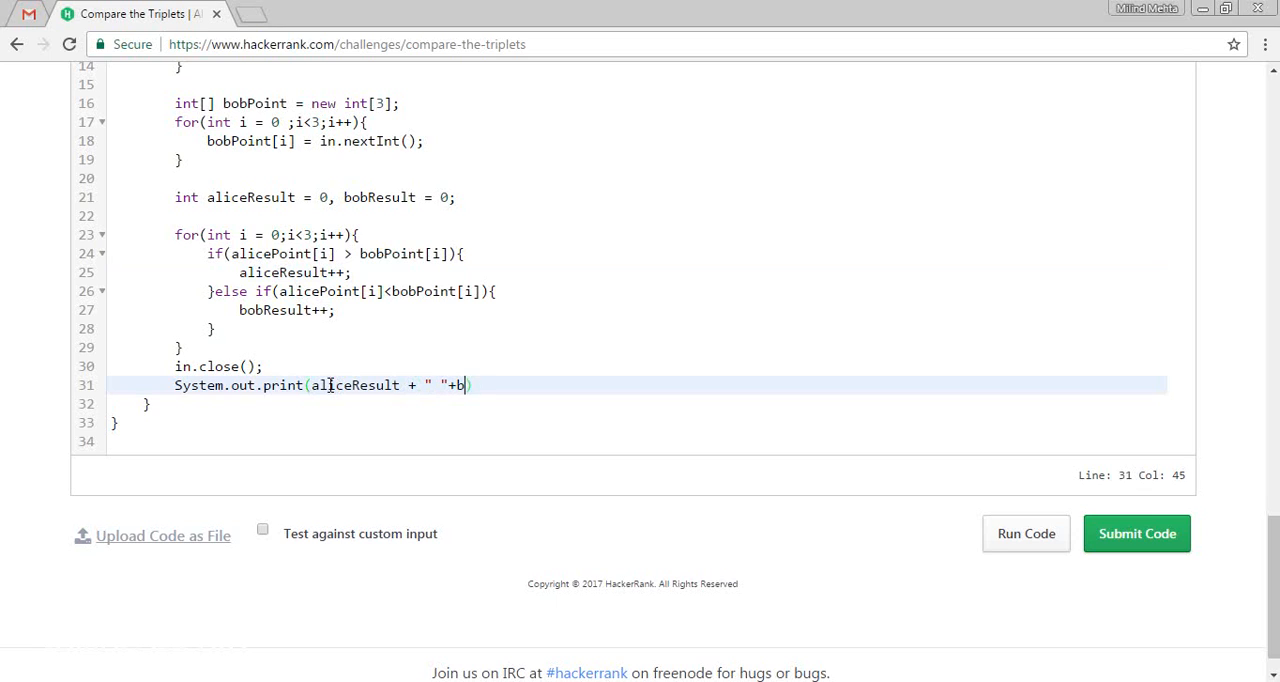
{"action": "type", "text": "obResult"}
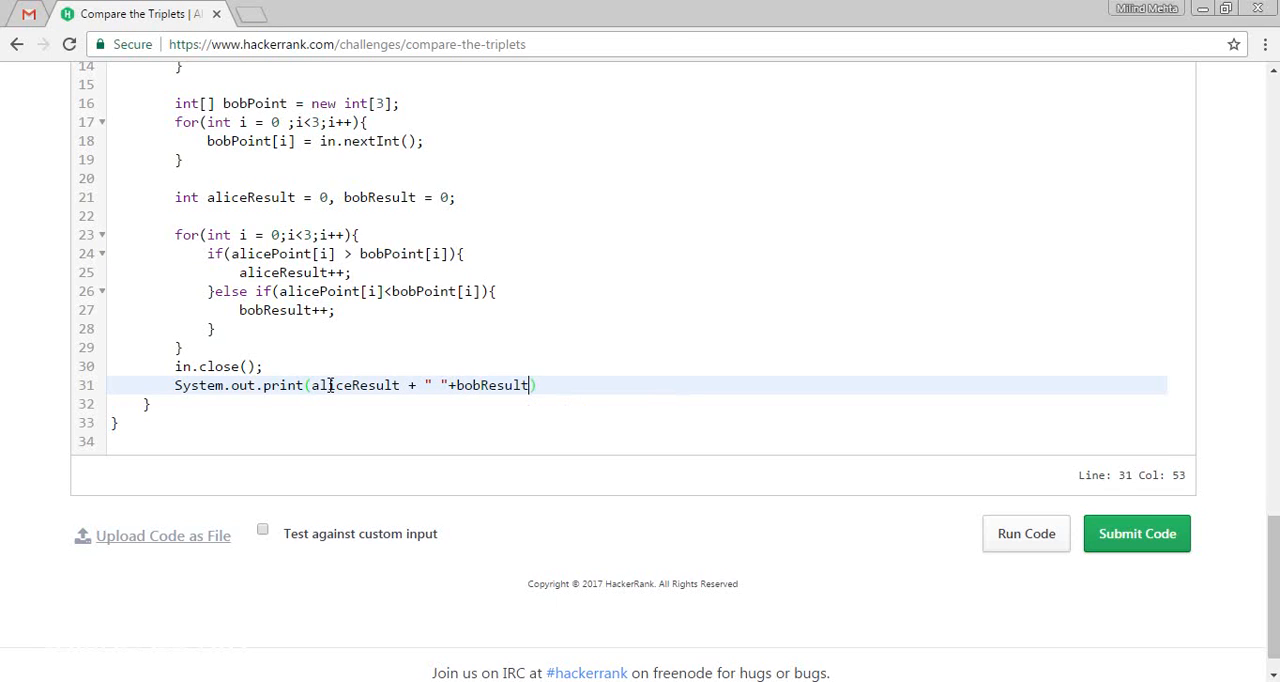
{"action": "type", "text": ";"}
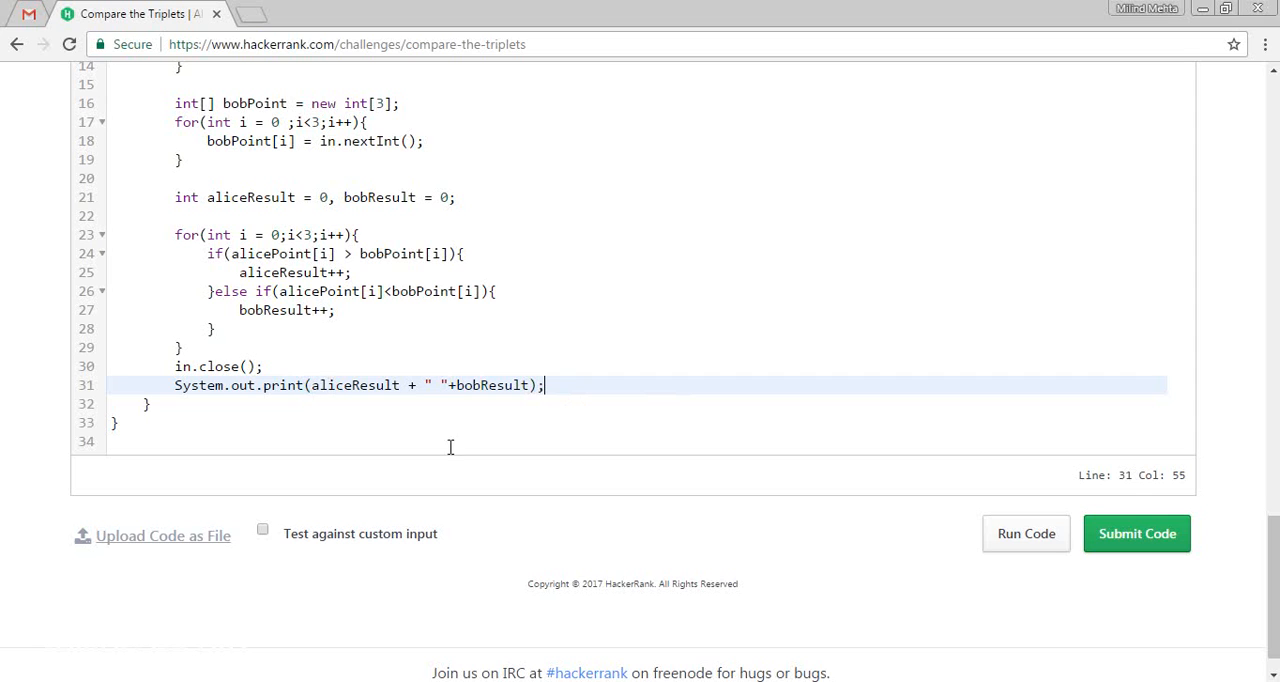
- Run the sample test, getting 1 1, and review alicePoint and bobResult in the else-if
{"action": "left_click", "coordinate": [1137, 533]}
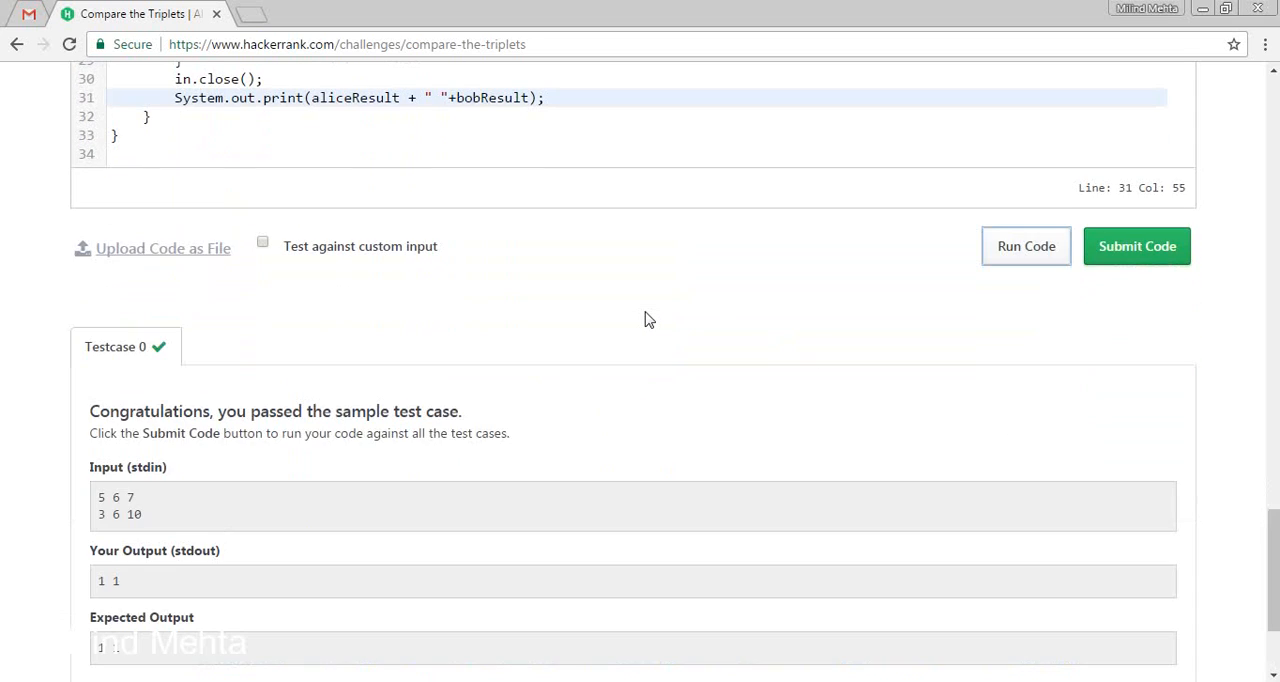
{"action": "scroll", "scroll_direction": "up", "scroll_amount": 3}
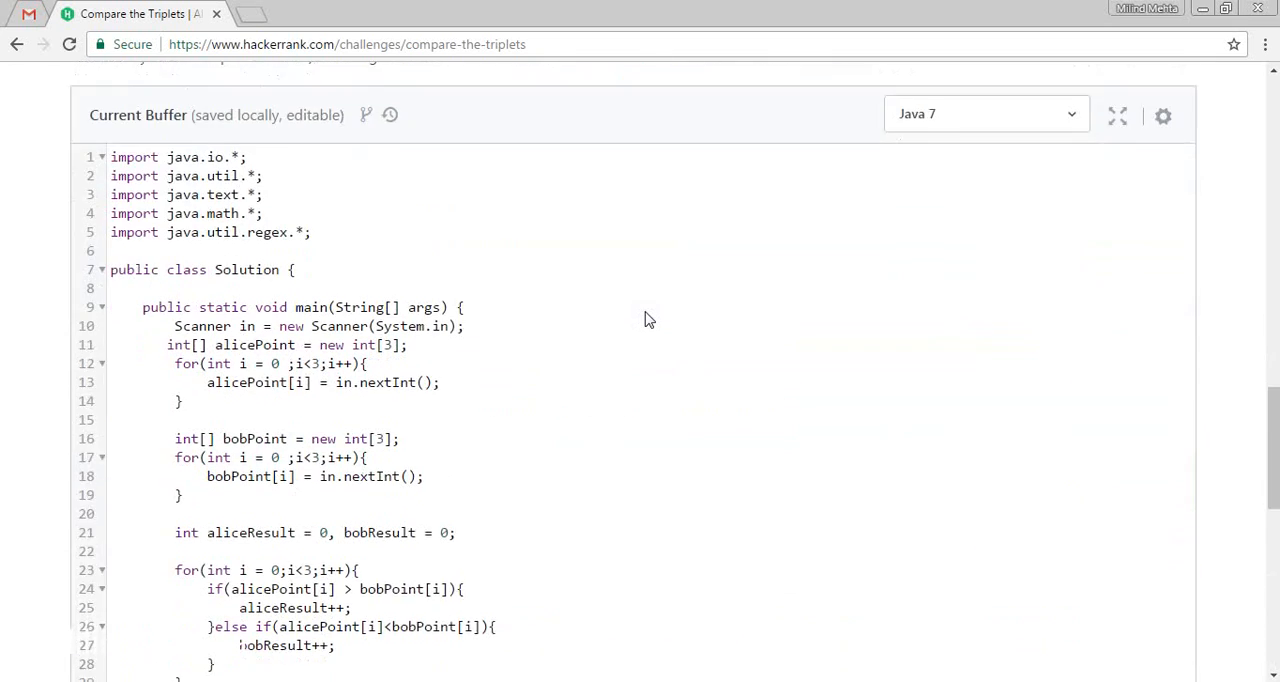
{"action": "scroll", "scroll_direction": "down", "scroll_amount": 3}
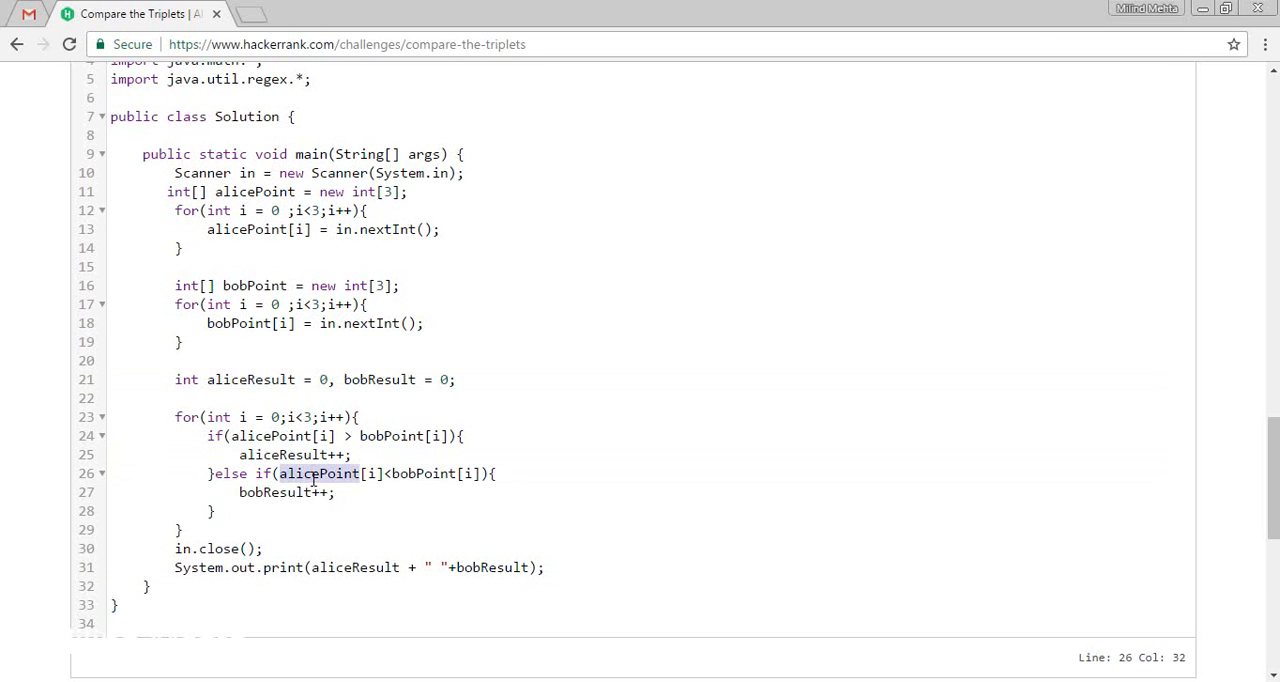
{"action": "double_click", "coordinate": [421, 473]}
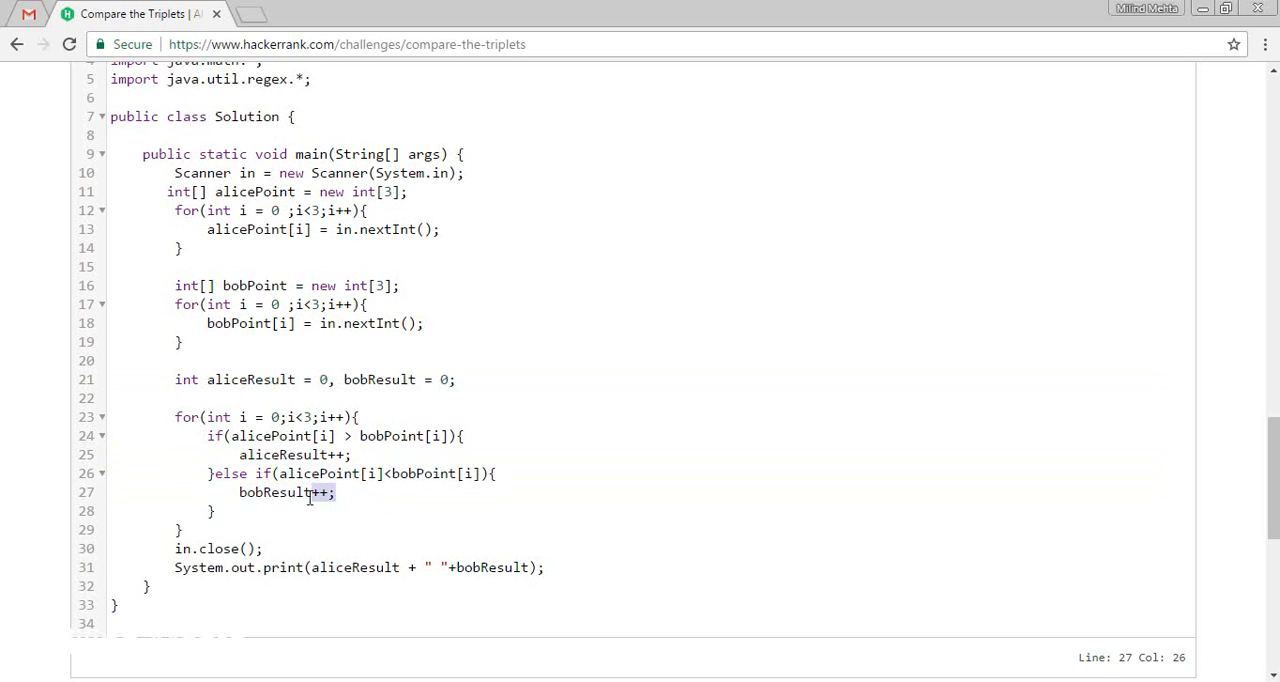
{"action": "double_click", "coordinate": [275, 492]}
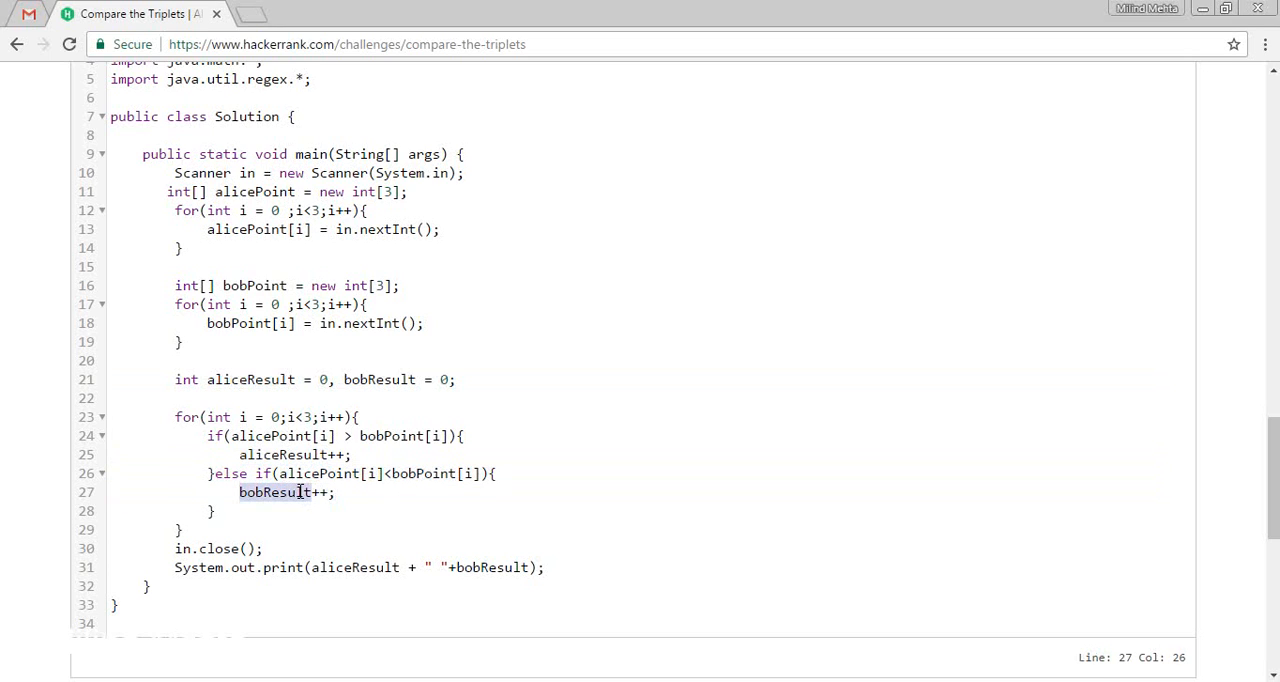
{"action": "left_click", "coordinate": [290, 492]}
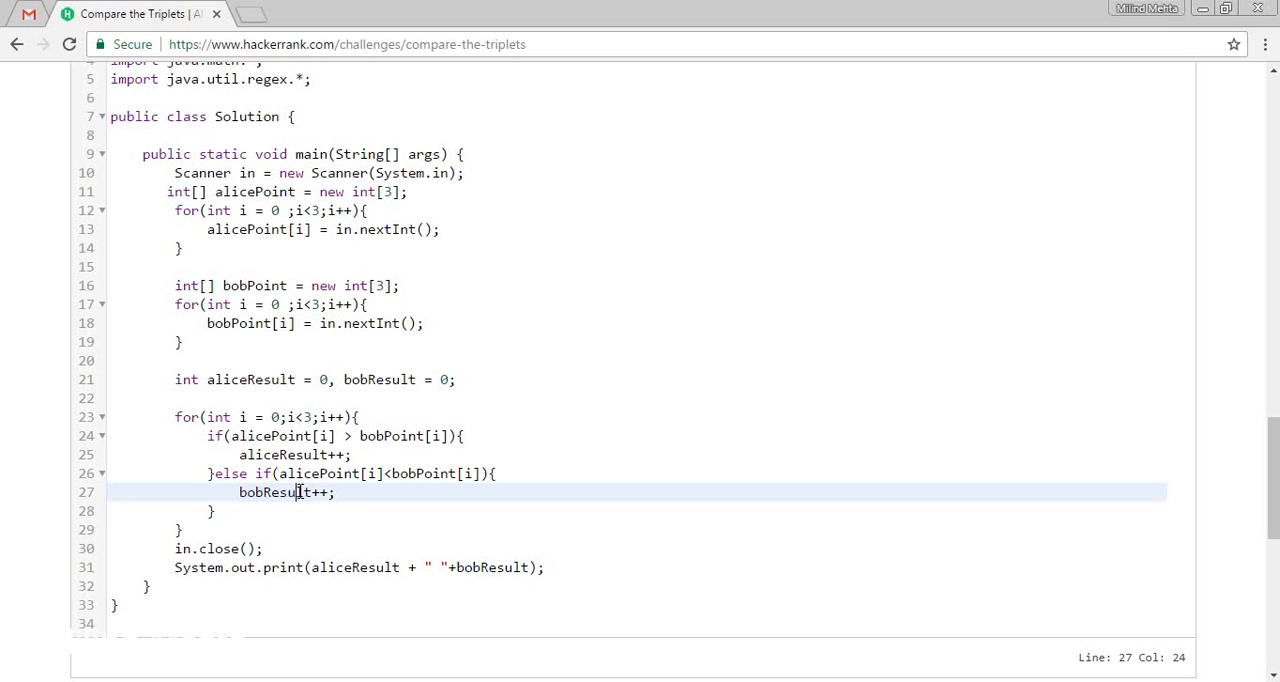
{"action": "mouse_move", "coordinate": [792, 497]}
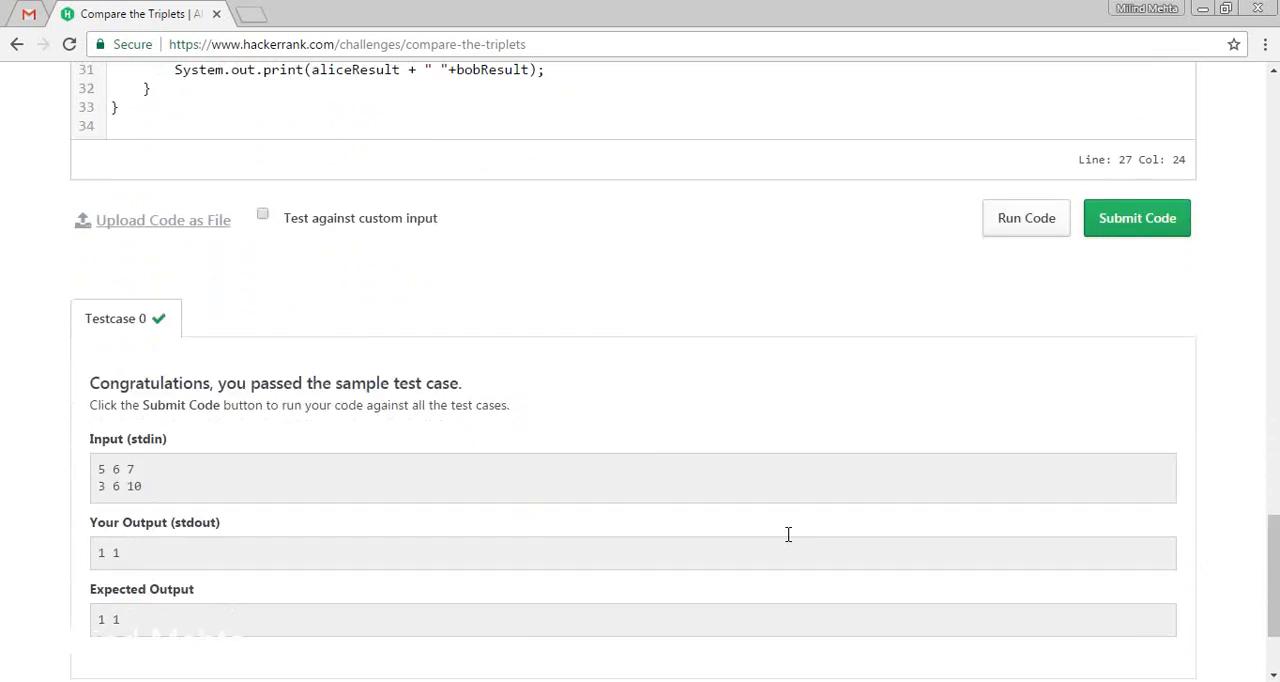
- Submit the code, passing Test Cases #0 to #6 for 10 points
{"action": "scroll", "scroll_direction": "up", "scroll_amount": 3}
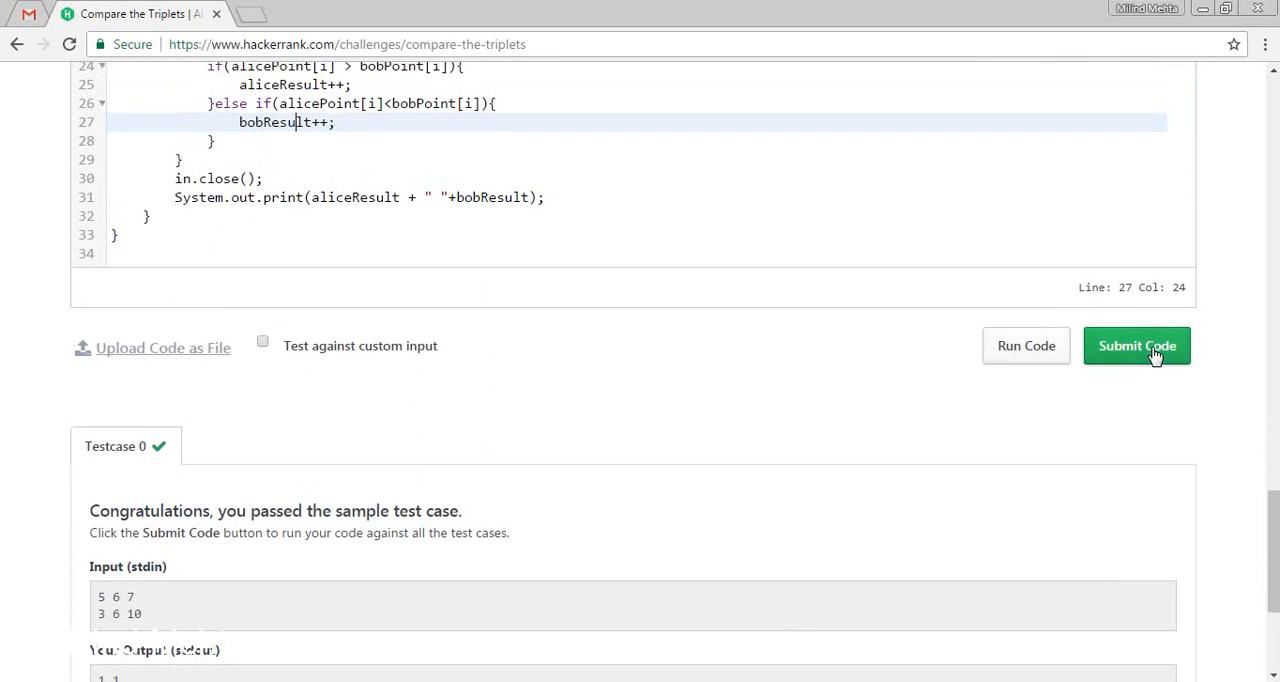
{"action": "left_click", "coordinate": [1136, 345]}
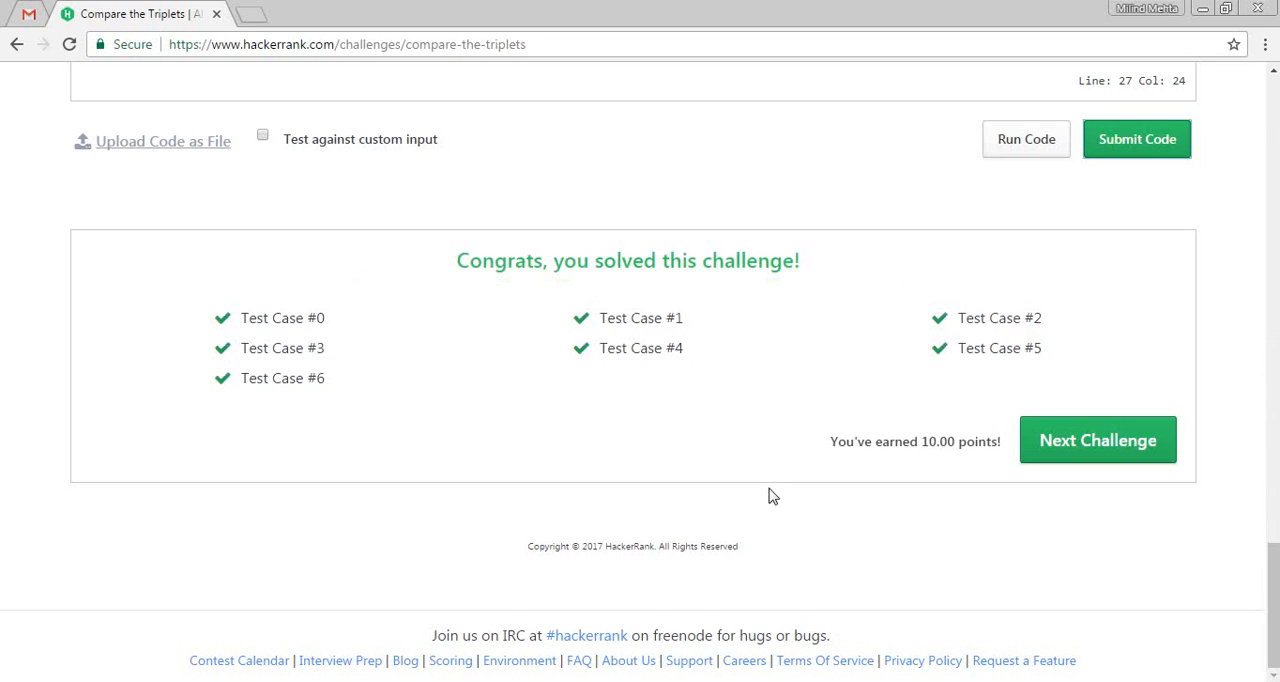
{"action": "mouse_move", "coordinate": [613, 337]}
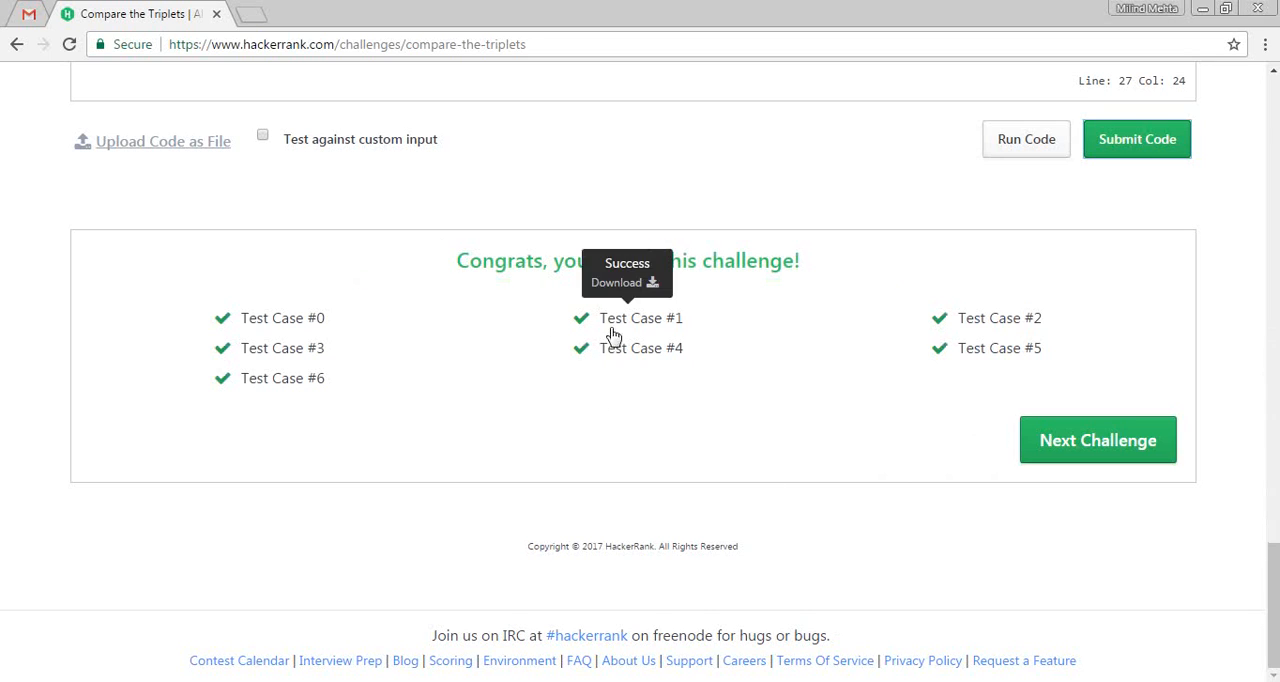